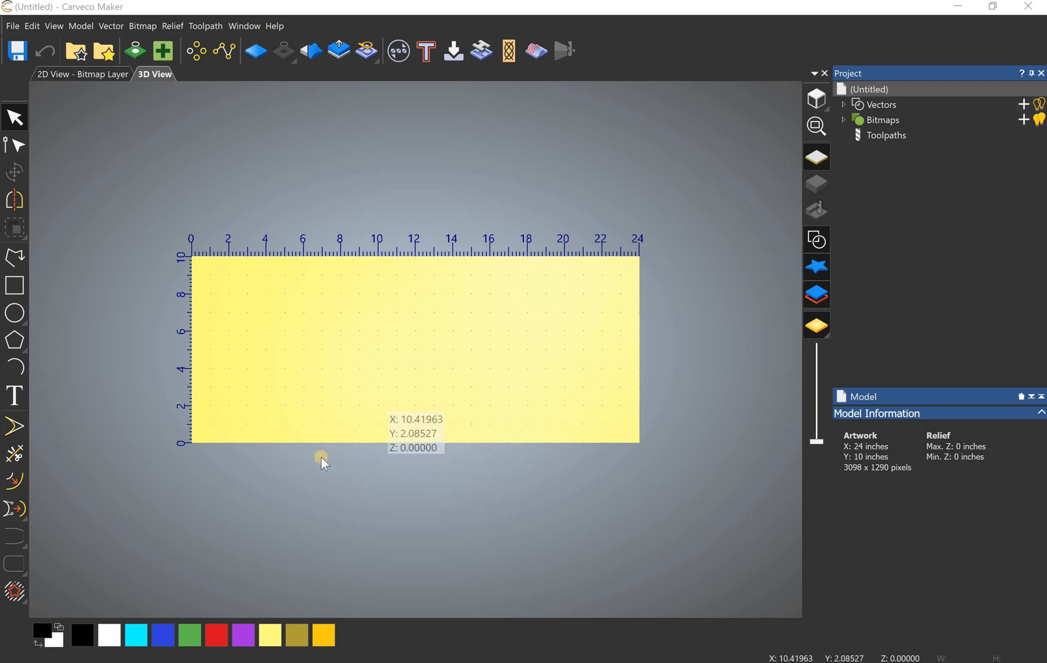
pyautogui.moveTo(321, 458)
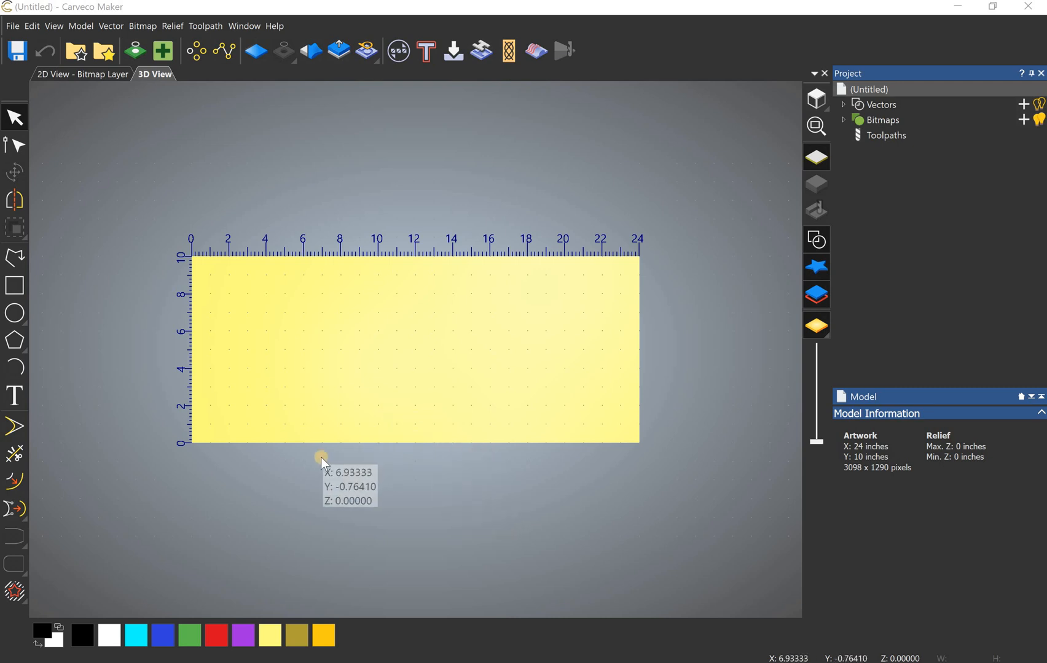
pyautogui.moveTo(302, 286)
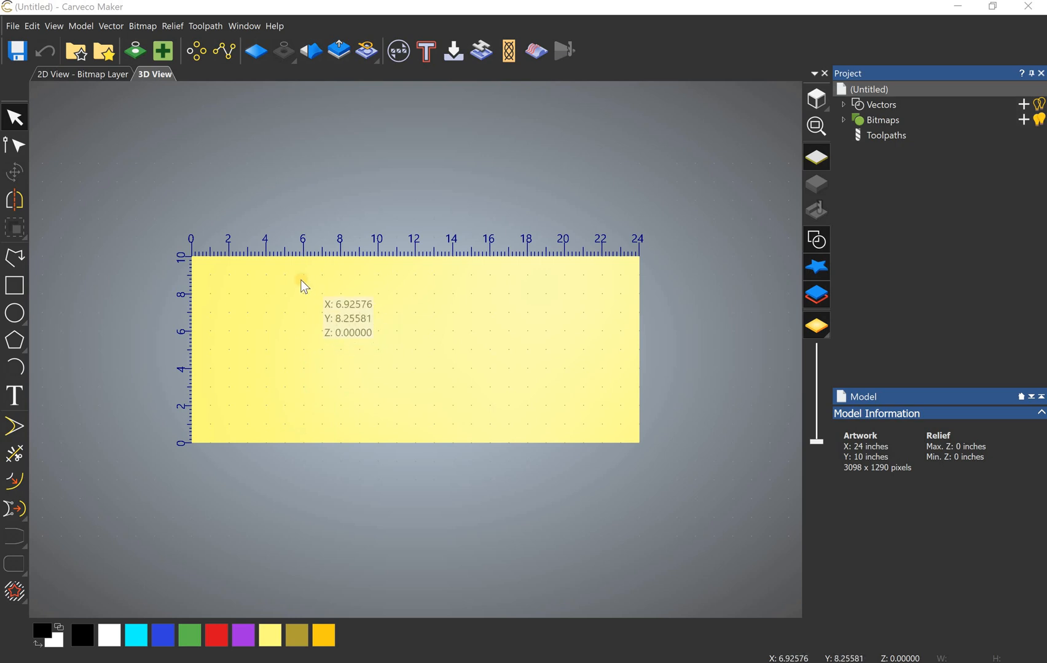
pyautogui.moveTo(303, 283)
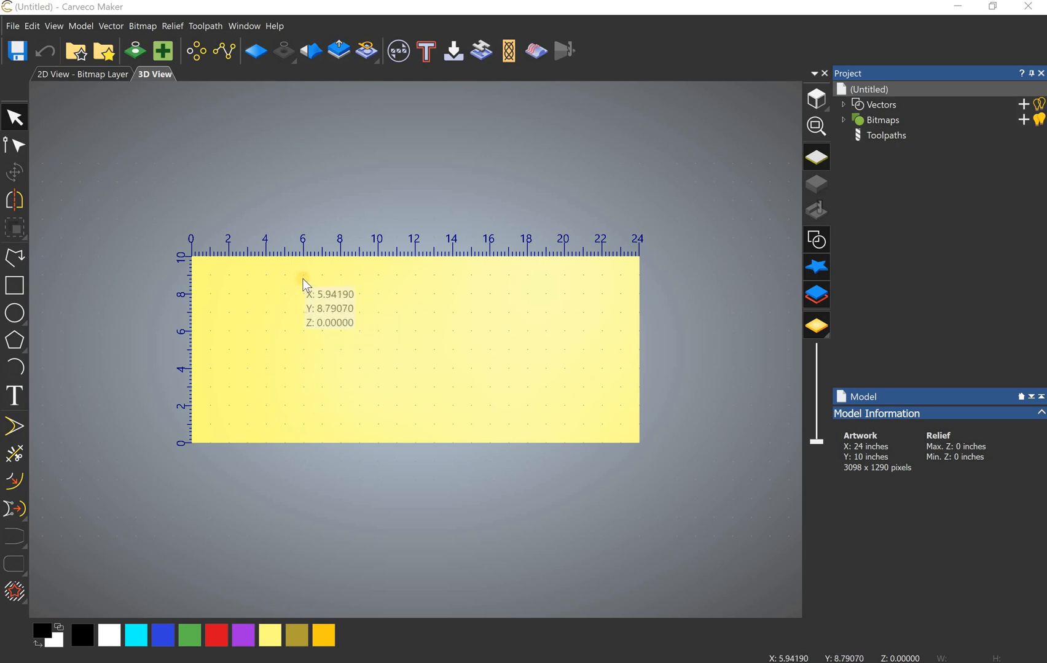
pyautogui.moveTo(308, 228)
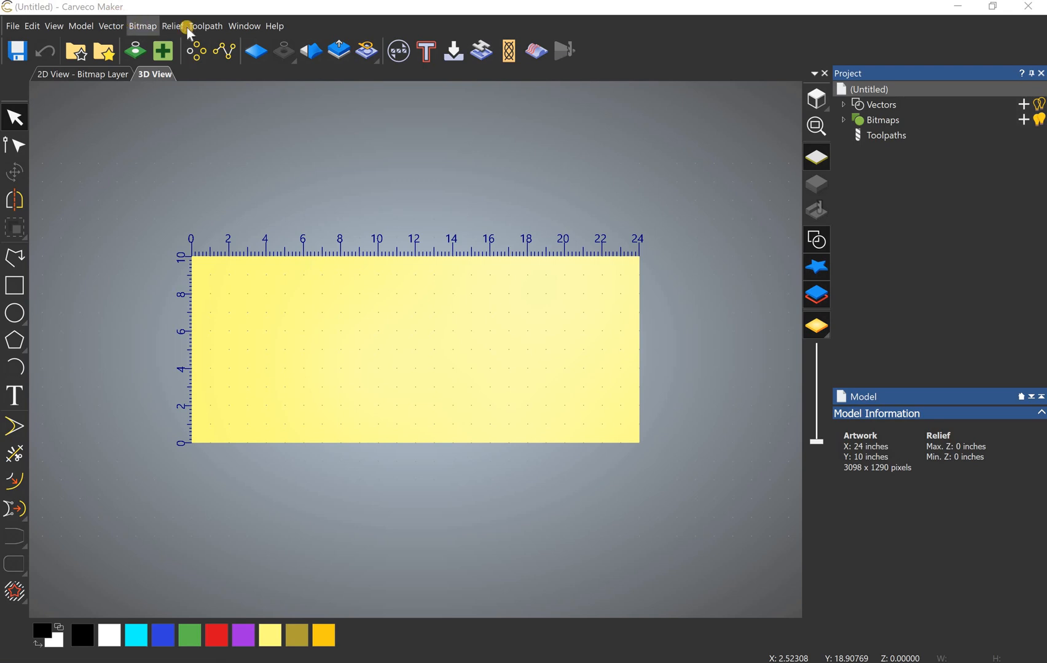
# Begin a relief import and pick pelican1.jpg from the beach folder.
pyautogui.click(172, 26)
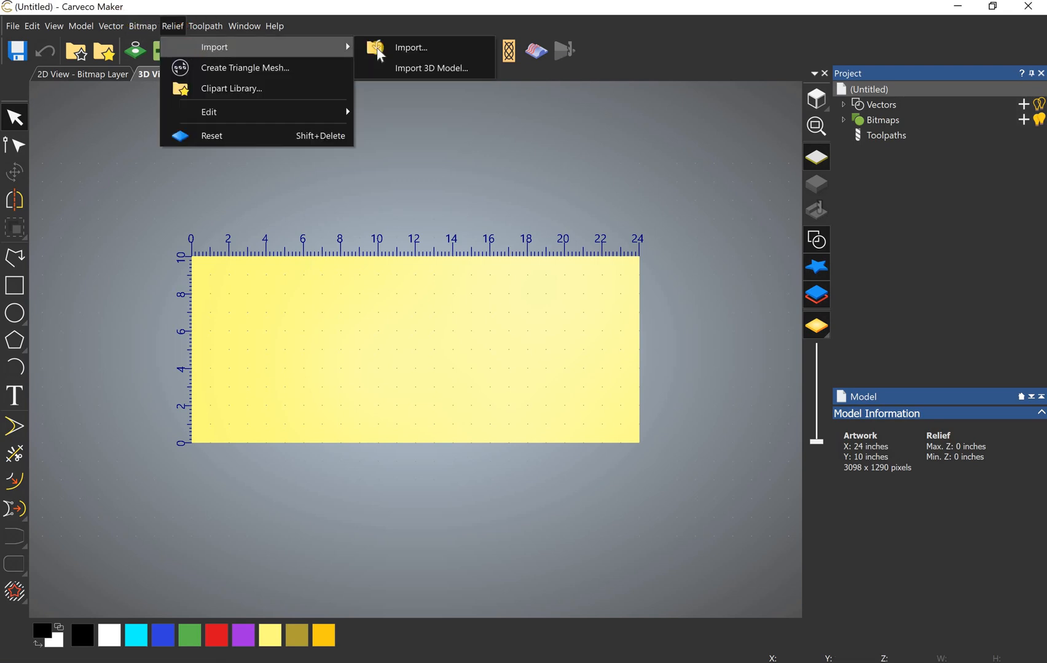
pyautogui.moveTo(410, 48)
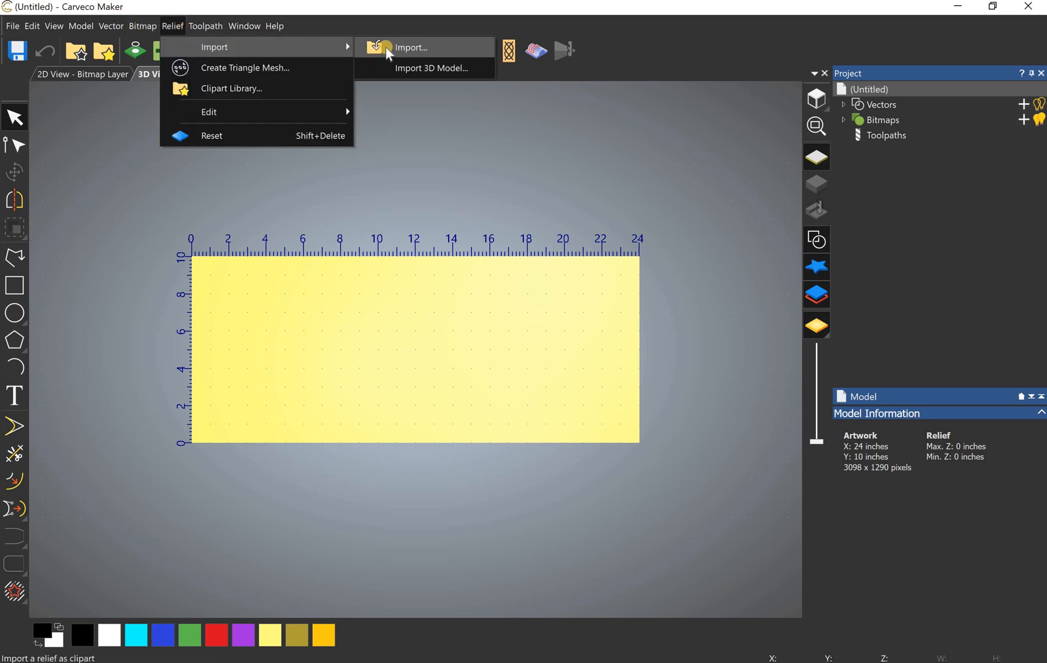
pyautogui.click(411, 48)
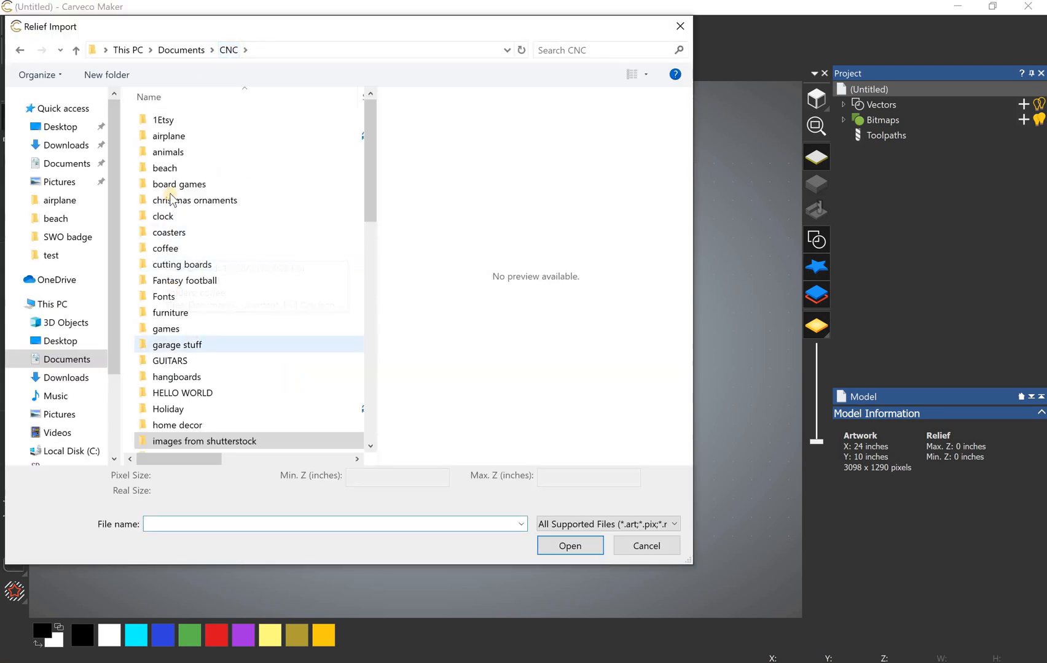
pyautogui.doubleClick(165, 167)
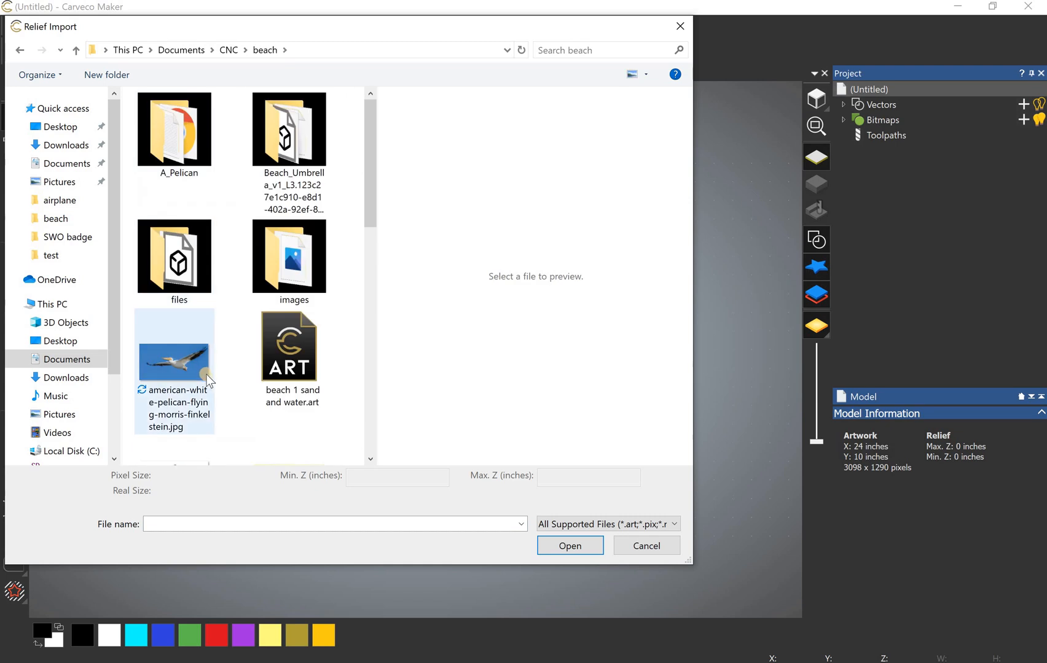
pyautogui.scroll(-3)
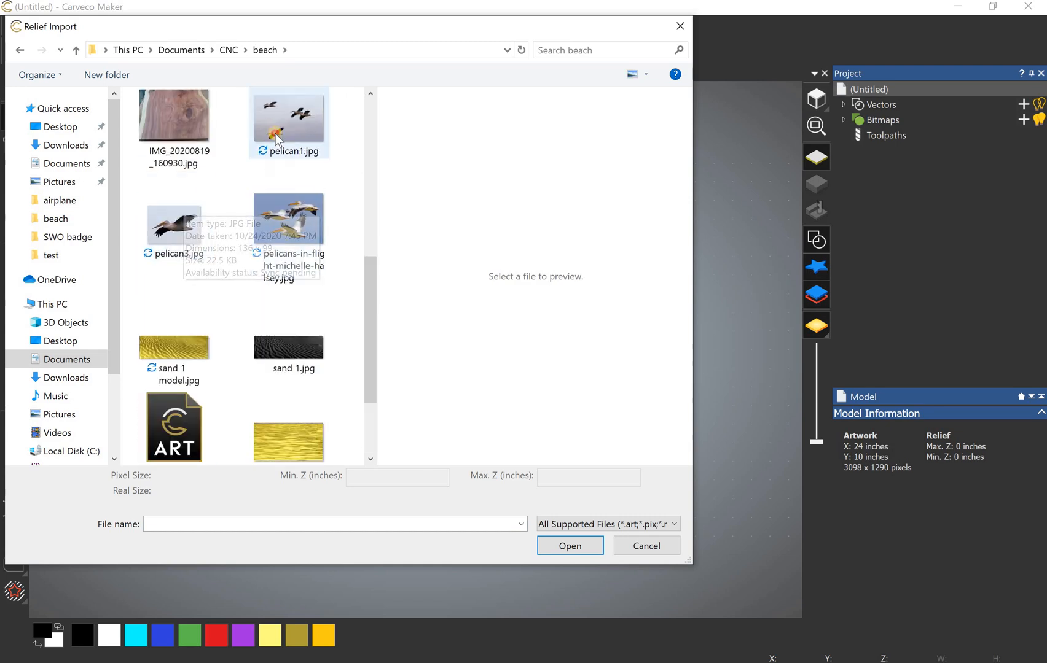
pyautogui.click(289, 116)
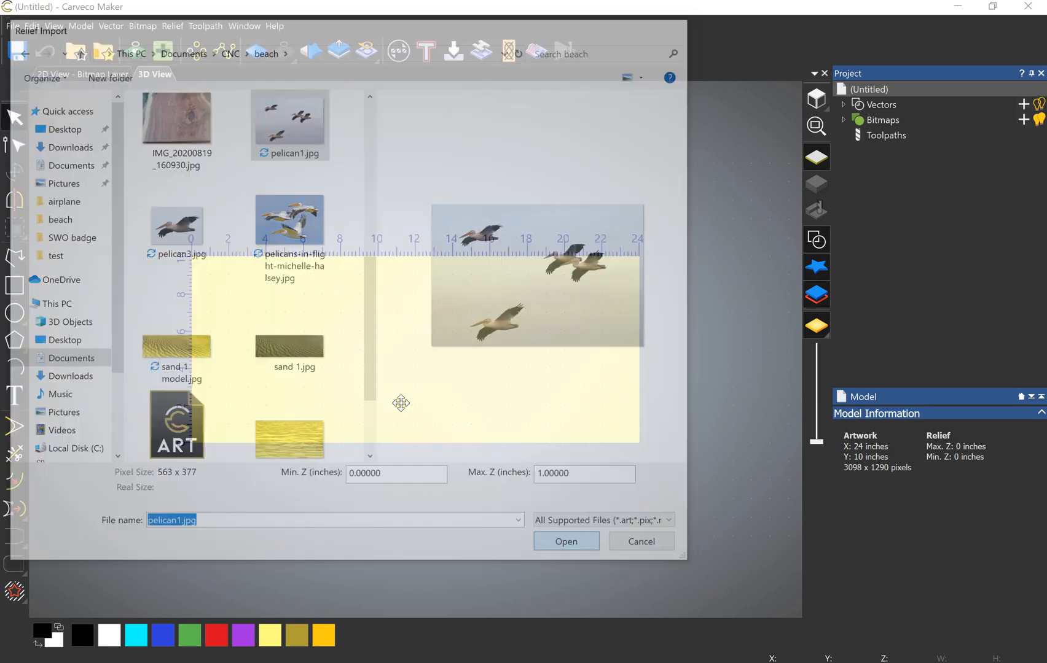
# Import the pelican photo as a 12-inch-wide relief and adjust its Z range to about 0.49 in.
pyautogui.click(566, 542)
pyautogui.write('12')
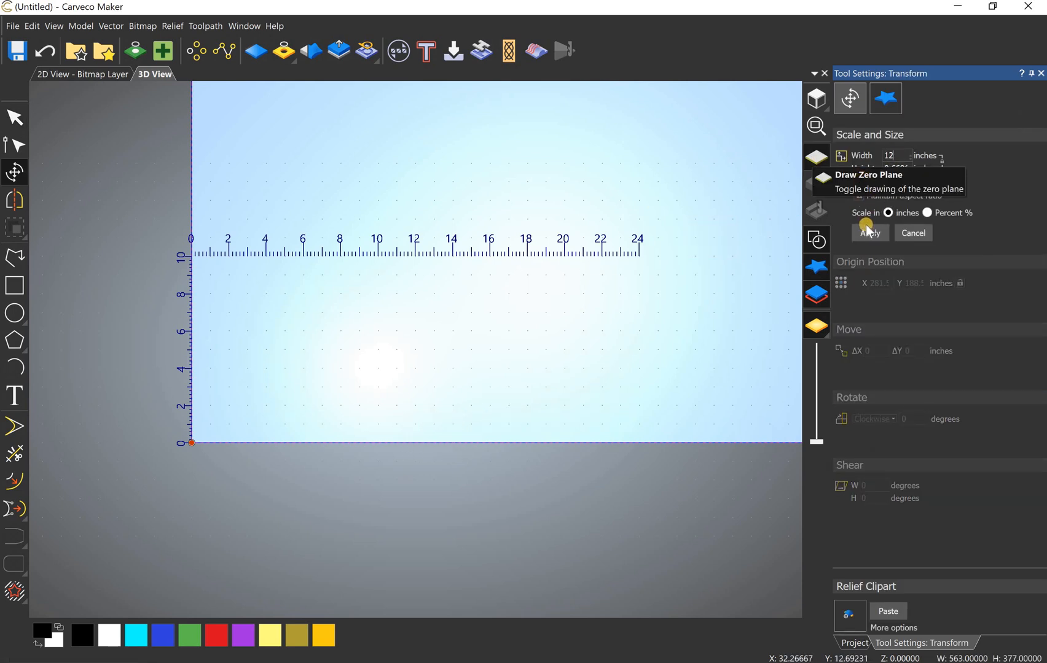
pyautogui.click(868, 234)
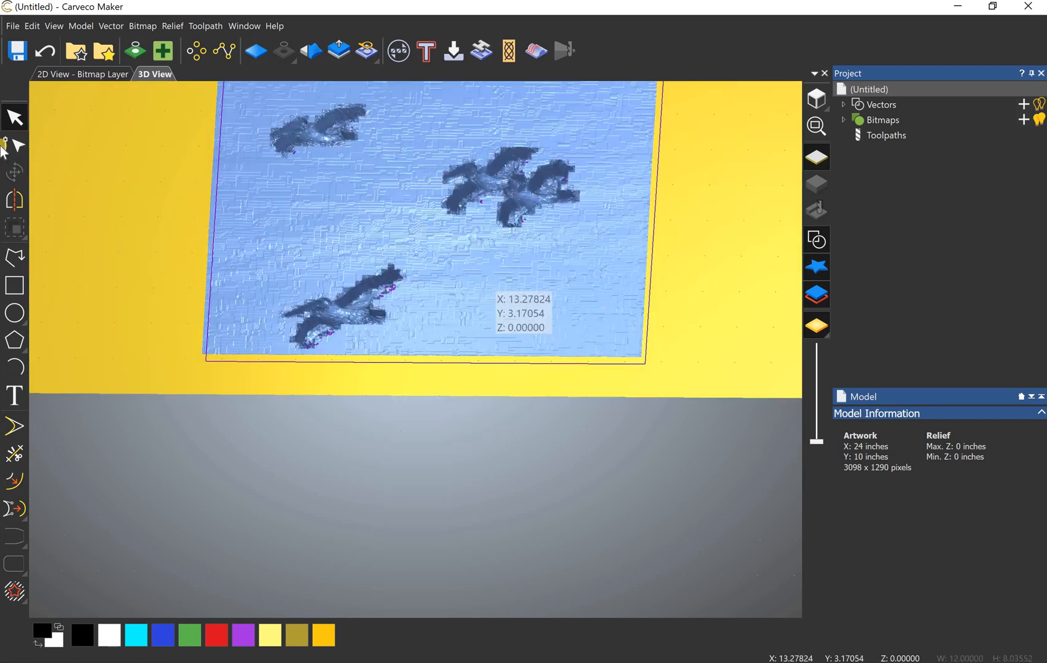
pyautogui.click(14, 172)
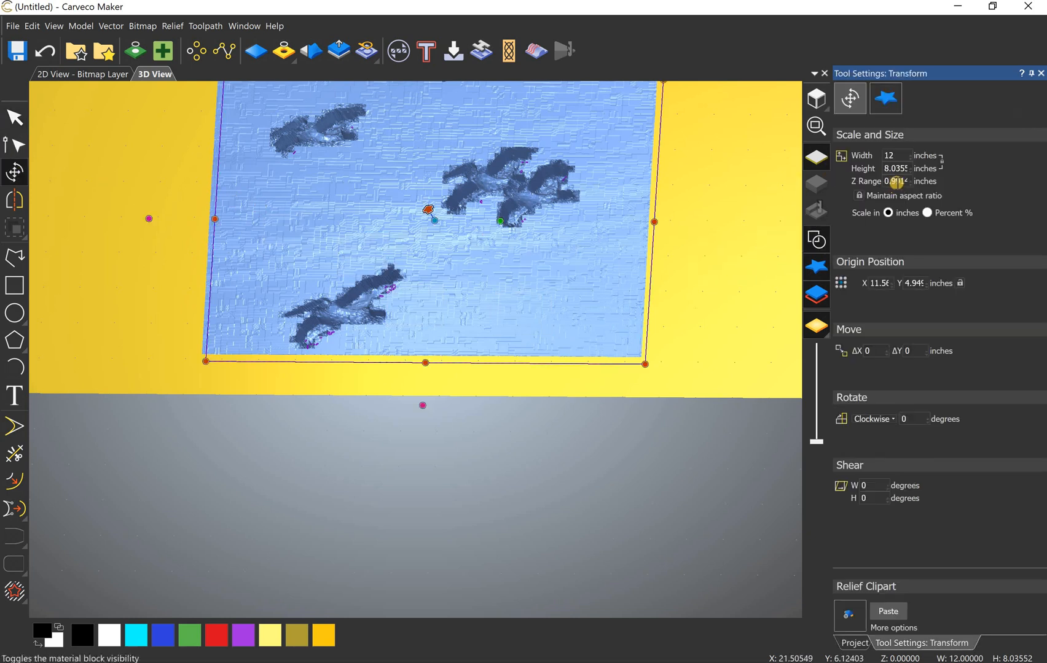
pyautogui.tripleClick(894, 180)
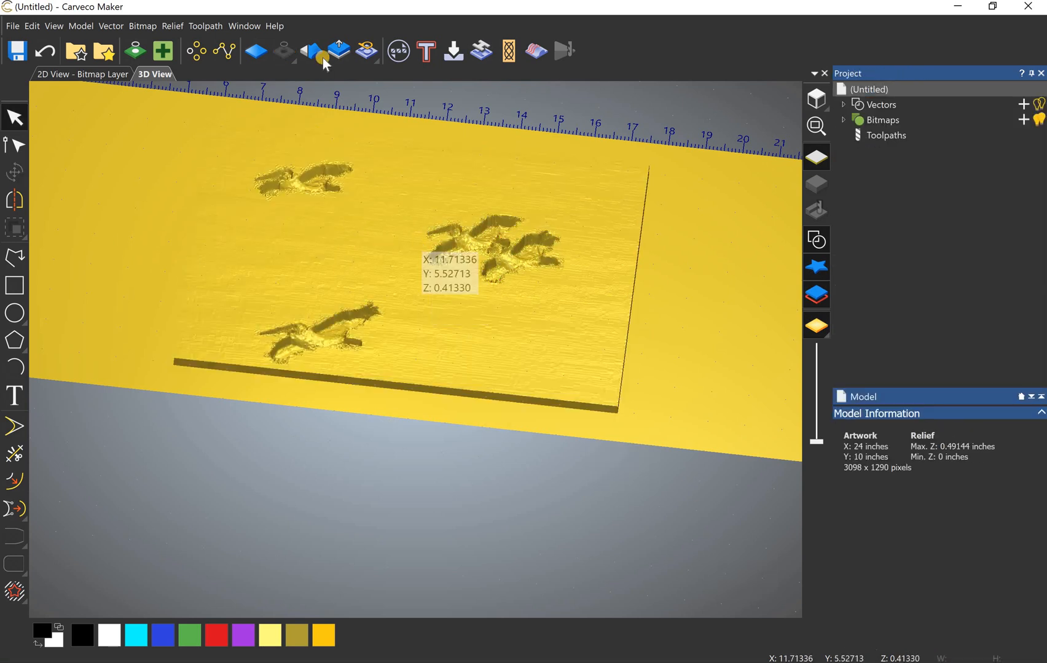
# Invert the pelican relief in Z so it sinks about 0.49 in, then smooth it.
pyautogui.click(365, 52)
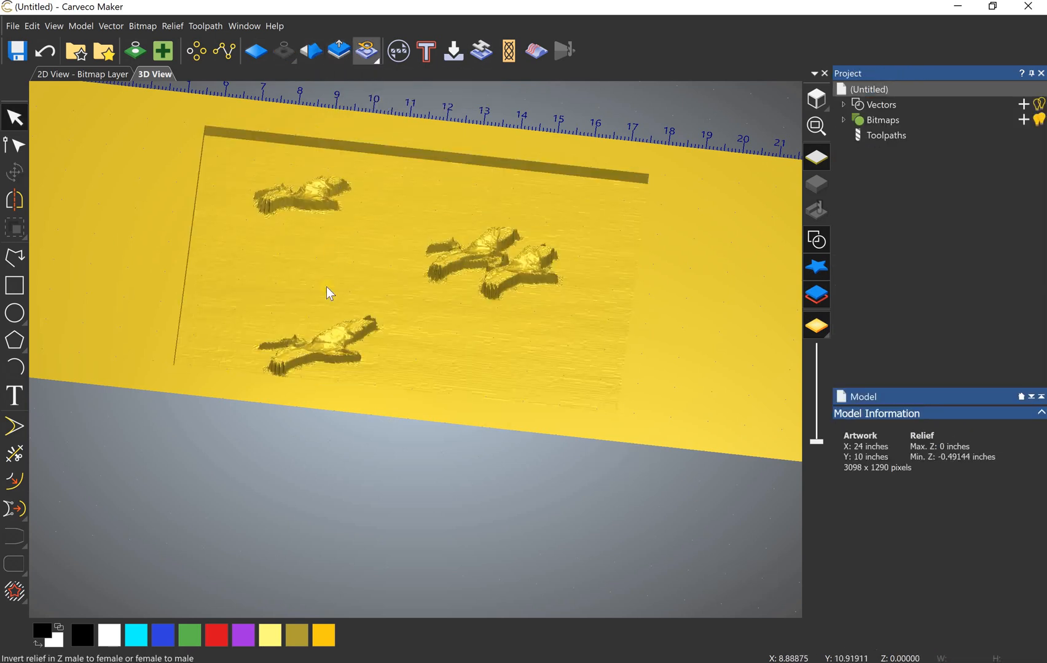
pyautogui.scroll(3)
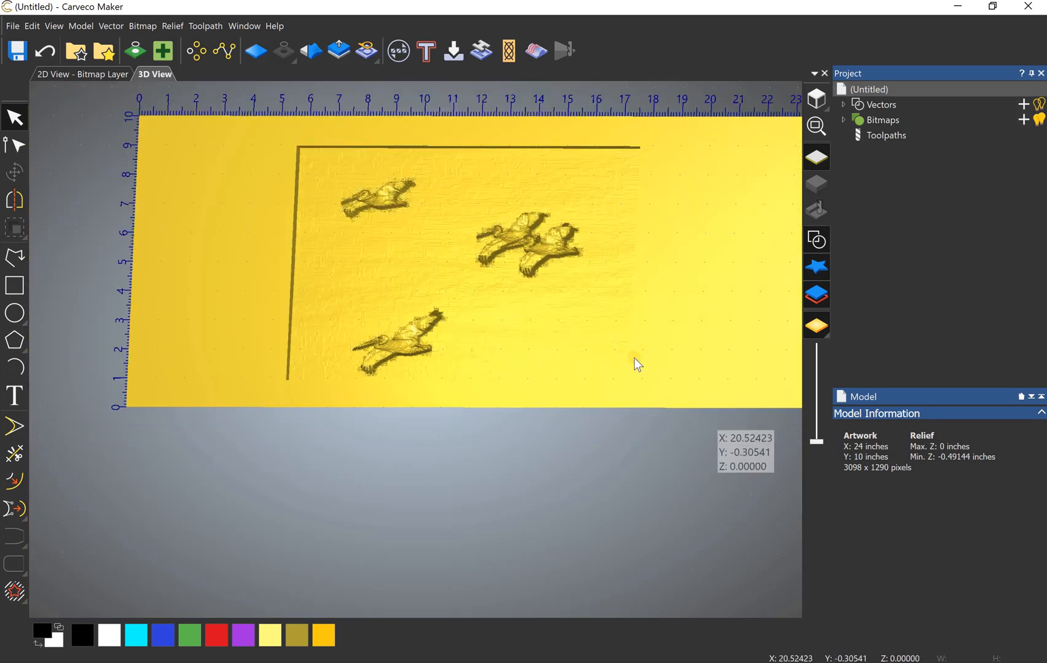
pyautogui.moveTo(309, 52)
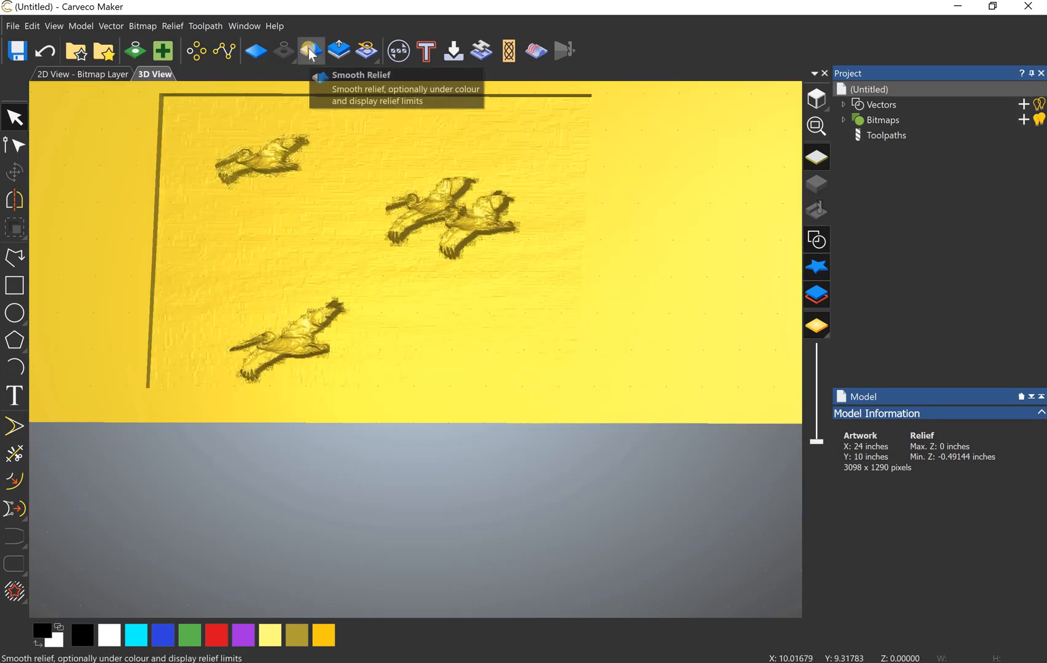
pyautogui.click(310, 51)
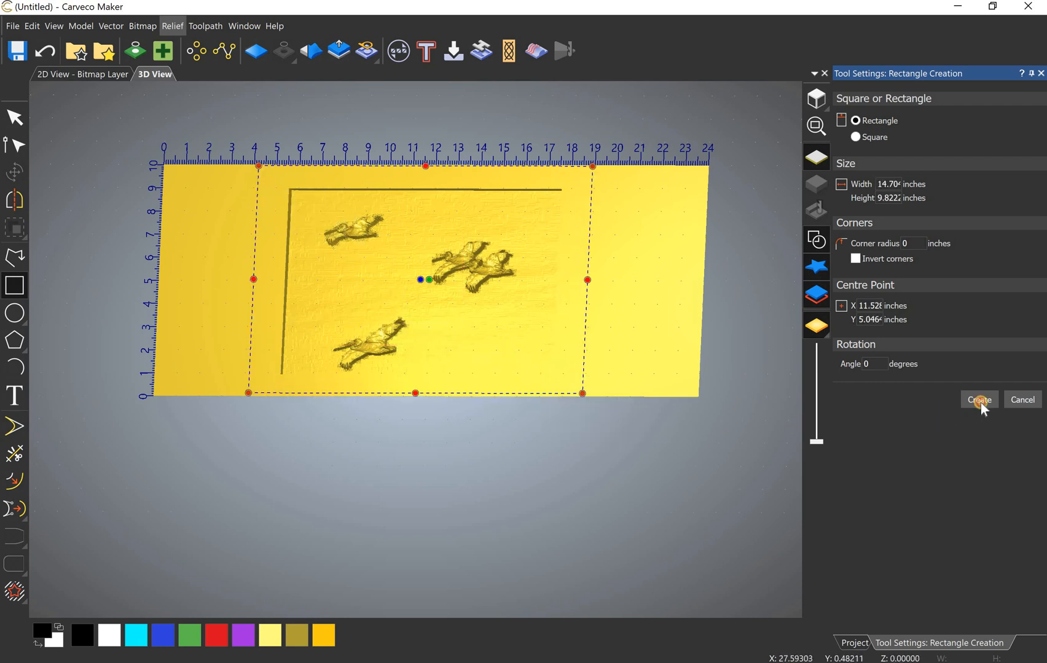
# Create two rectangles around the pelicans, 14.7x9.82 in and 10.77x7.76 in.
pyautogui.click(979, 399)
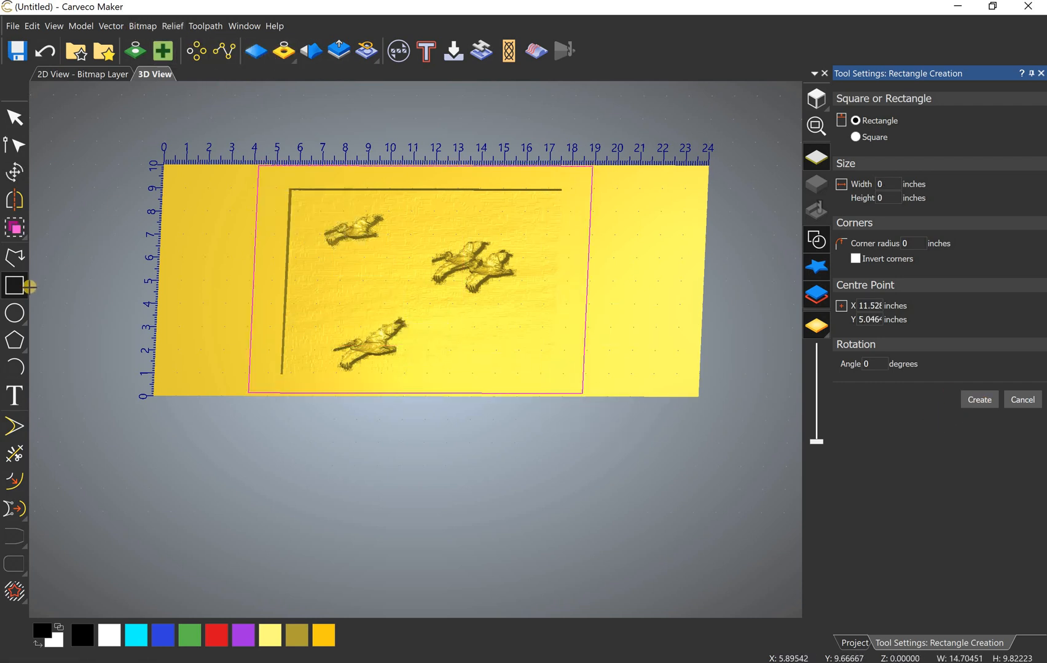
pyautogui.moveTo(287, 192)
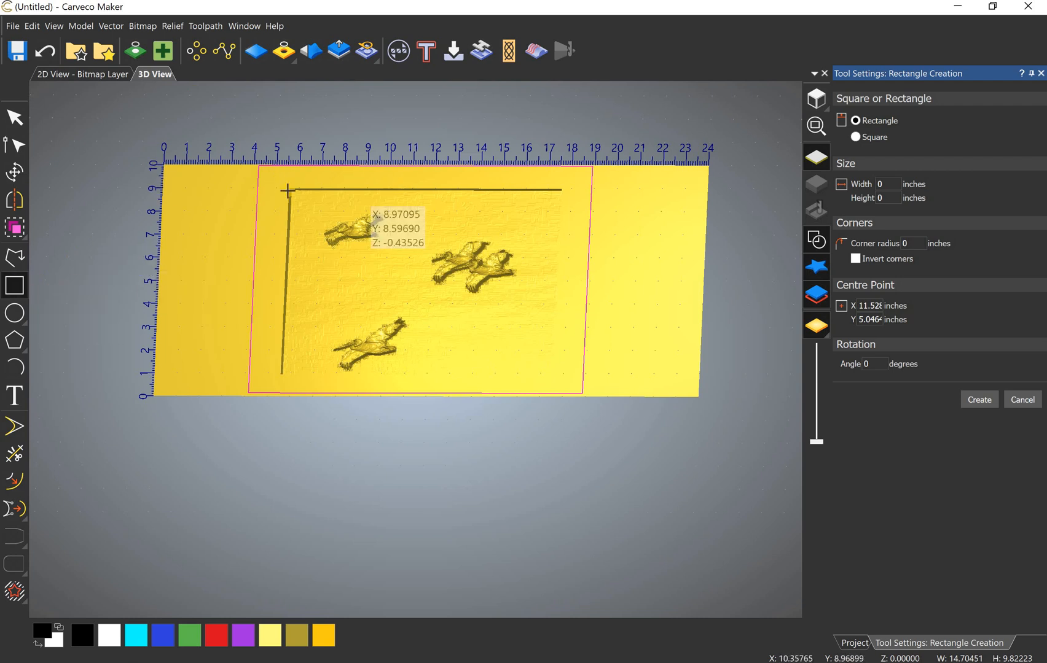
pyautogui.moveTo(381, 306)
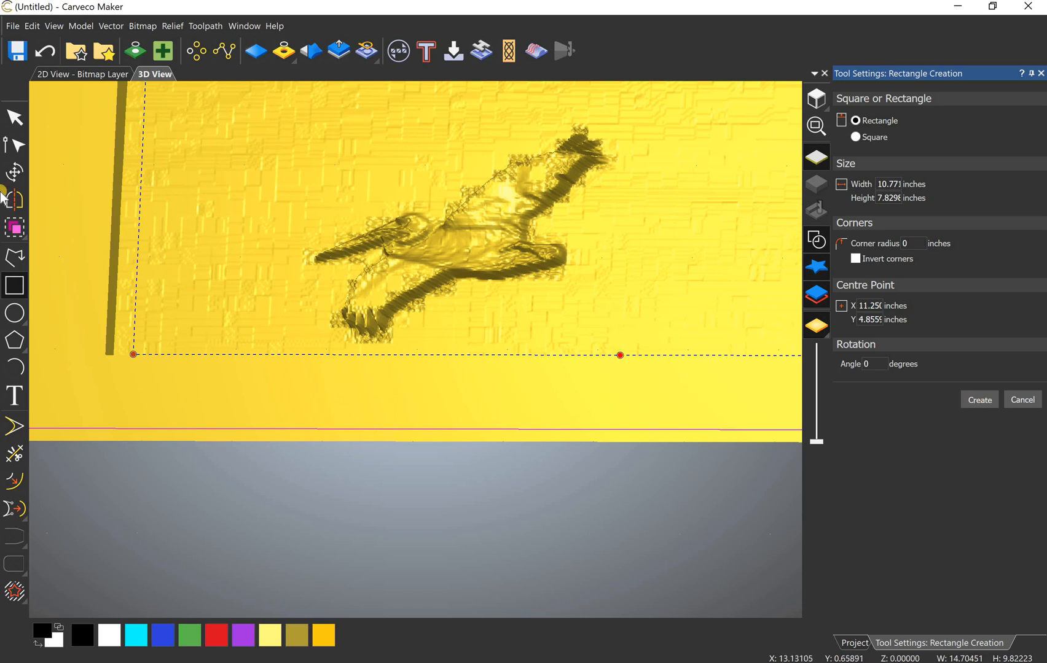
pyautogui.click(15, 172)
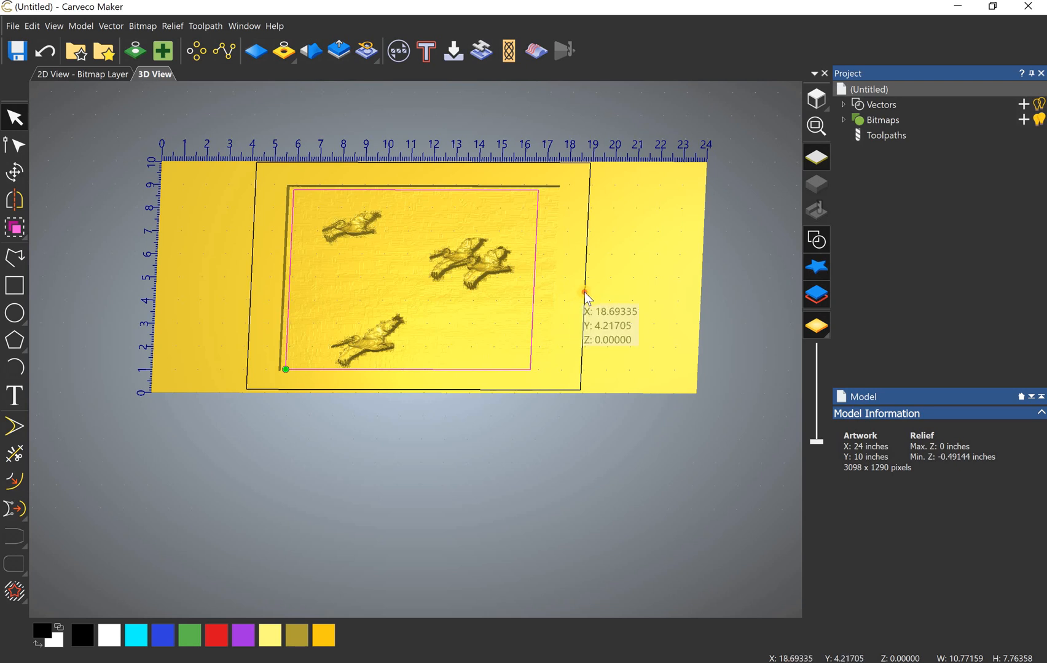
# Select both rectangle outlines and remove them, leaving only the pelican relief visible.
pyautogui.click(282, 52)
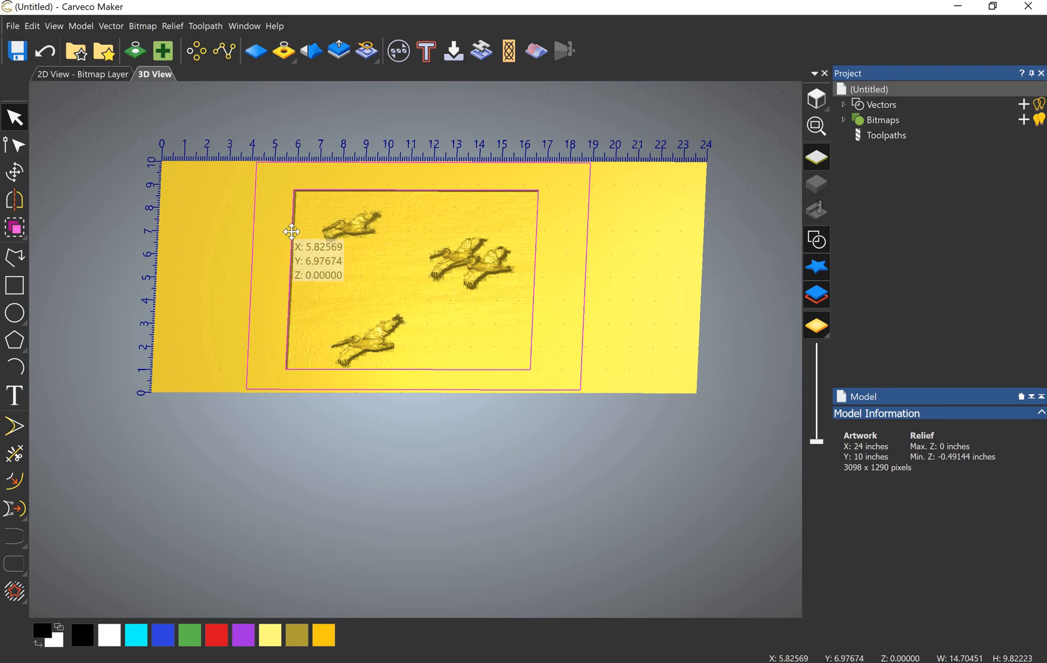
pyautogui.moveTo(291, 242)
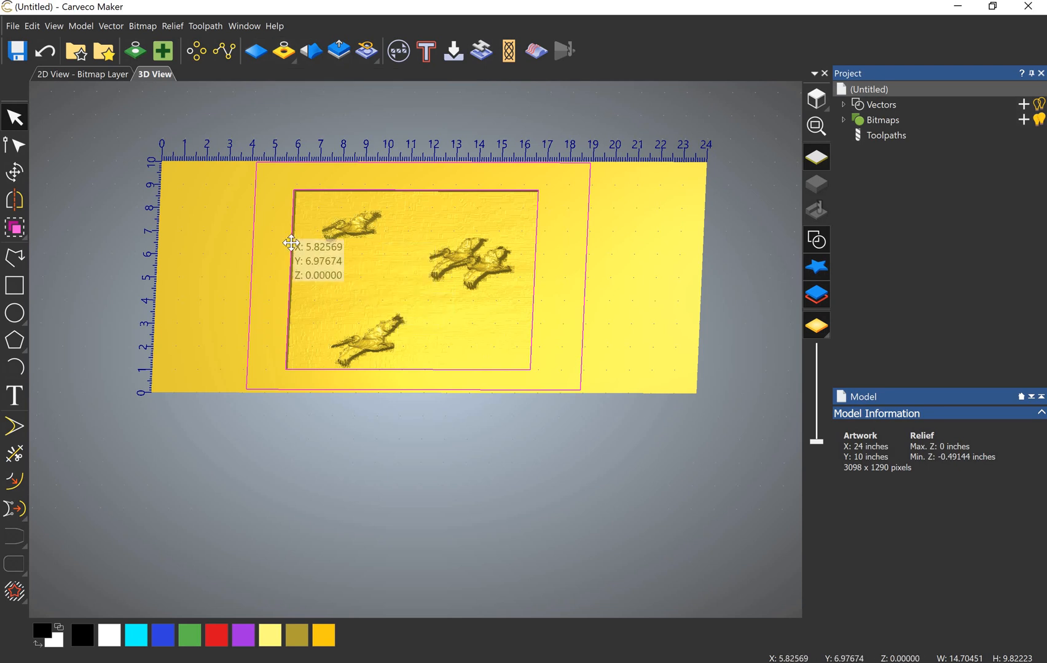
pyautogui.scroll(3)
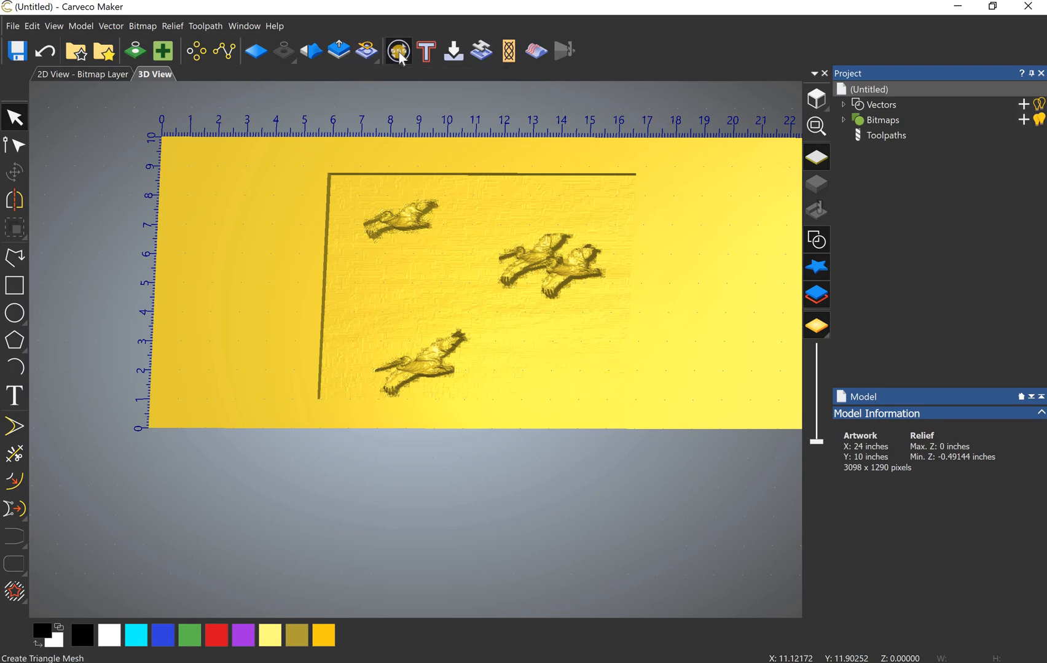
# Generate an open triangle mesh from the sunken pelican relief.
pyautogui.click(398, 52)
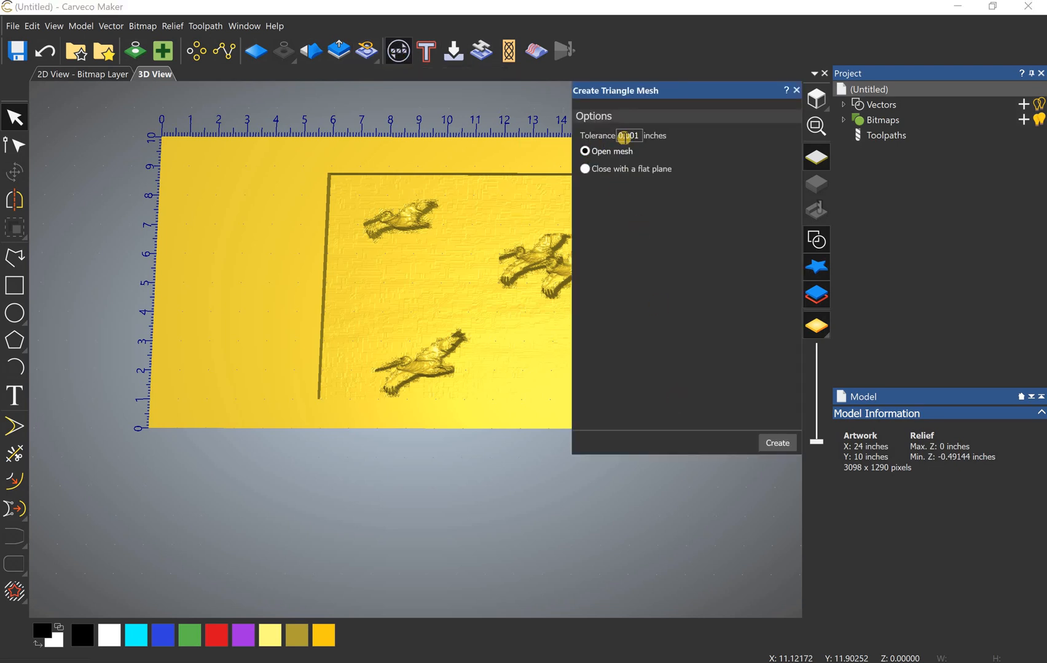
pyautogui.click(586, 169)
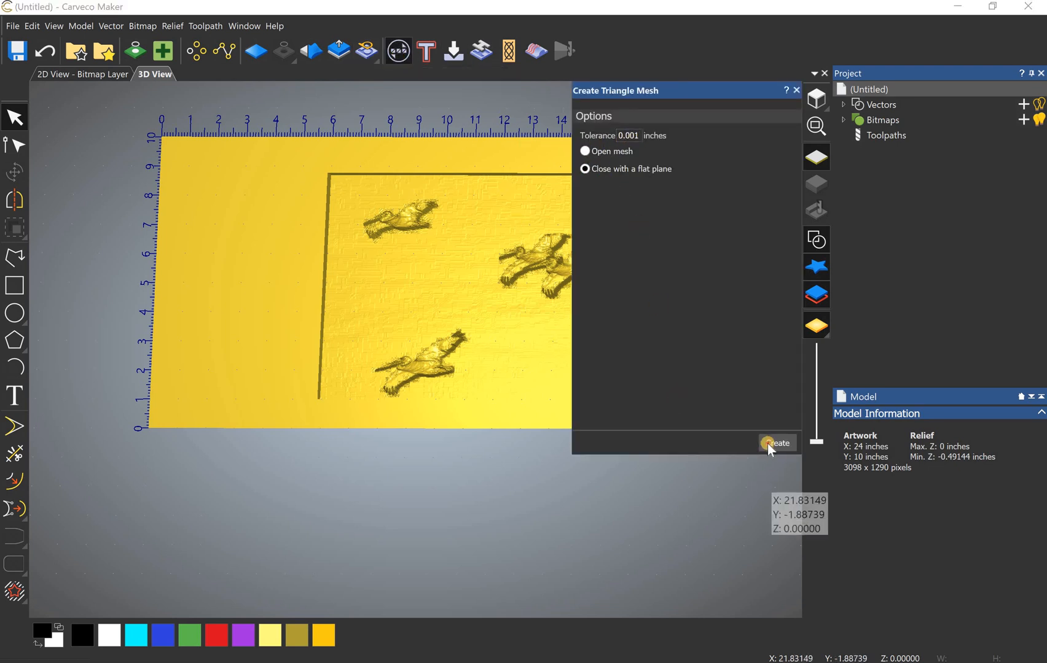
pyautogui.click(777, 443)
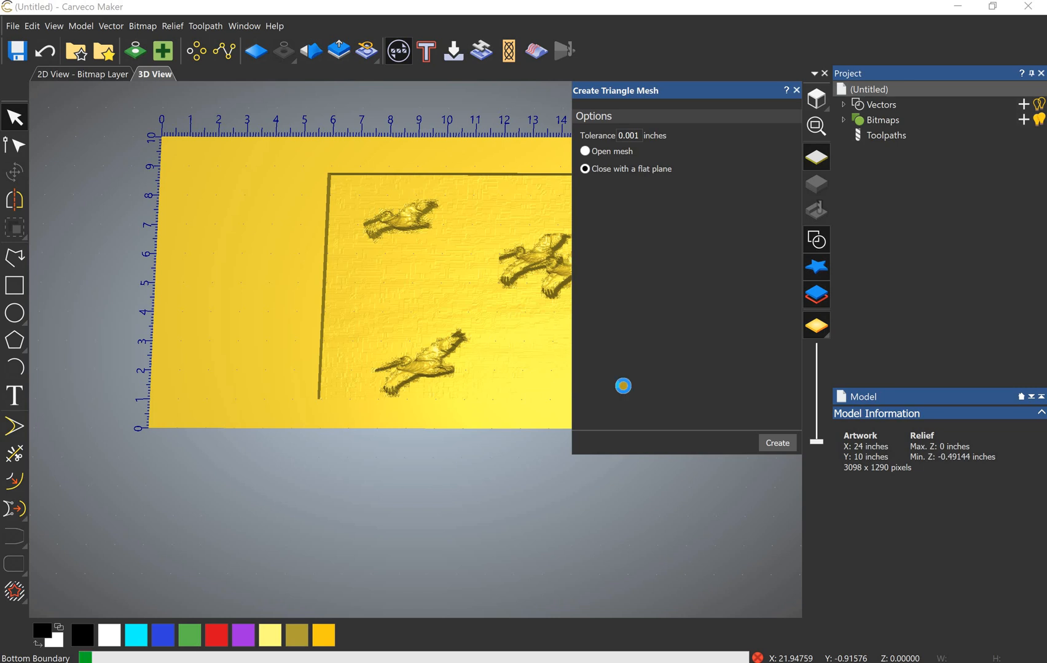
pyautogui.click(776, 443)
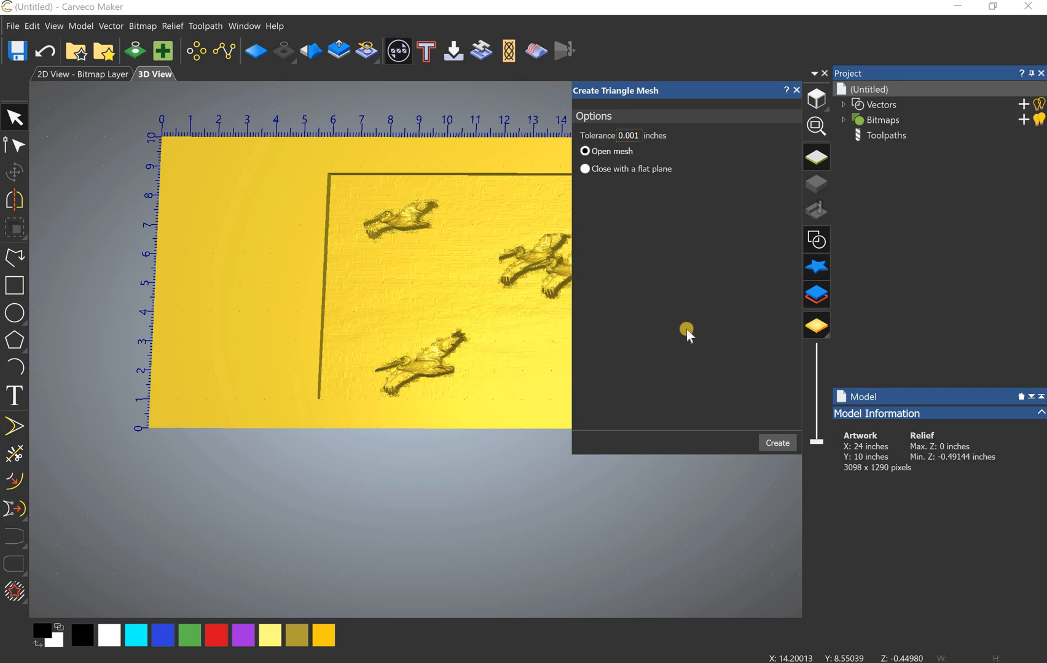
pyautogui.moveTo(459, 421)
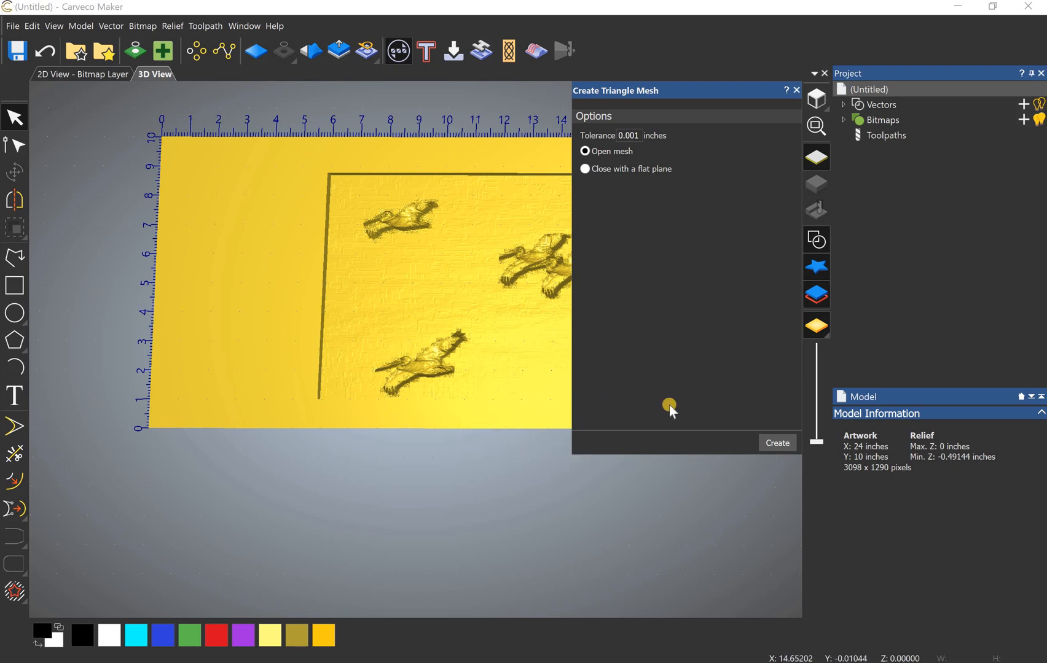
pyautogui.moveTo(642, 214)
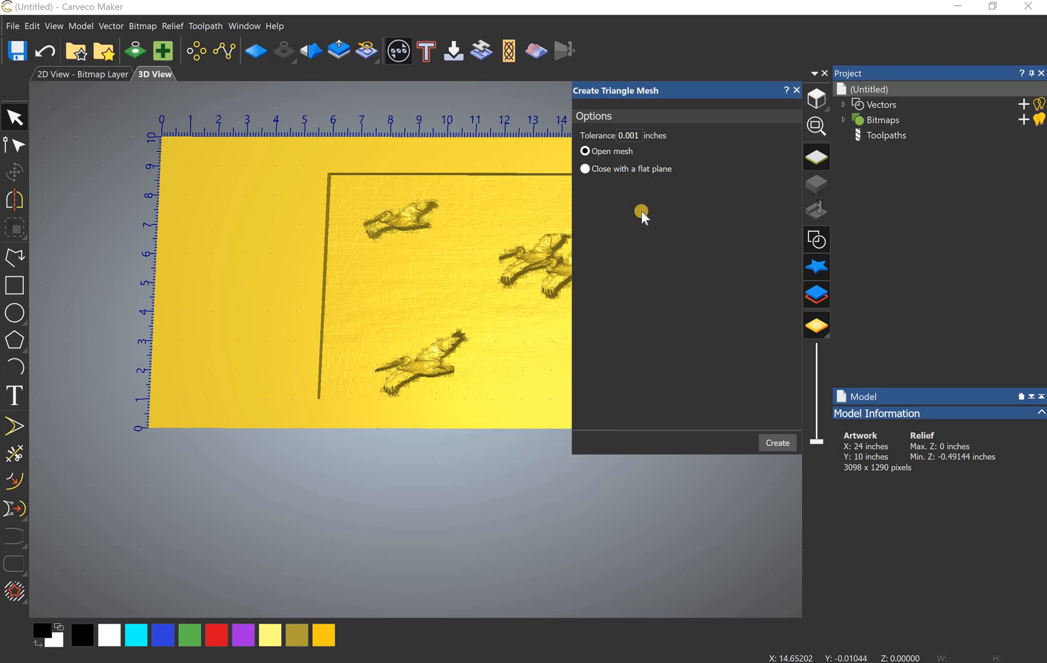
pyautogui.moveTo(667, 405)
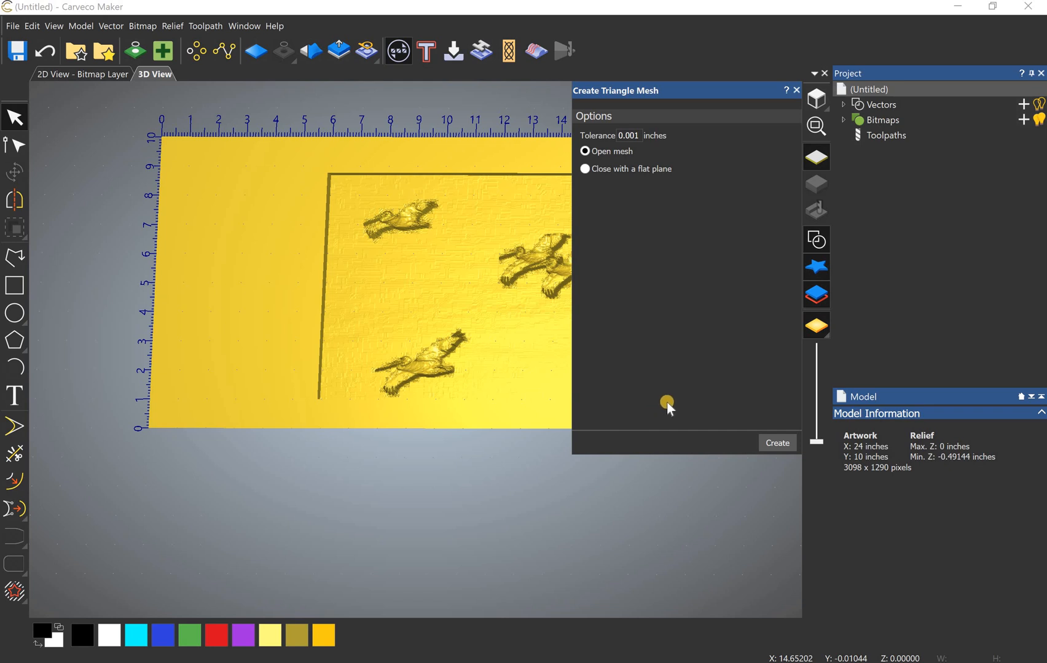
pyautogui.moveTo(666, 260)
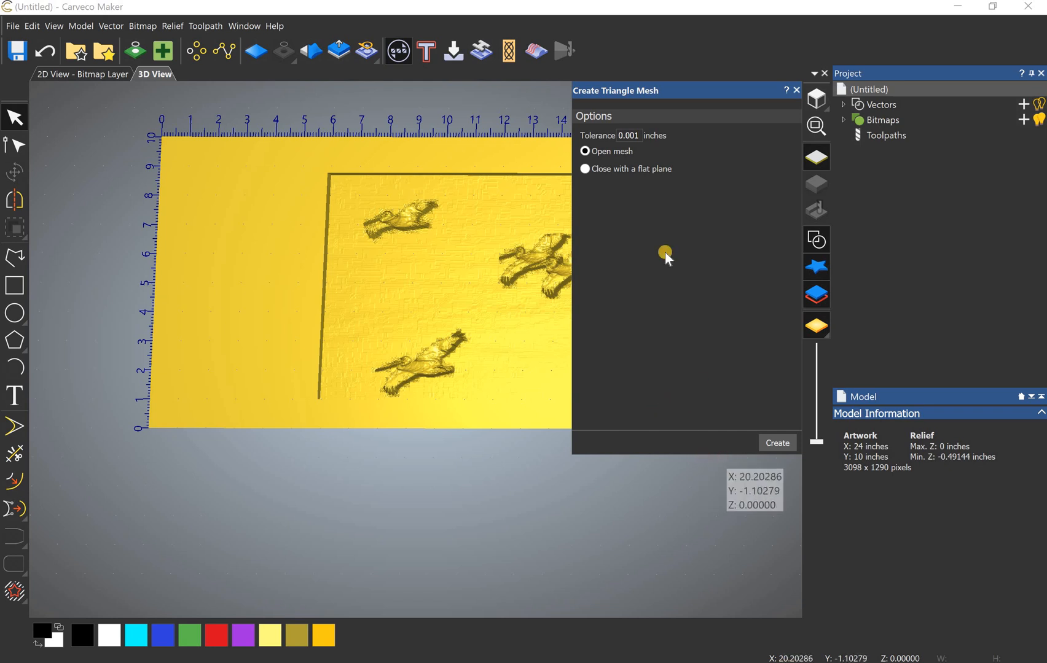
pyautogui.moveTo(683, 352)
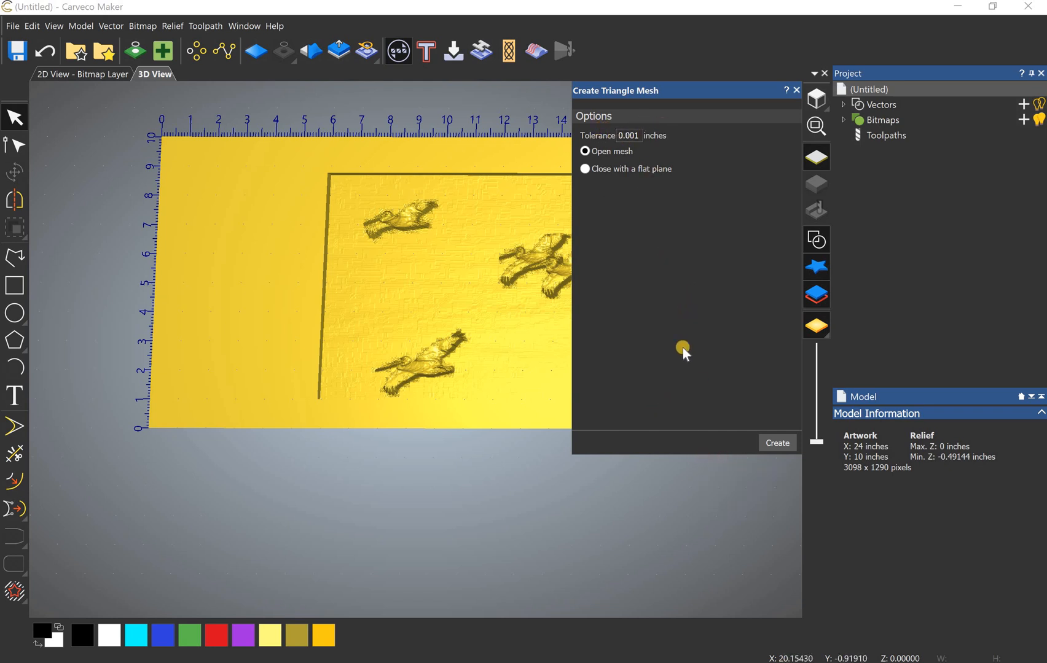
pyautogui.moveTo(628, 382)
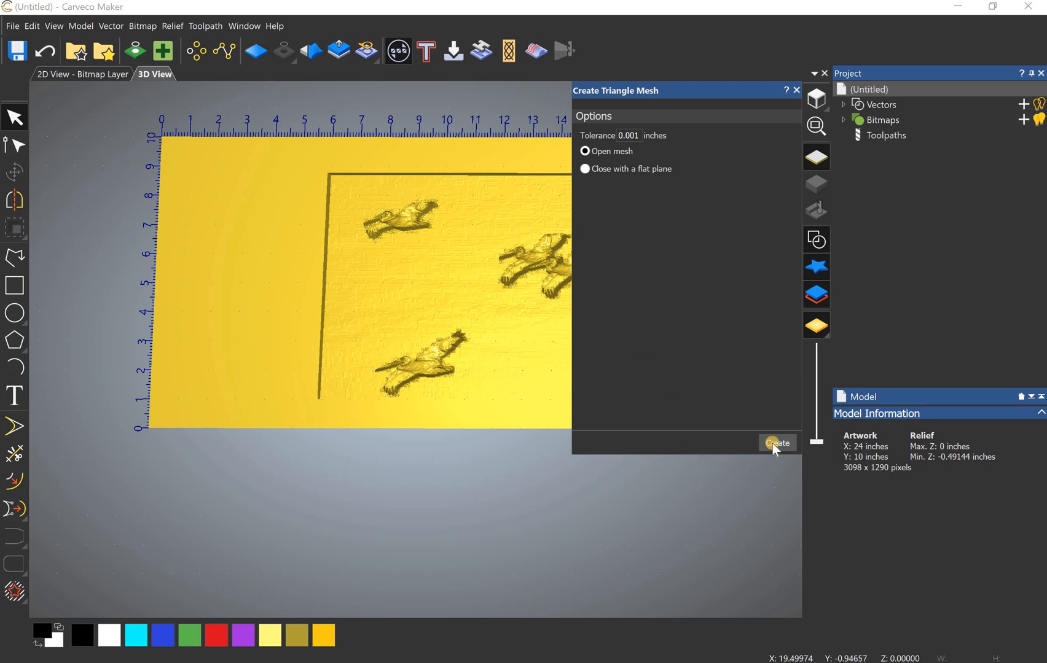
pyautogui.click(777, 444)
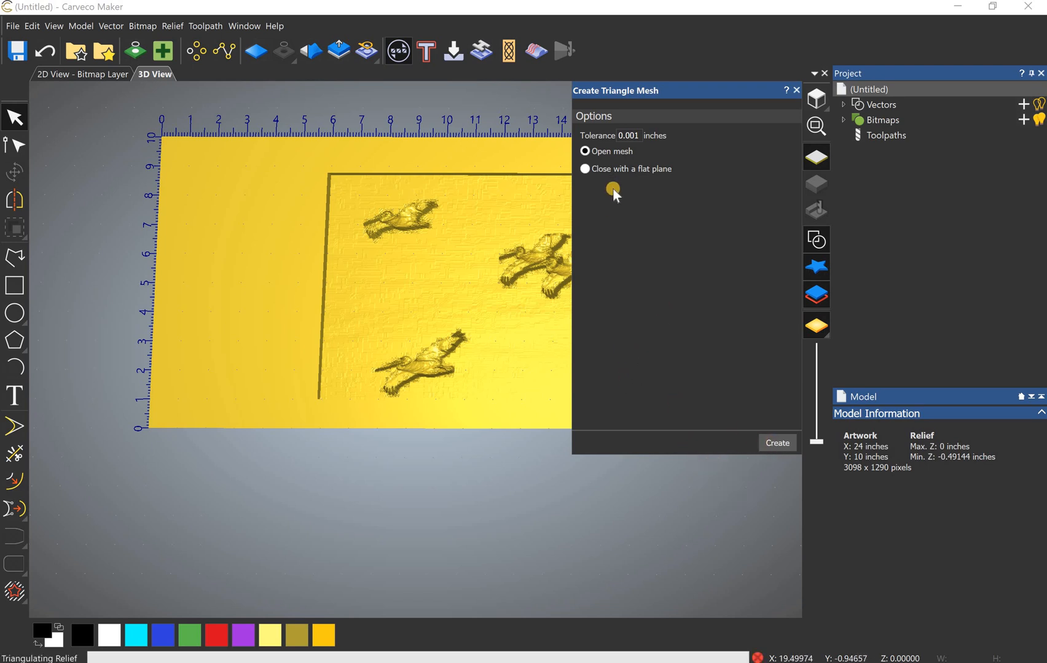
pyautogui.click(775, 443)
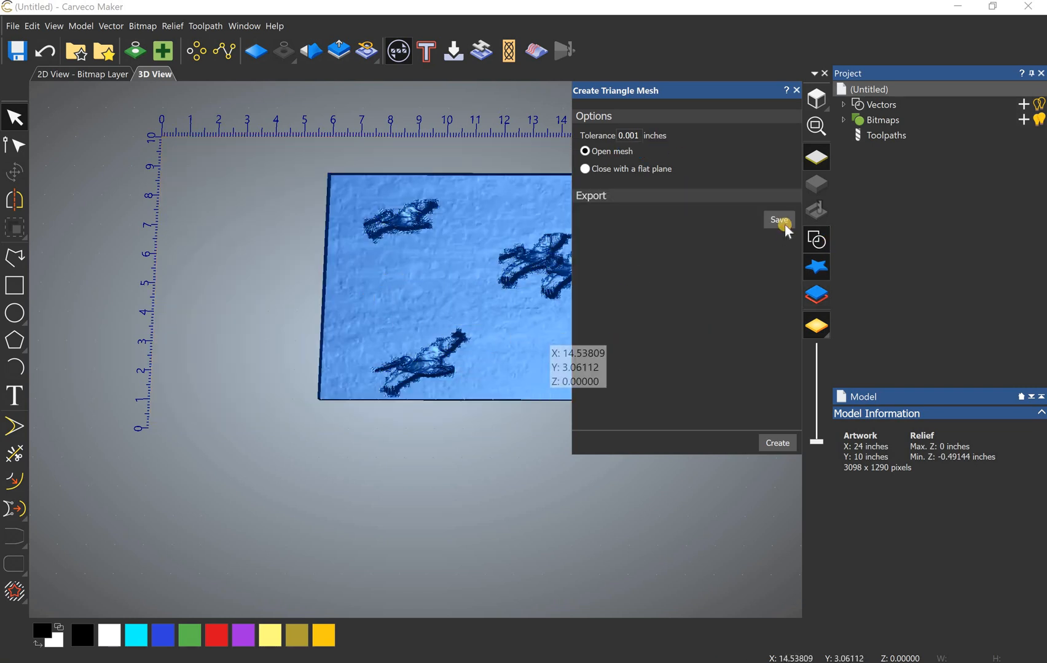
# Save the mesh as test1.stl in the beach folder.
pyautogui.click(779, 220)
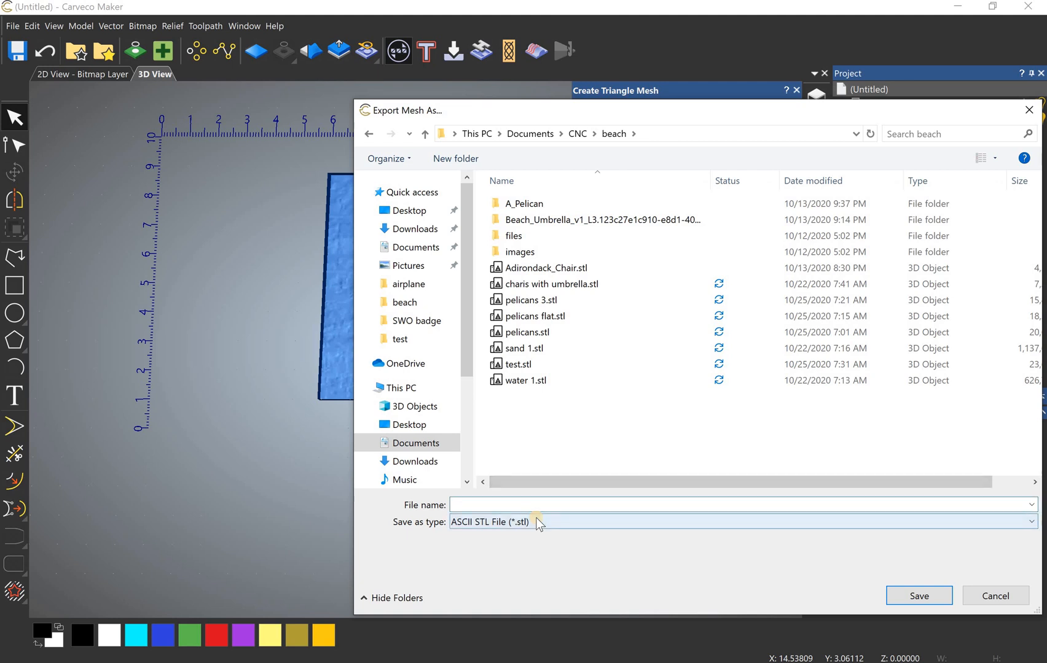
pyautogui.write('test1')
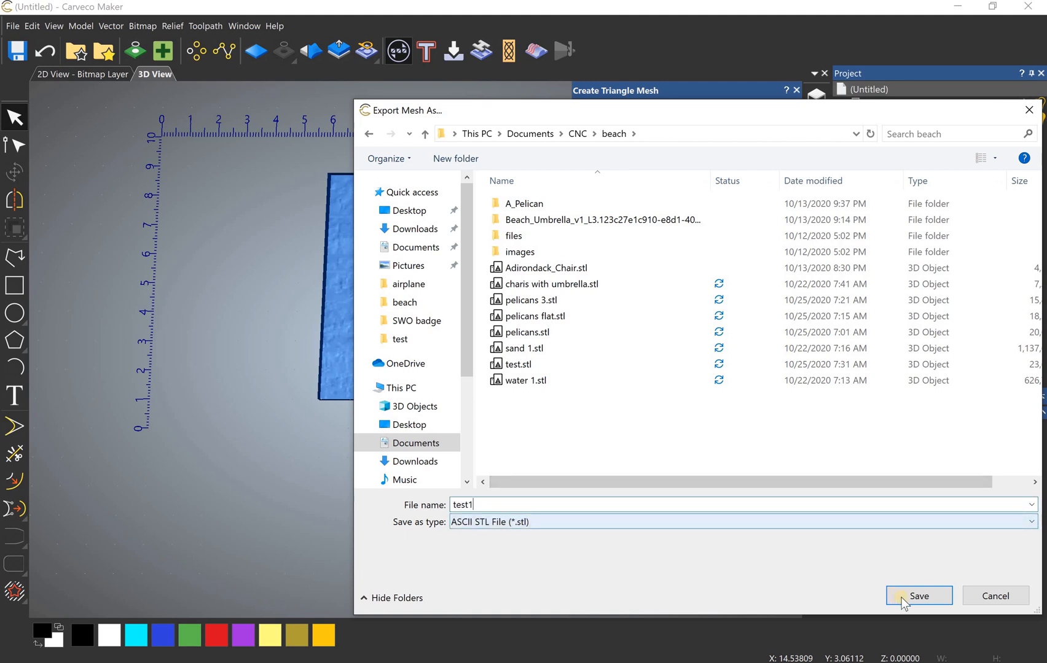
pyautogui.click(918, 596)
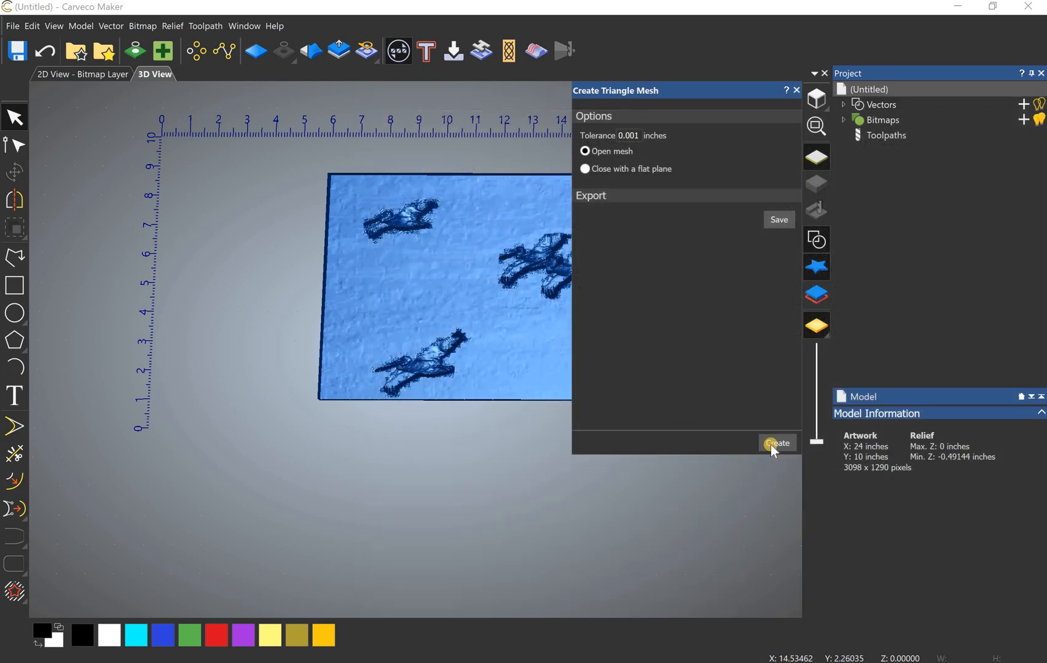
pyautogui.click(777, 443)
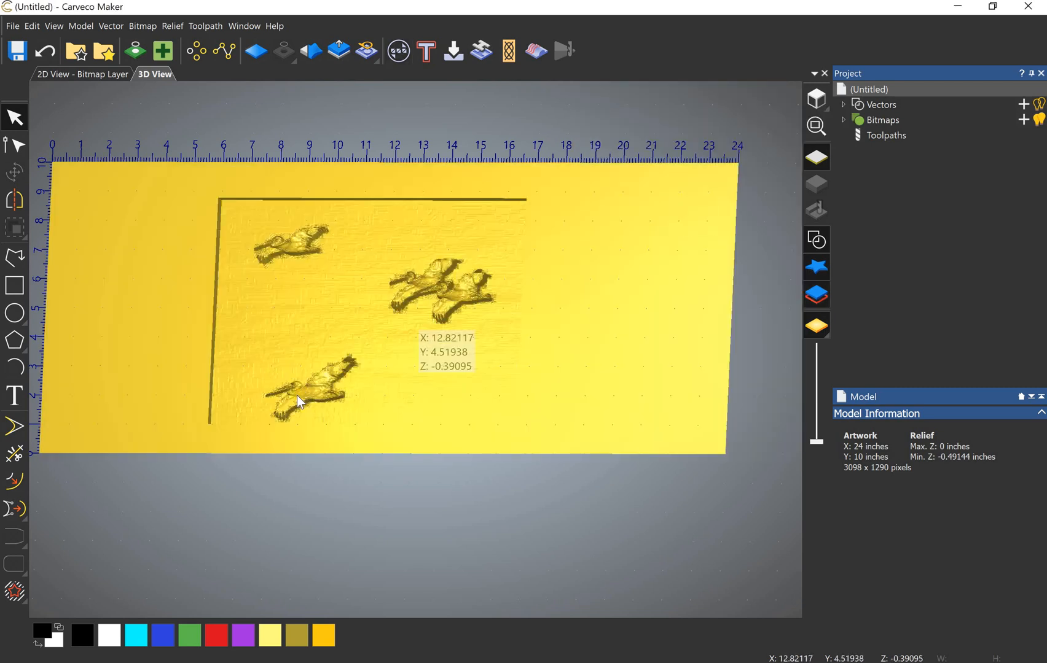
# Create a new 24 by 10 inch model, discarding the unsaved pelican relief.
pyautogui.click(11, 26)
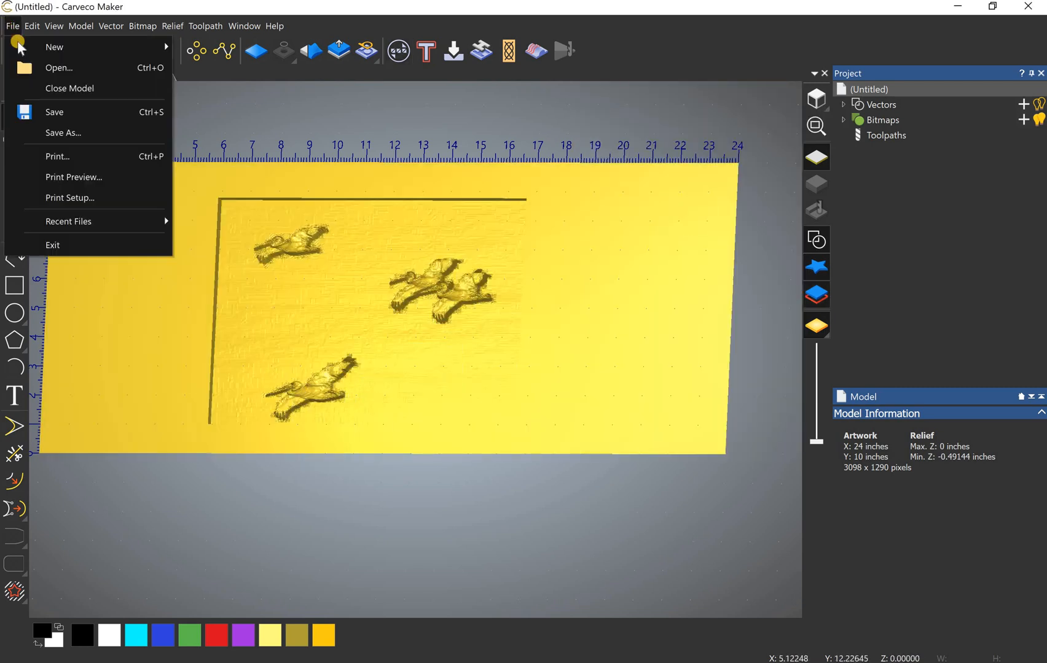
pyautogui.click(143, 25)
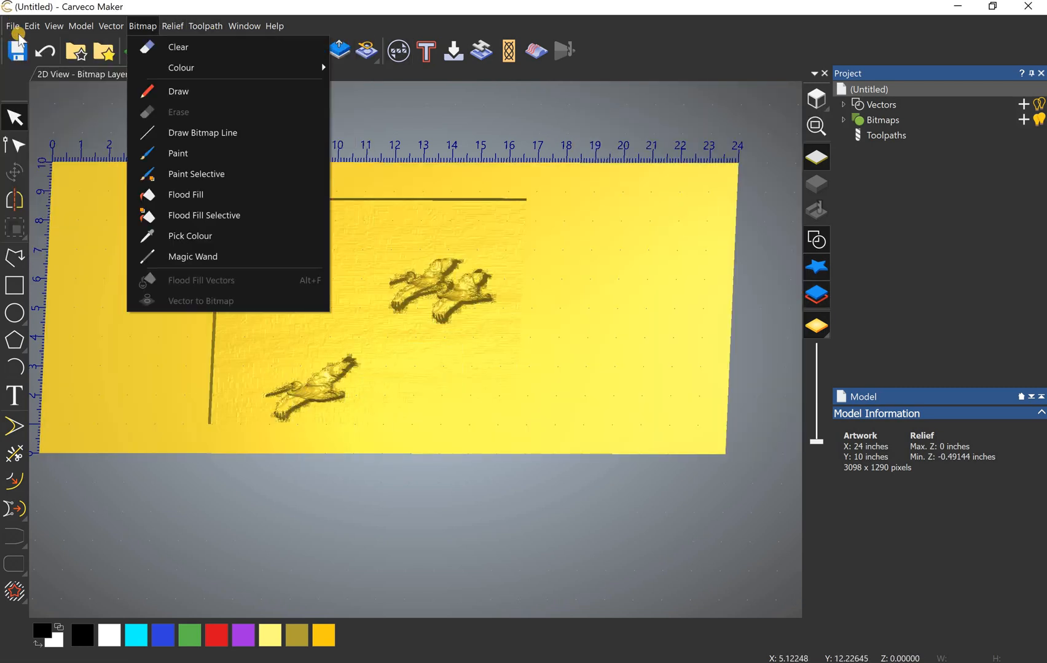
pyautogui.click(11, 25)
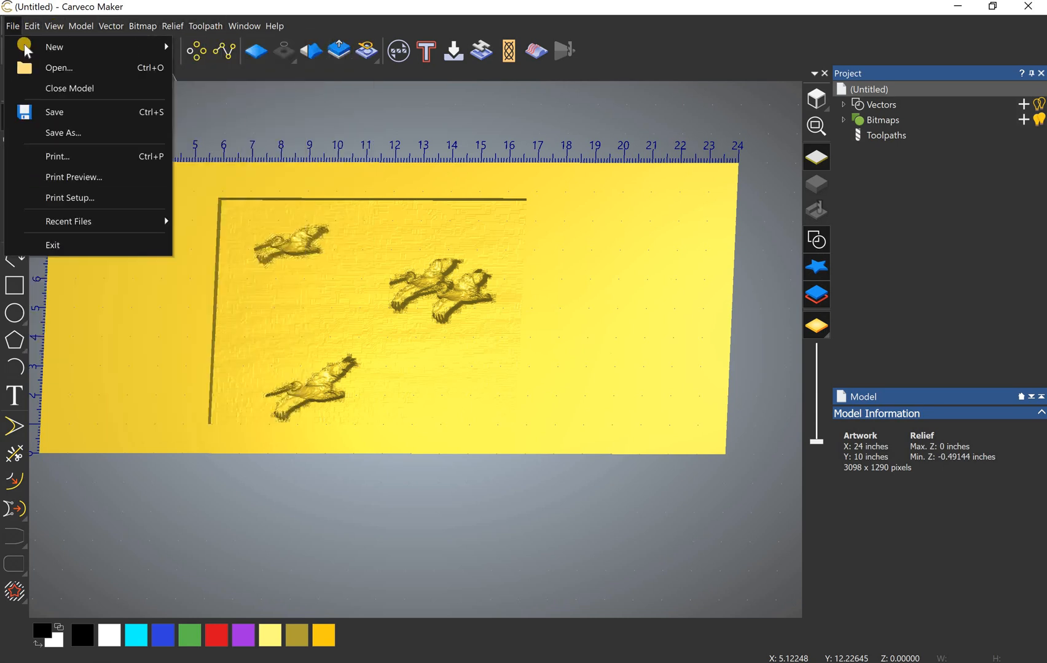
pyautogui.click(54, 46)
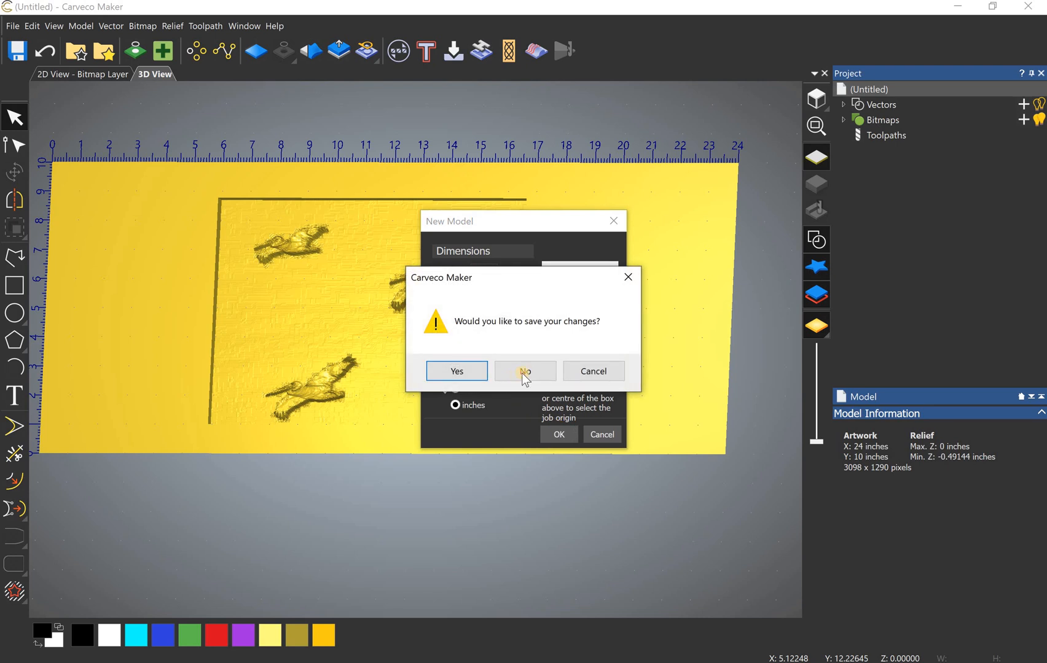
pyautogui.click(524, 371)
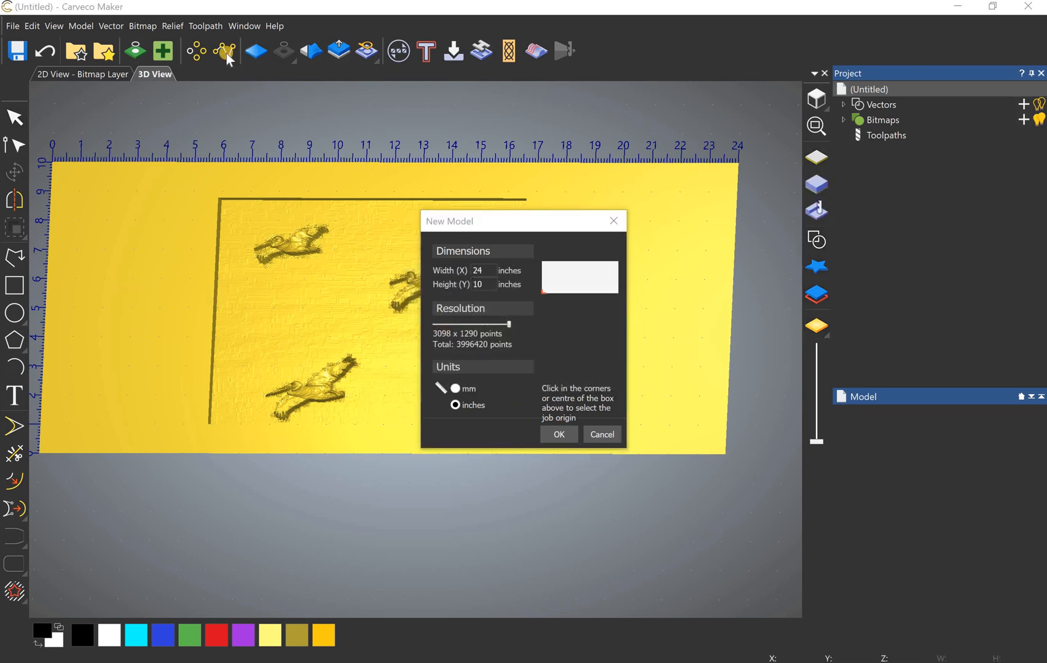
pyautogui.click(558, 435)
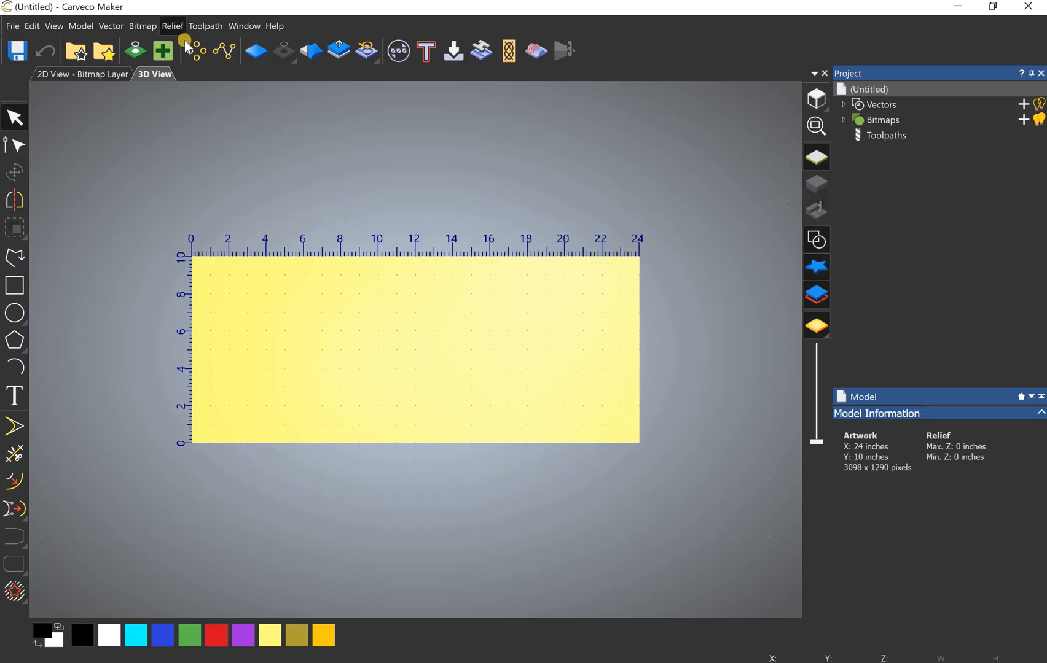
pyautogui.moveTo(276, 289)
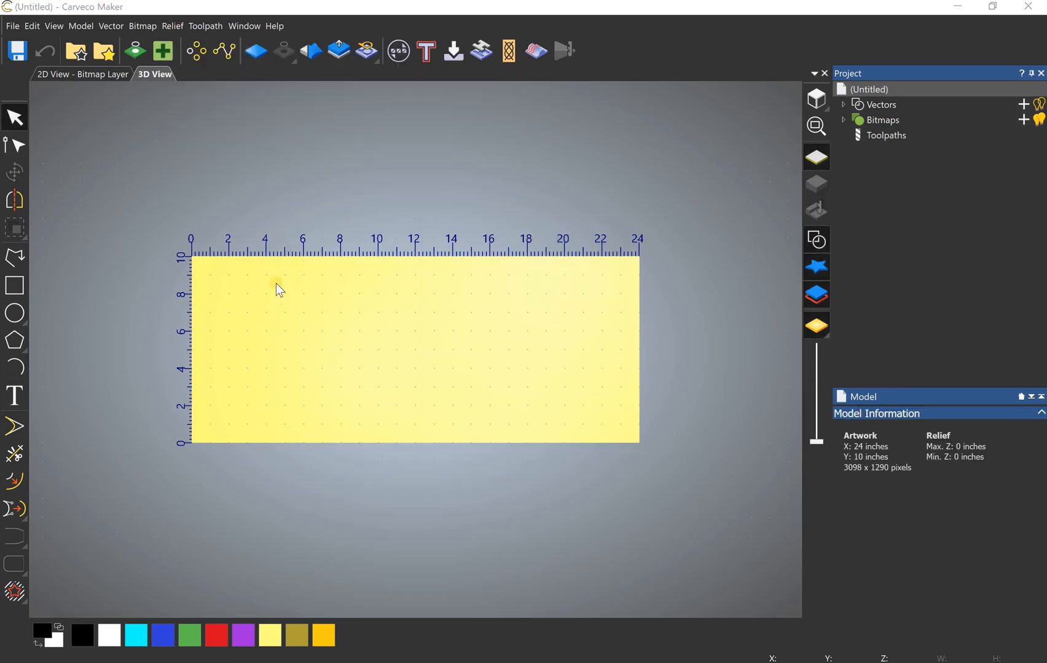
# Import test1.stl and preview the pelican relief with its Z value set to 0.1.
pyautogui.click(453, 50)
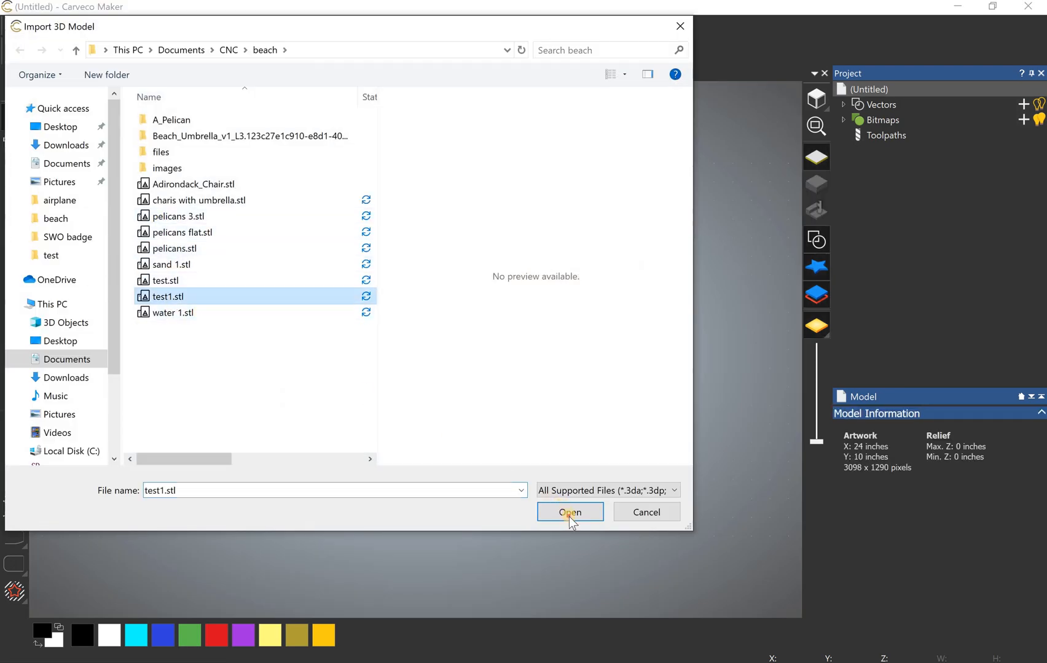
pyautogui.click(567, 513)
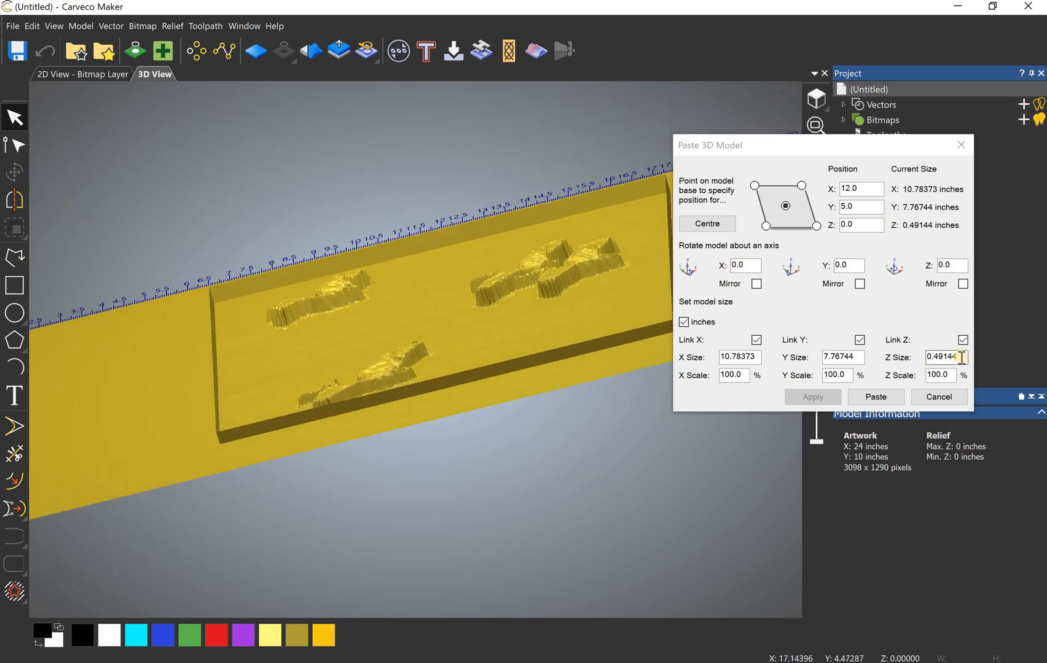
pyautogui.tripleClick(942, 357)
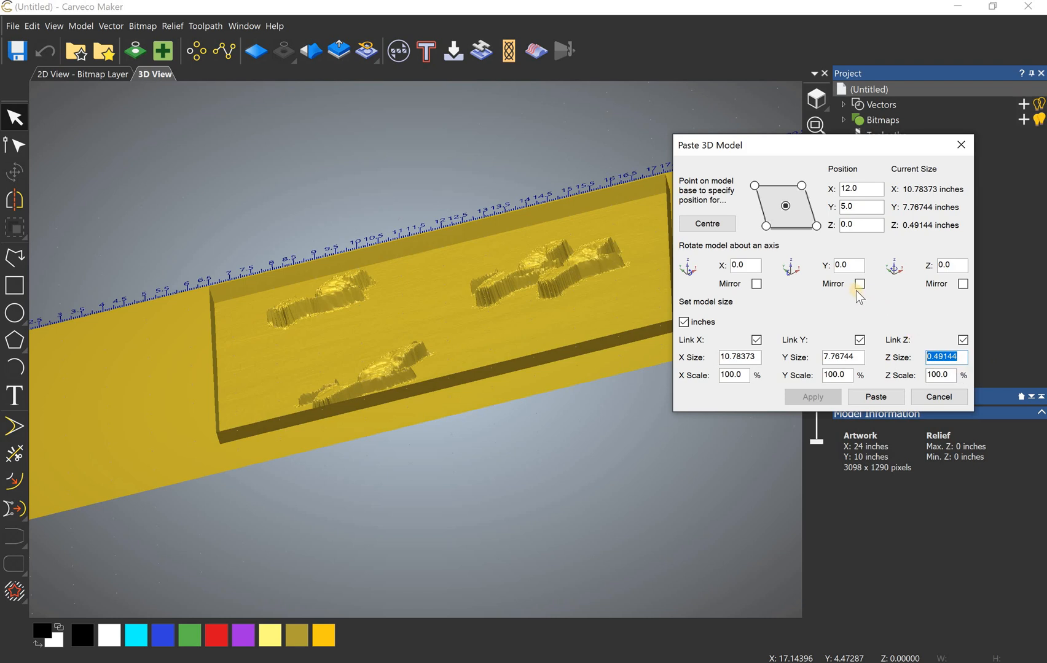
pyautogui.moveTo(429, 454)
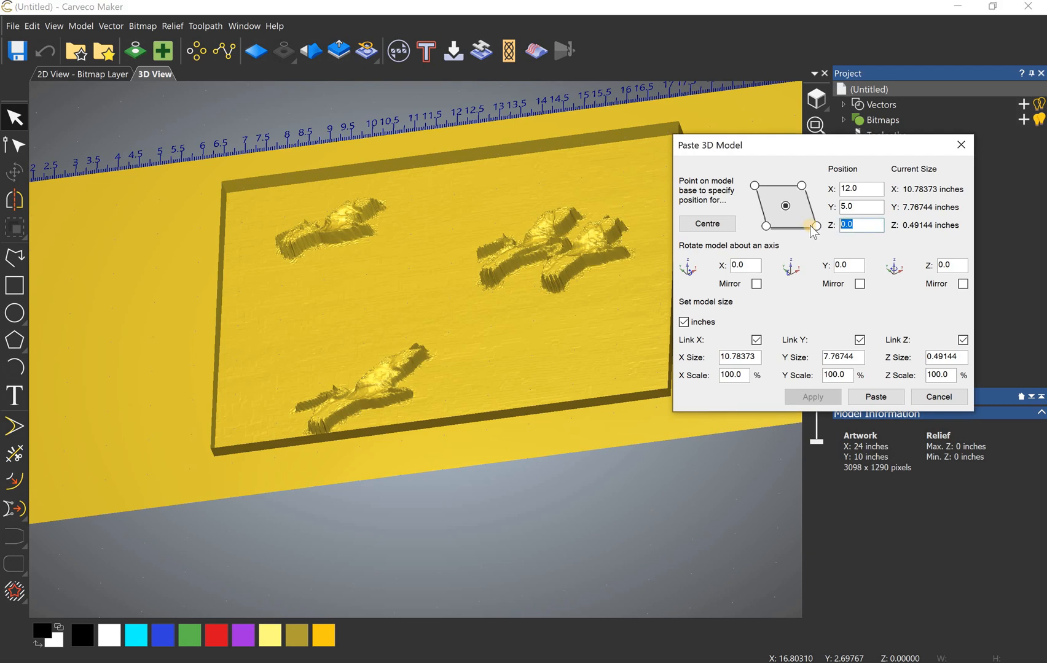
pyautogui.write('0.1')
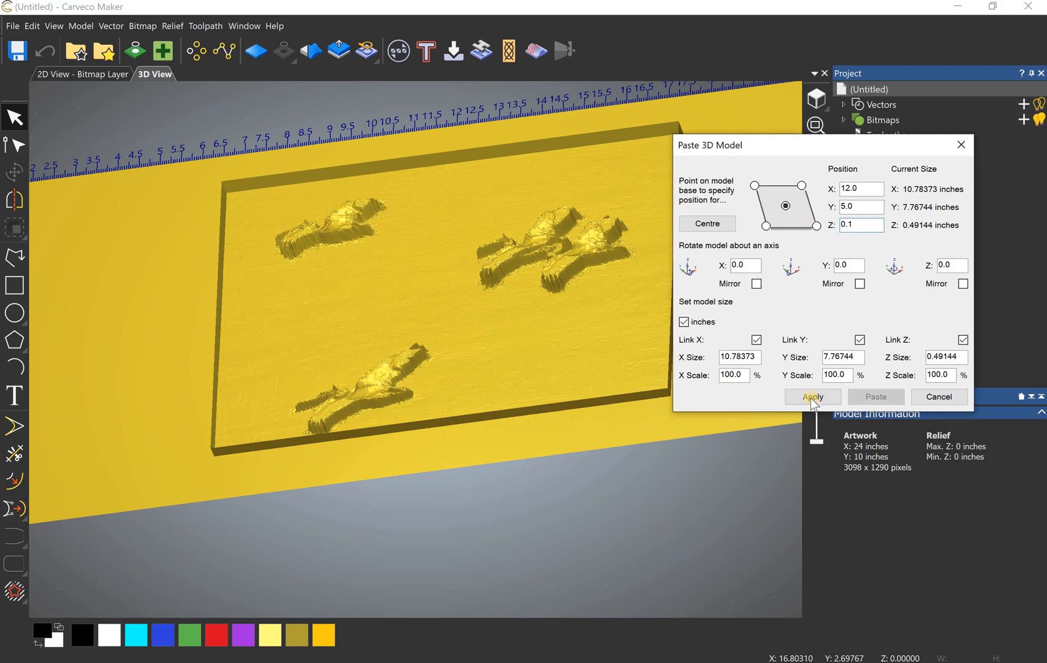
pyautogui.click(812, 397)
pyautogui.write('-0.24')
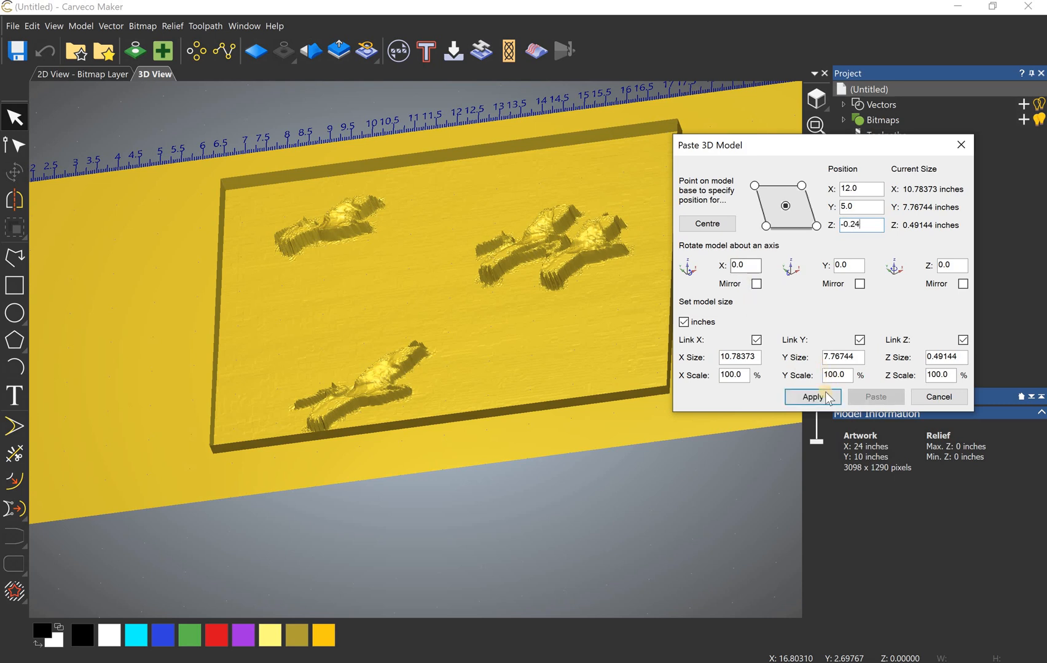
pyautogui.click(812, 397)
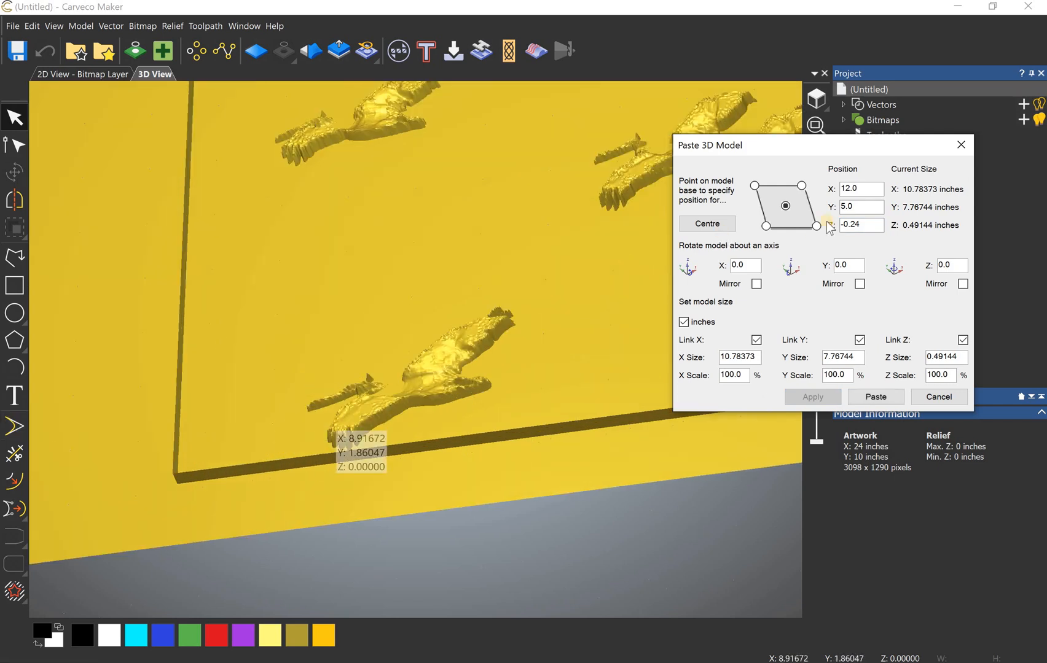
# Set Position Z to 0, preview, and paste the relief into the model.
pyautogui.tripleClick(860, 225)
pyautogui.write('0')
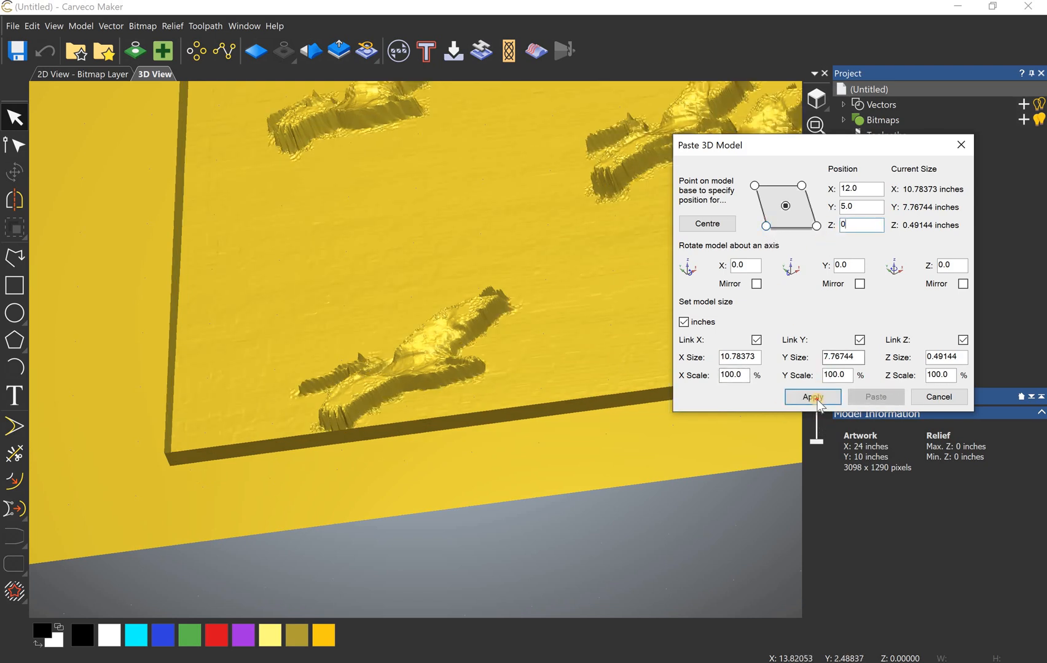
pyautogui.click(812, 397)
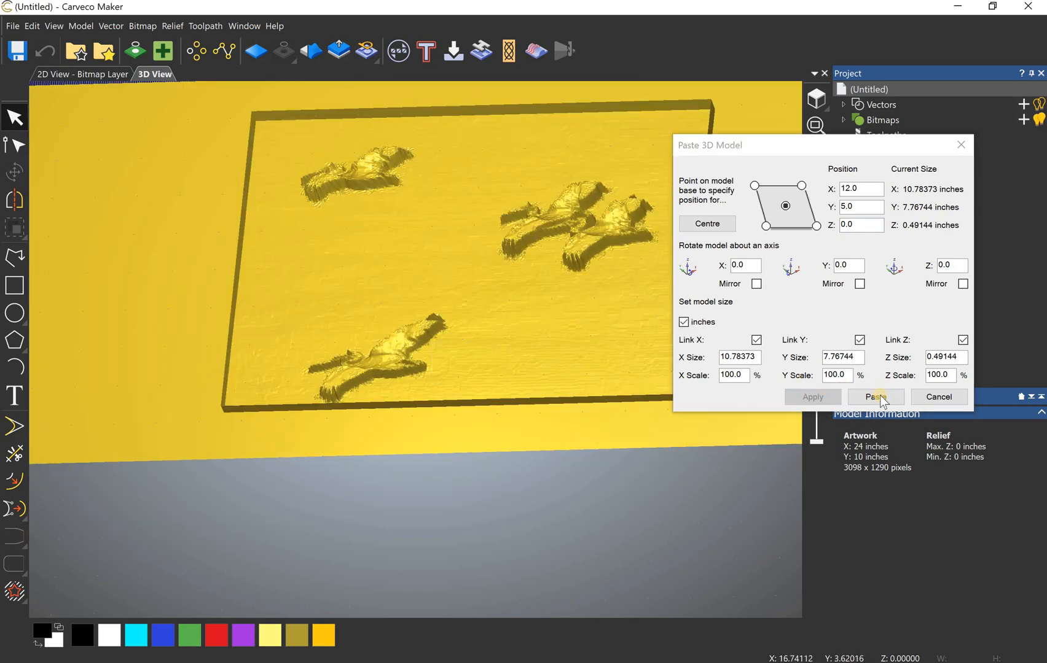
pyautogui.click(875, 396)
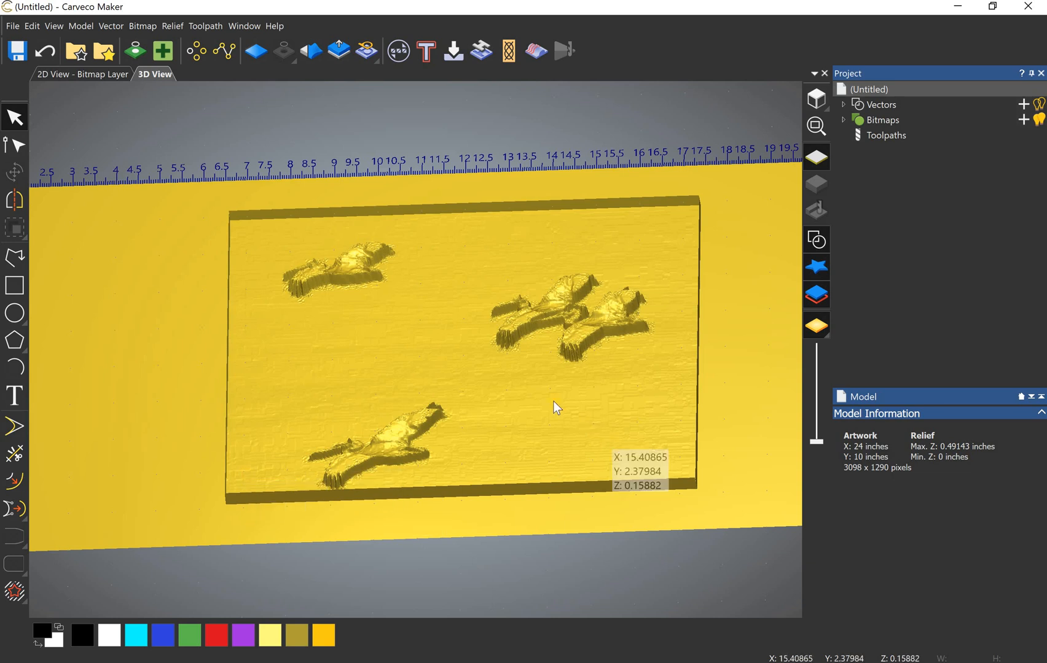
pyautogui.moveTo(487, 389)
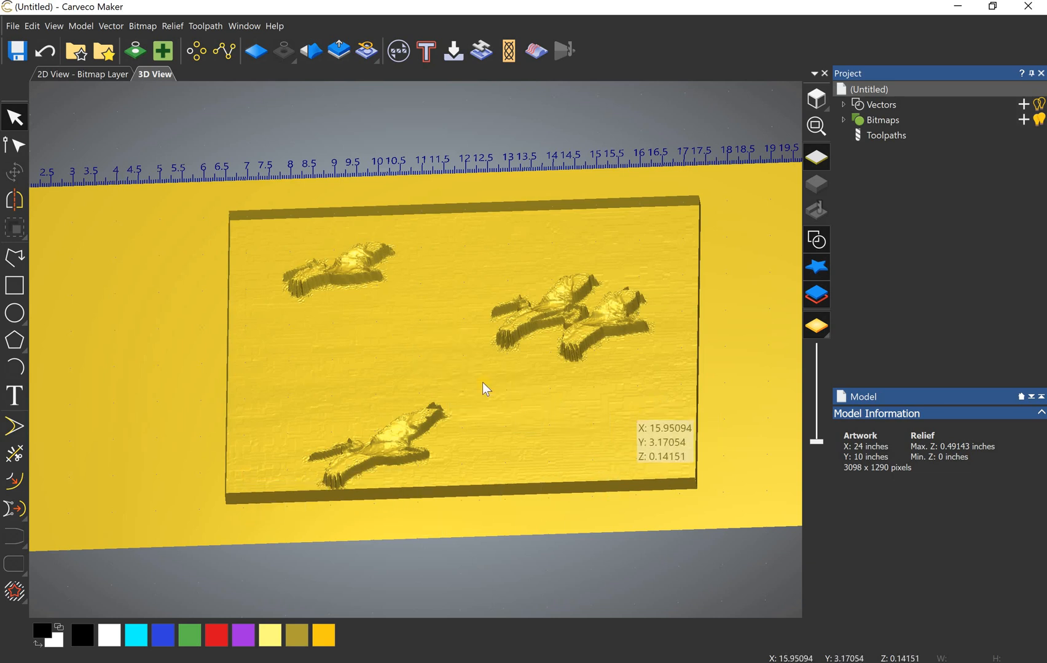
pyautogui.moveTo(637, 410)
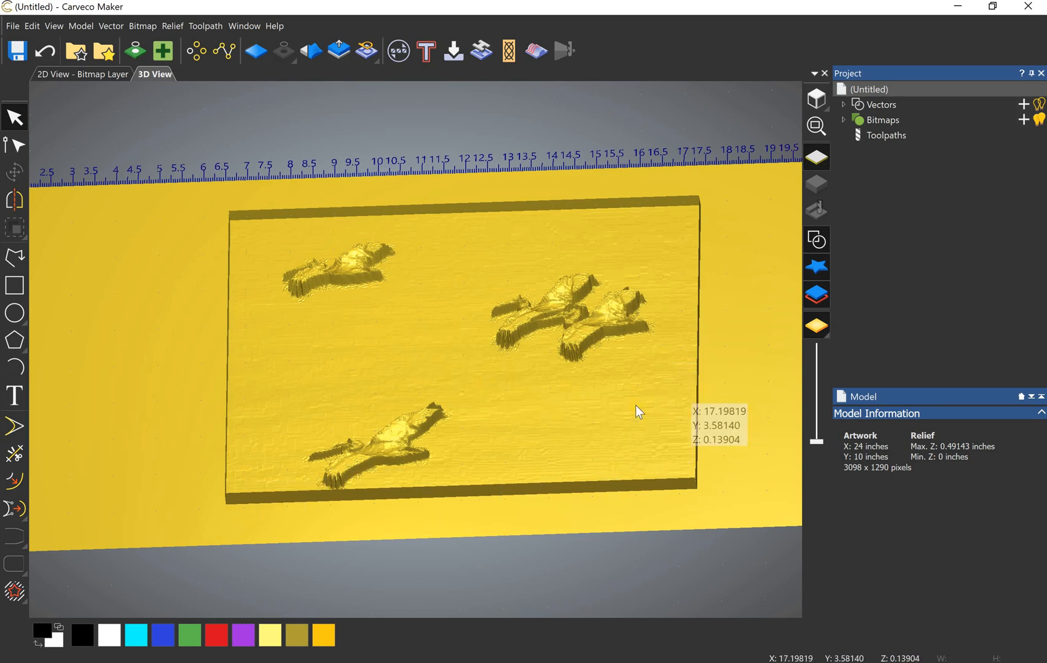
# Draw a rectangle of roughly 10 by 7 inches around the pasted pelican relief.
pyautogui.click(14, 285)
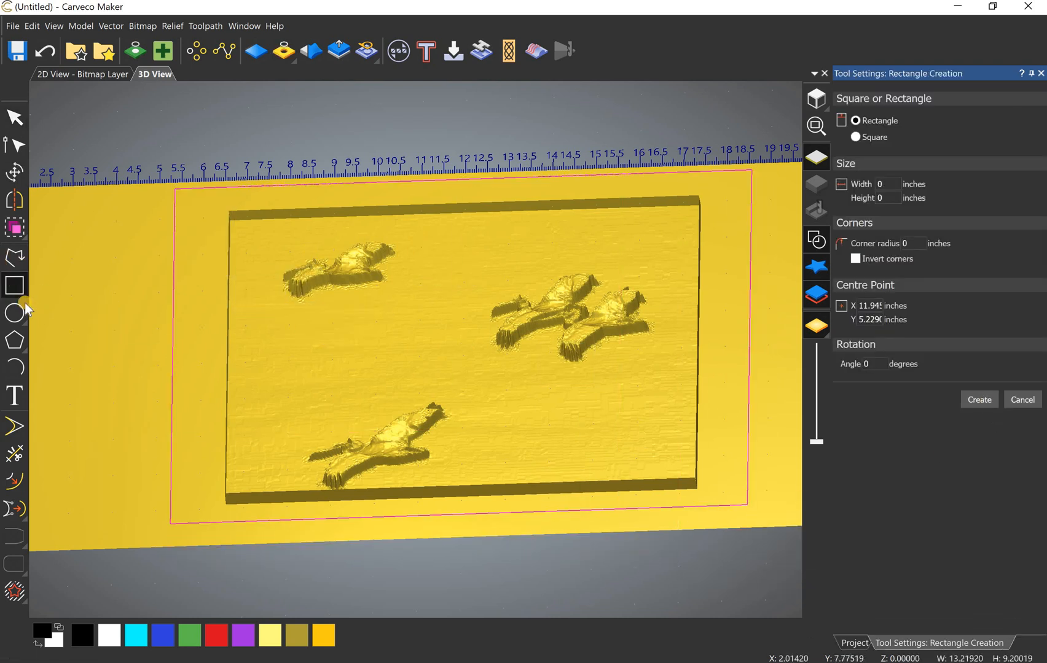
pyautogui.moveTo(534, 449)
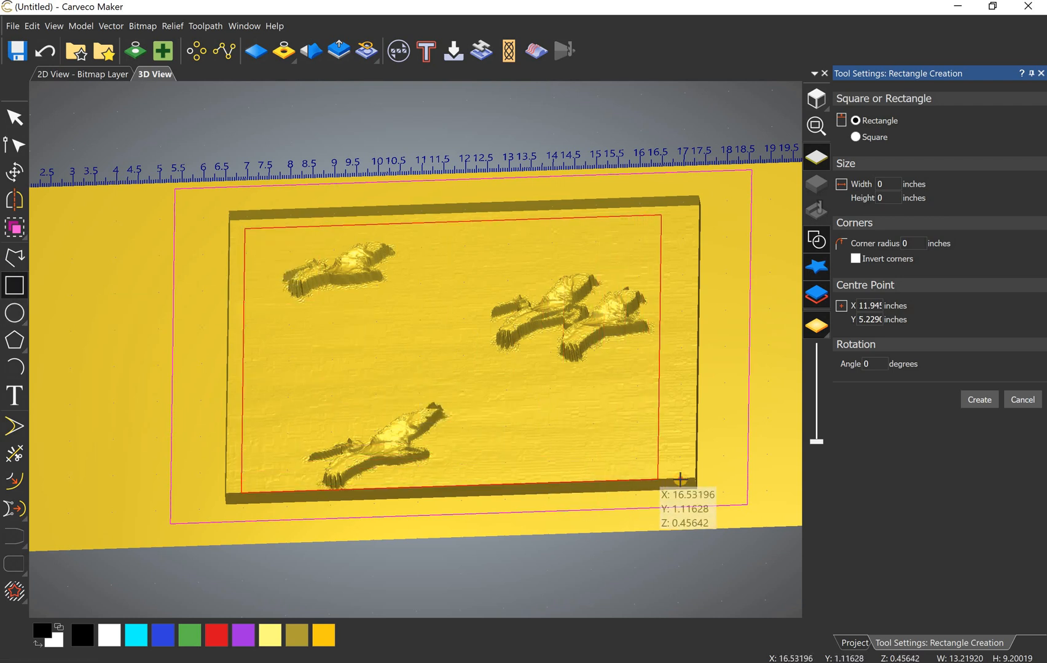
pyautogui.moveTo(679, 480)
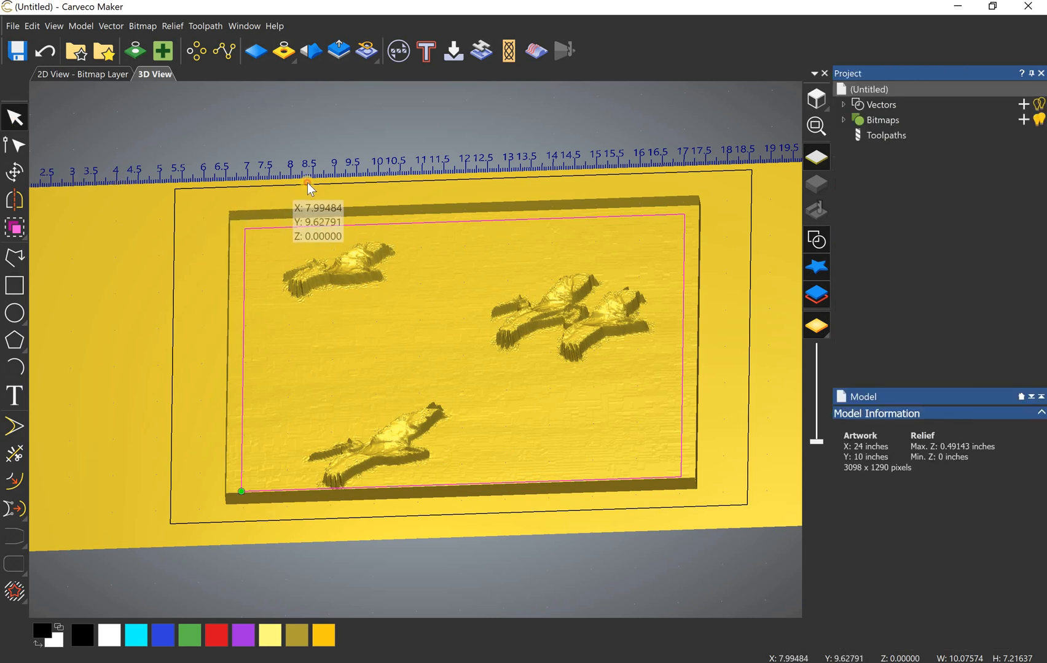
pyautogui.click(282, 51)
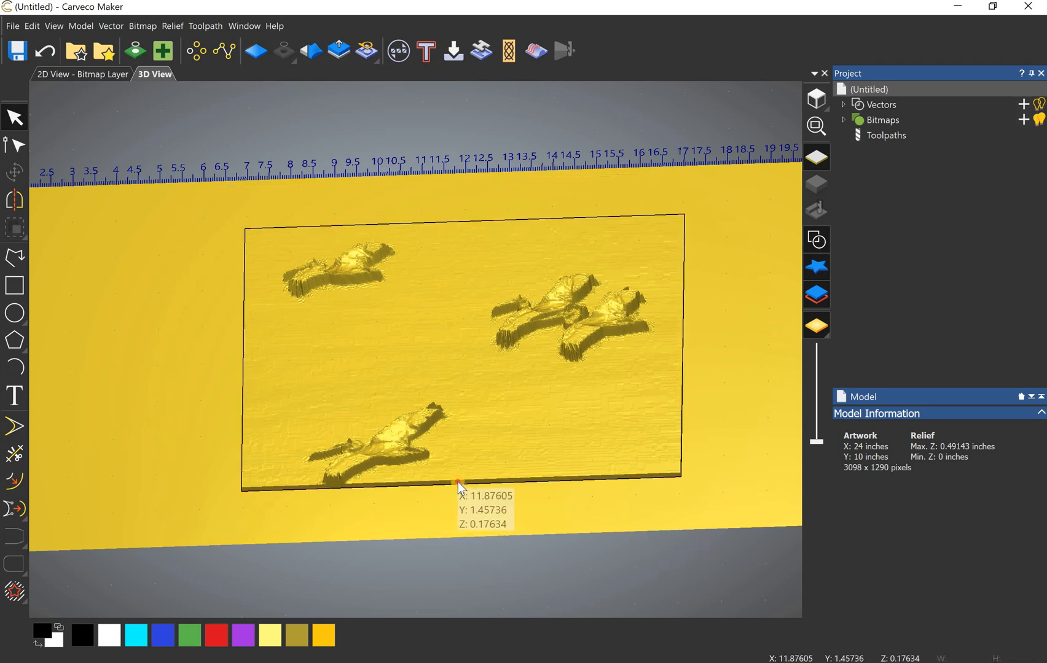
pyautogui.moveTo(476, 493)
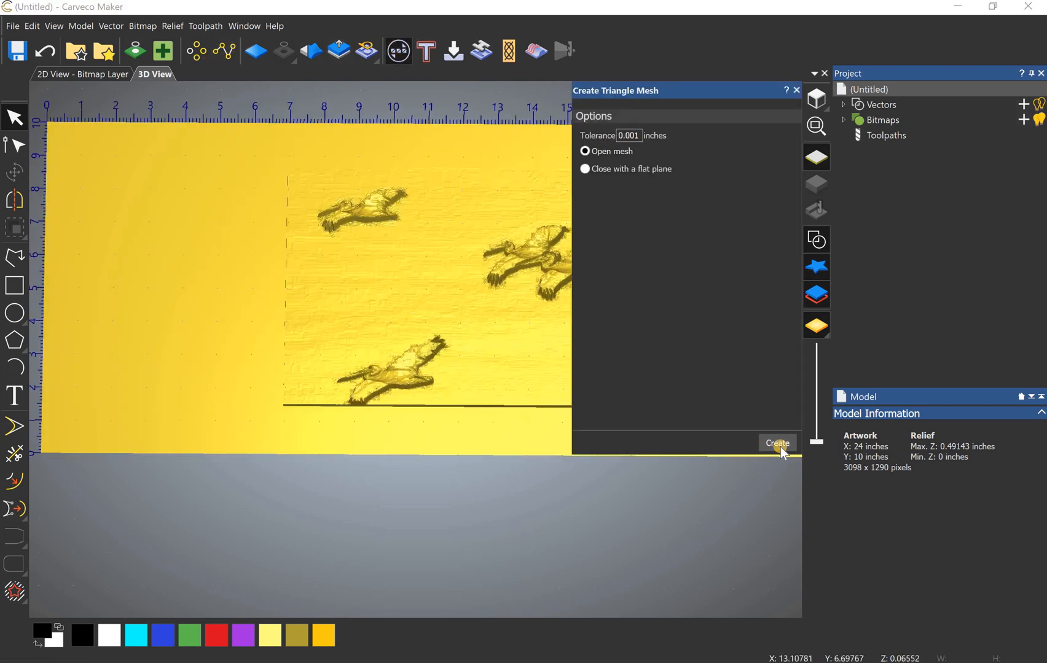
# Triangulate the pasted relief and save it as test2.stl in the beach folder.
pyautogui.click(776, 443)
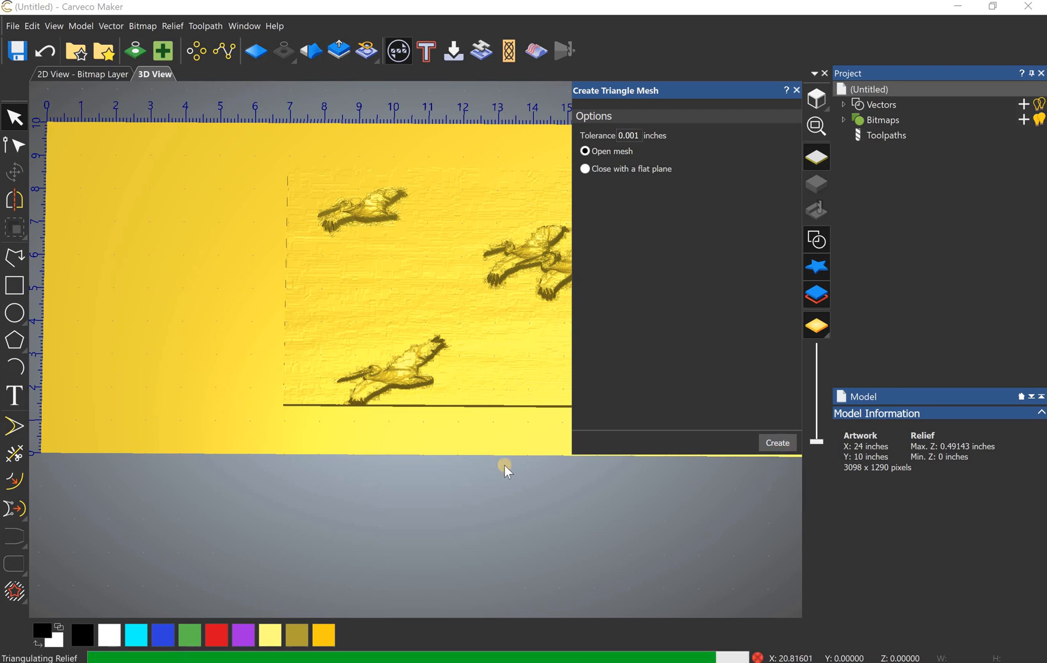
pyautogui.click(777, 442)
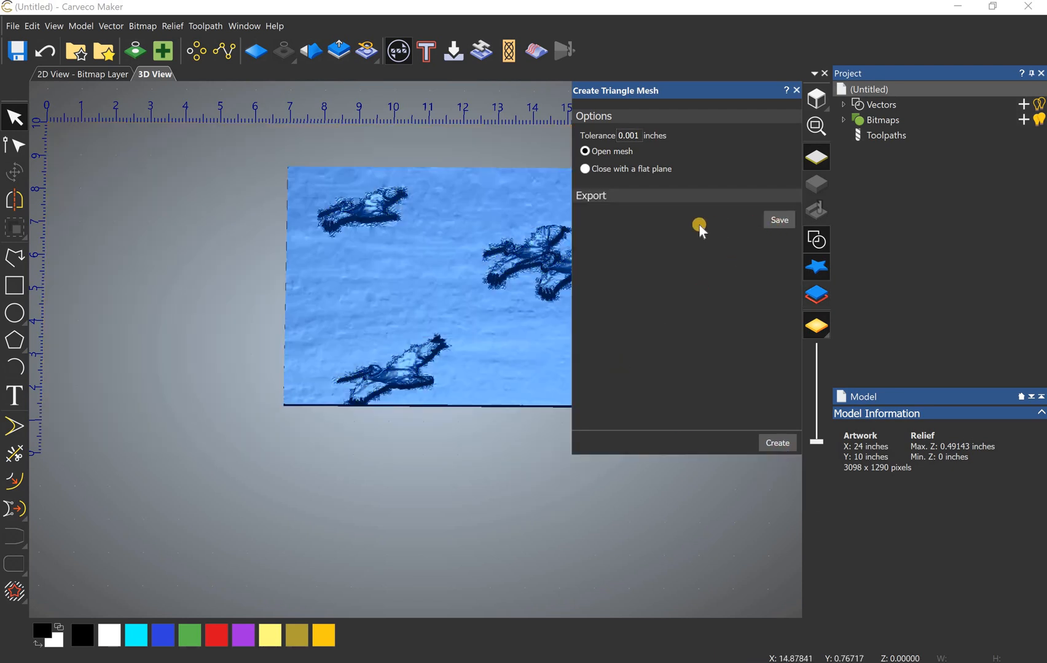
pyautogui.click(778, 220)
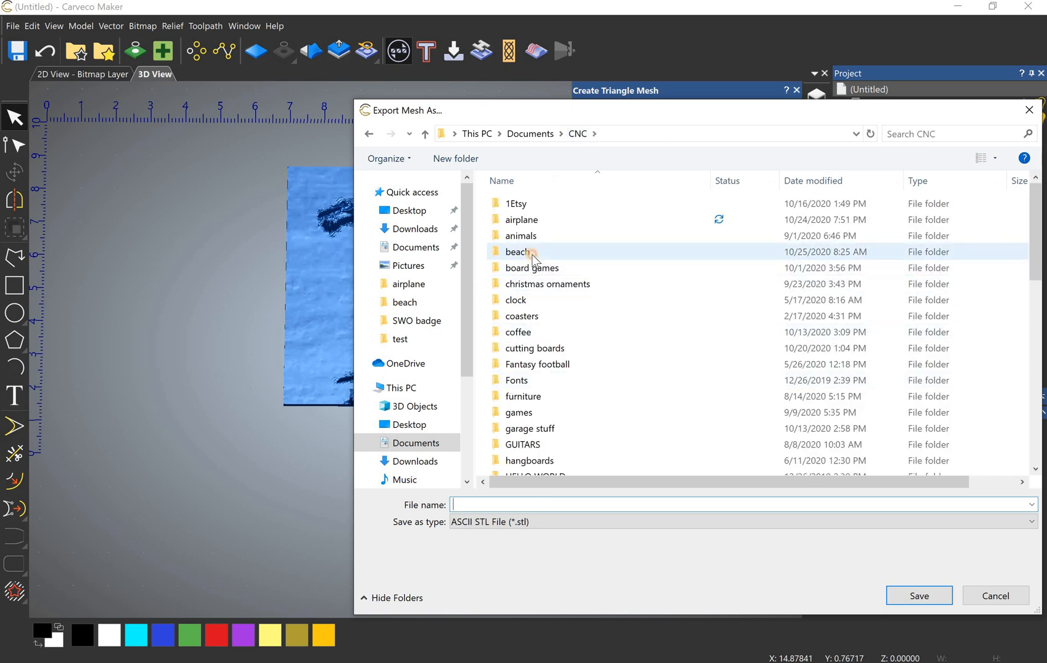
pyautogui.doubleClick(519, 252)
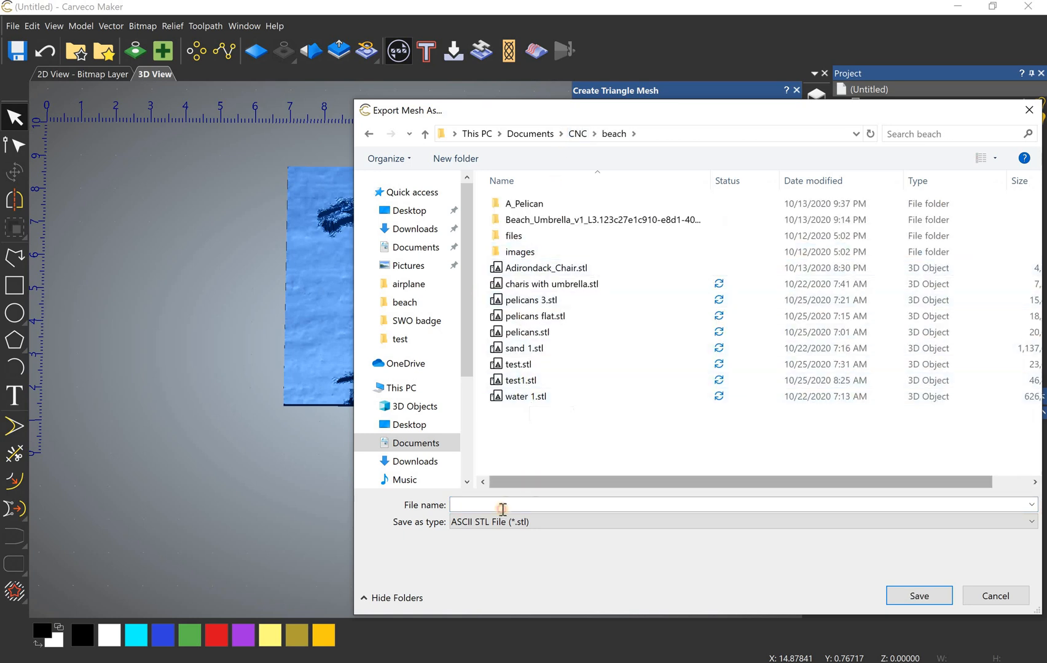
pyautogui.write('test2')
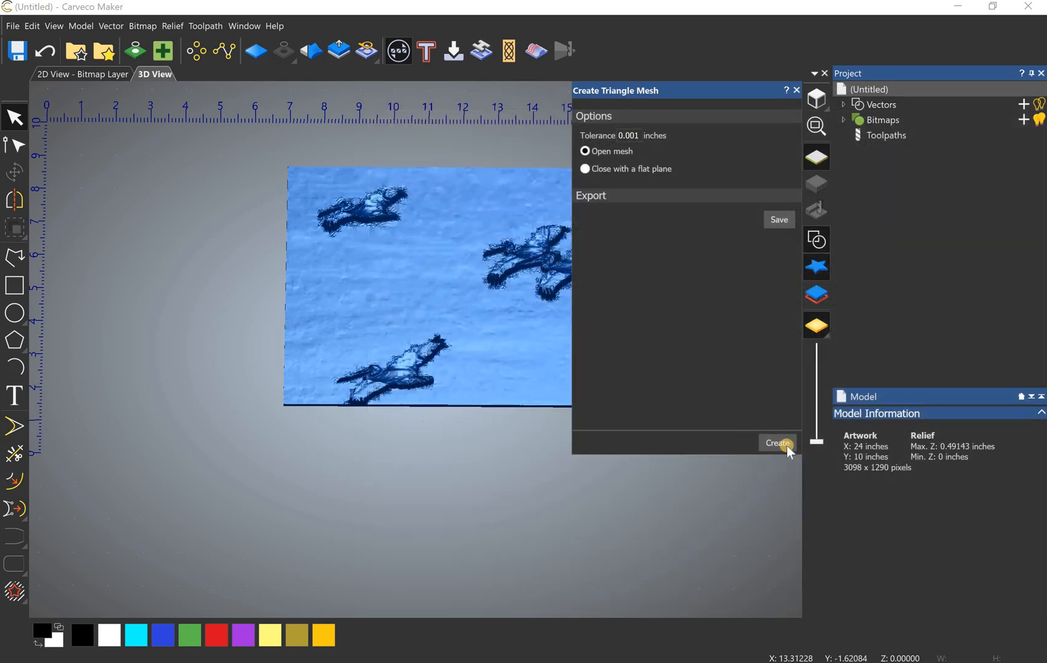
pyautogui.click(776, 443)
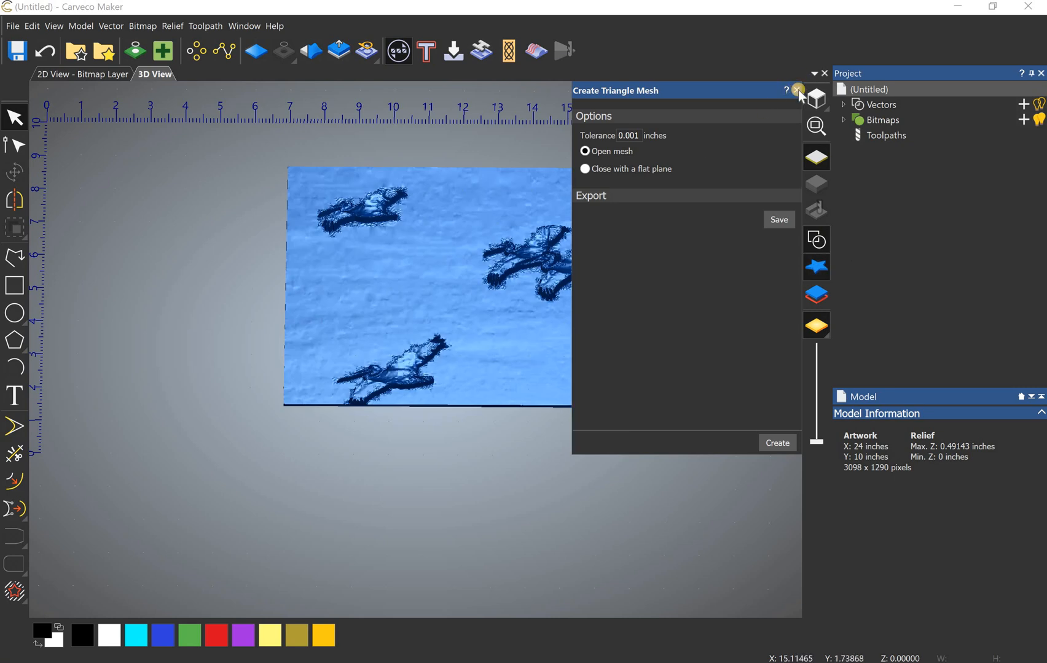
pyautogui.click(798, 90)
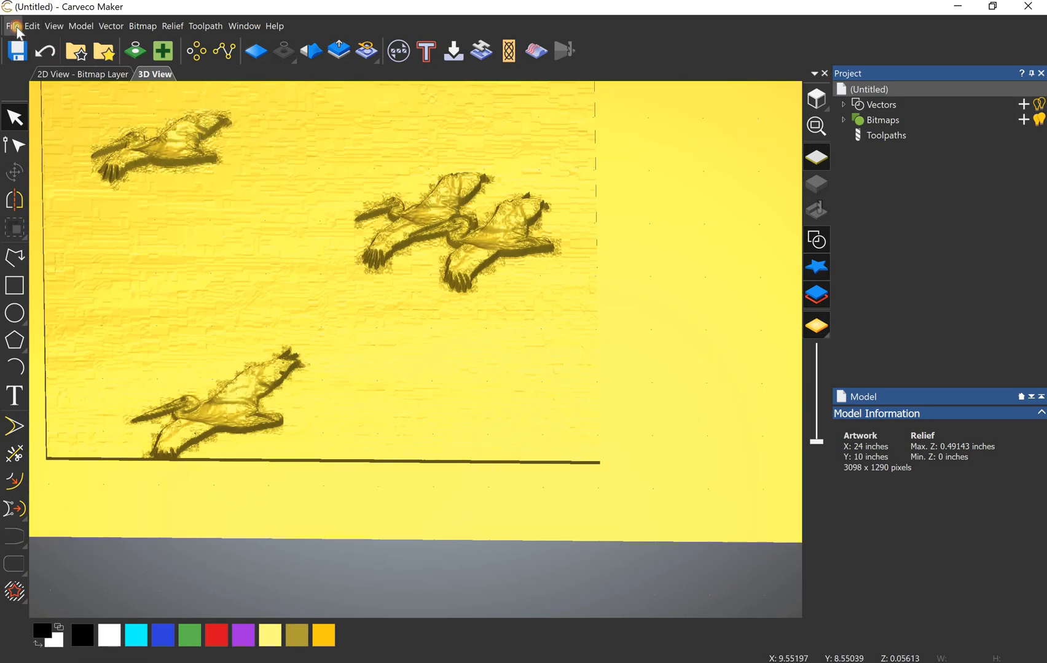
pyautogui.moveTo(579, 424)
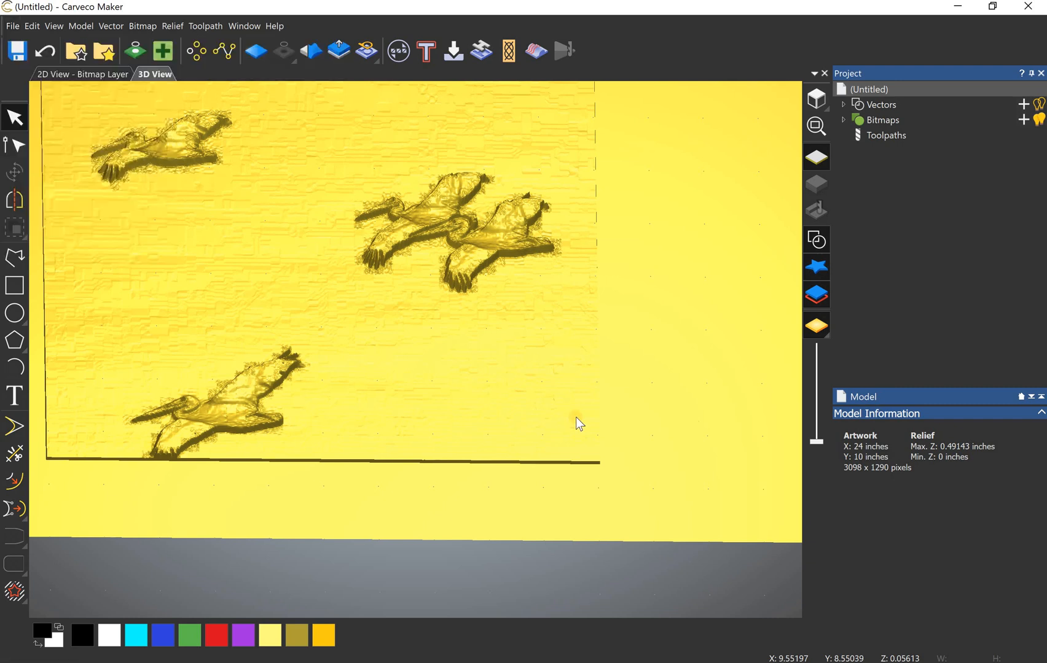
# Reposition the pelican relief via Model > Set Position so its base sits at Z -0.25 inches.
pyautogui.click(161, 51)
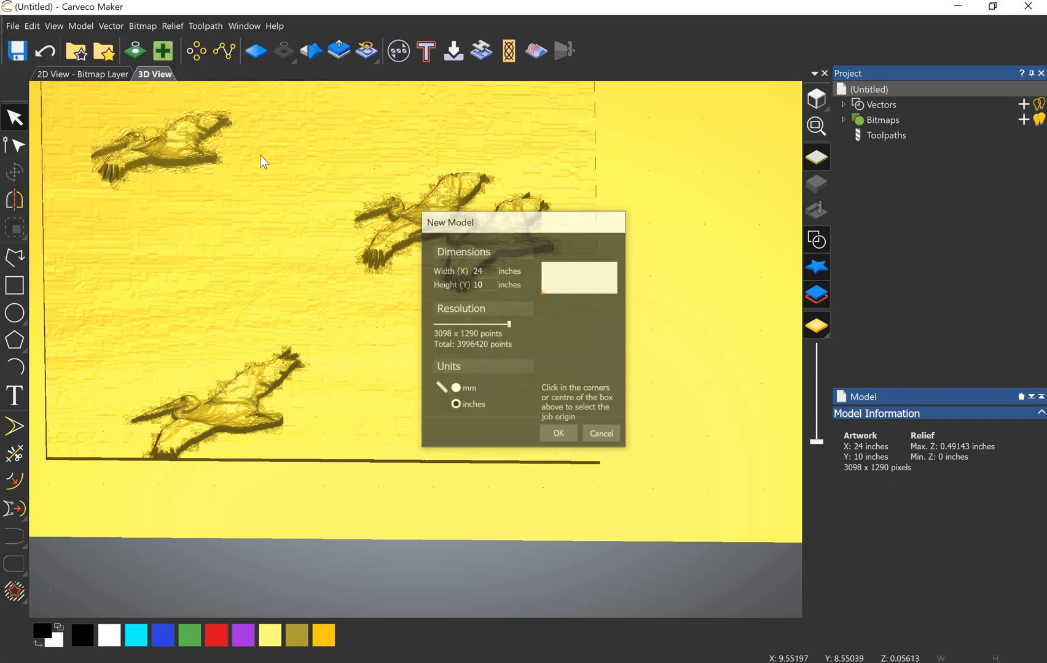
pyautogui.click(80, 26)
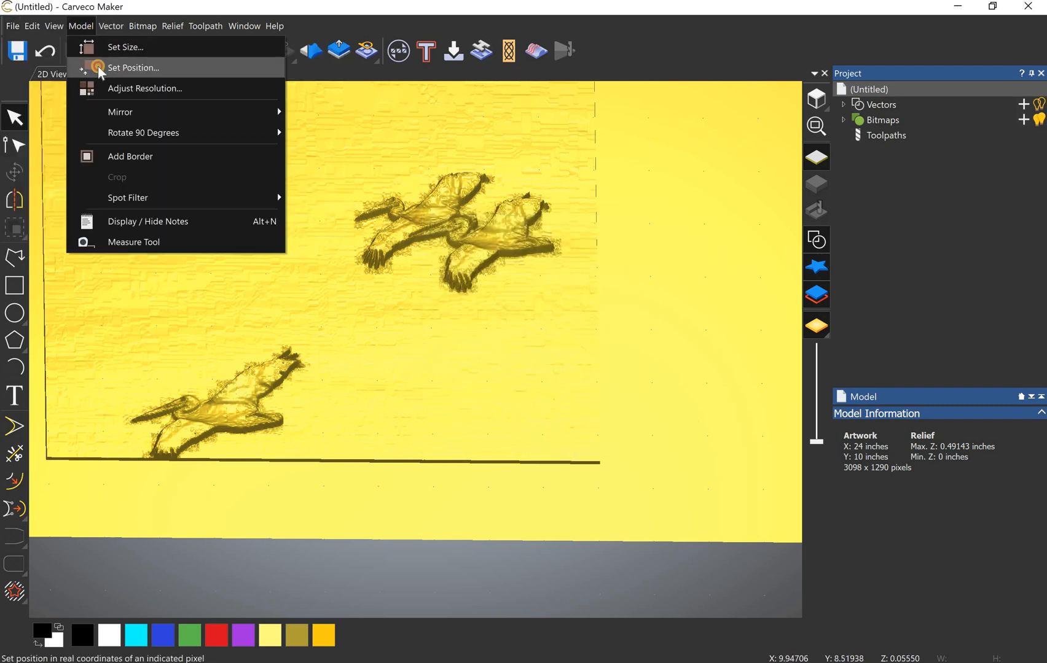
pyautogui.click(132, 68)
pyautogui.write('-0.25')
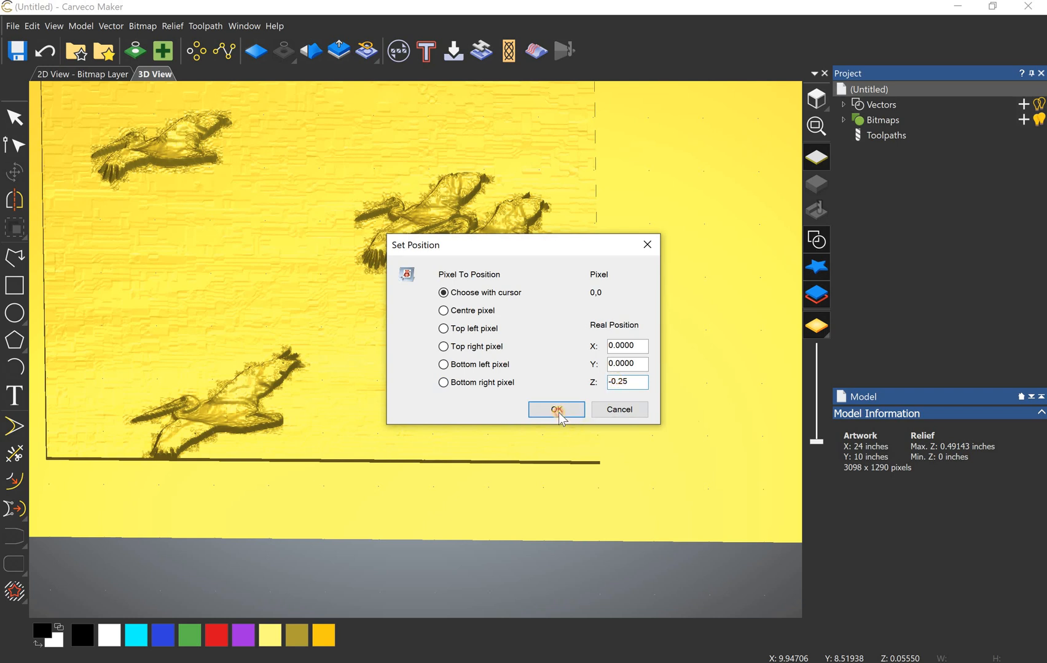
pyautogui.click(556, 410)
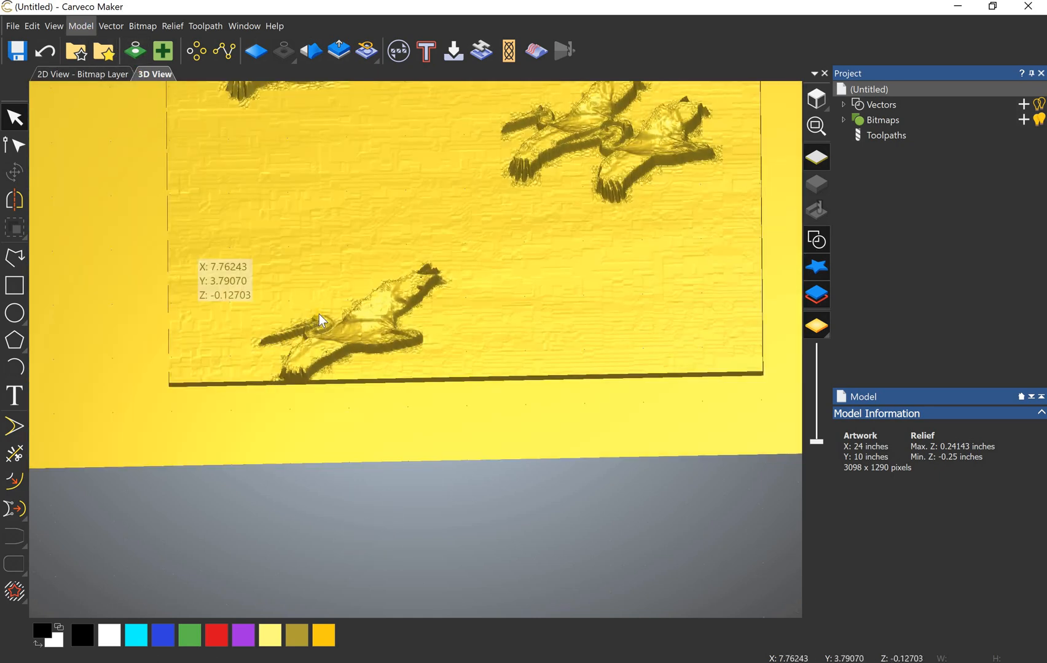
# Start a new 24x10 inch model without saving, then reach the Relief import choices.
pyautogui.click(11, 26)
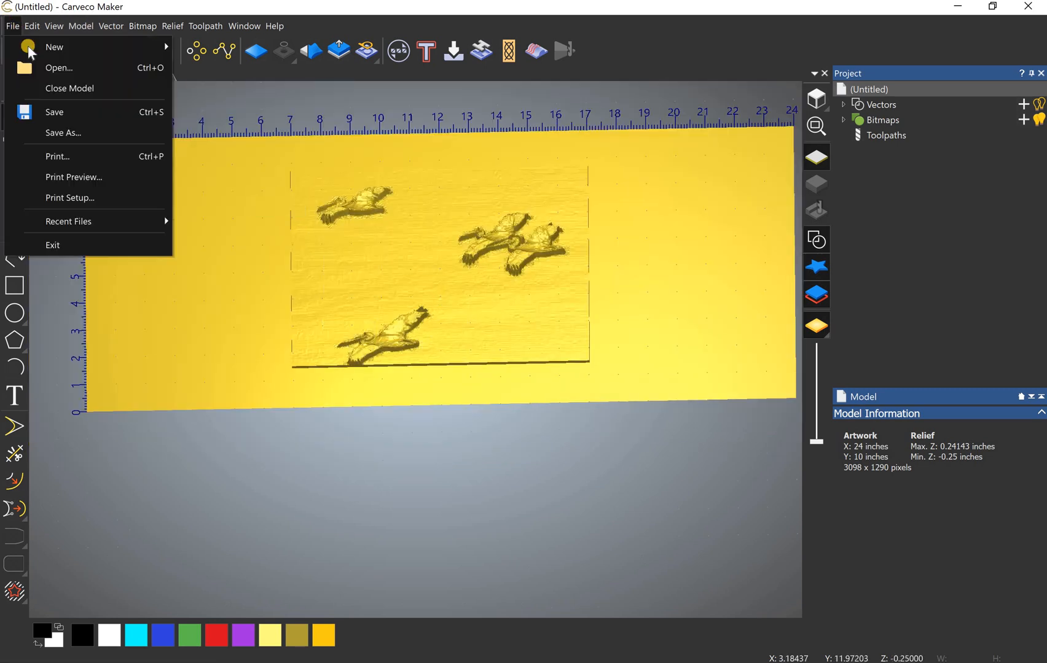
pyautogui.click(54, 47)
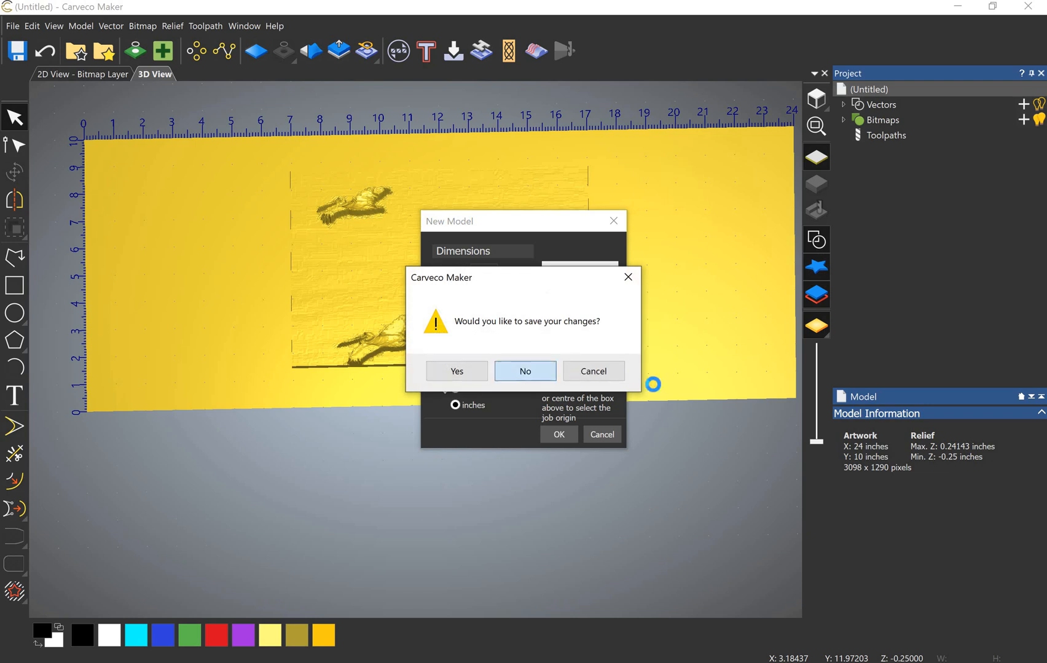
pyautogui.click(524, 371)
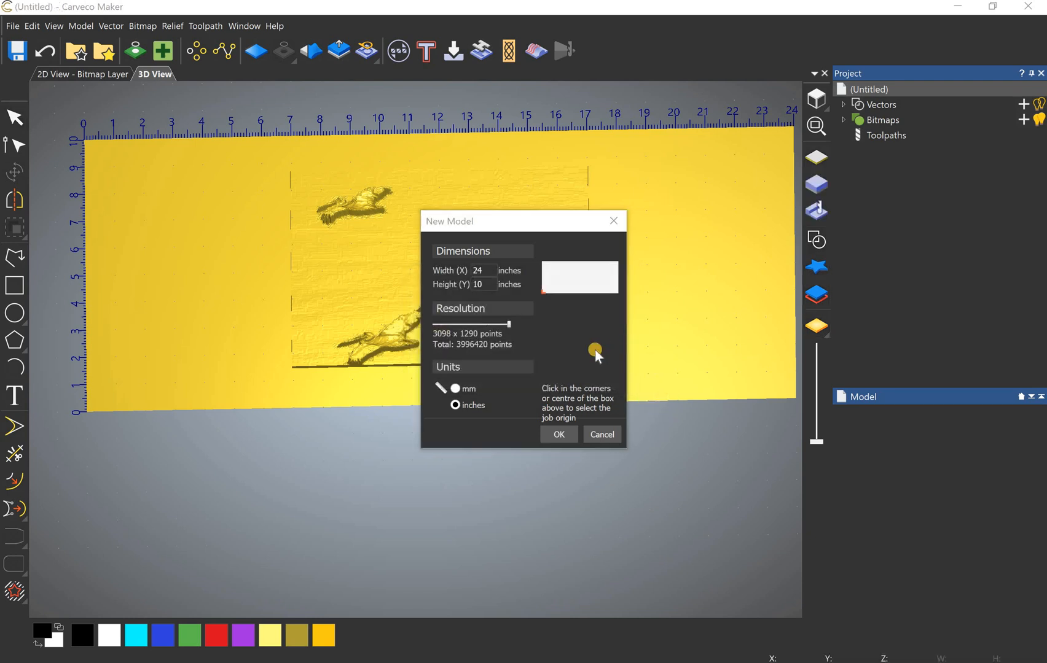
pyautogui.click(557, 435)
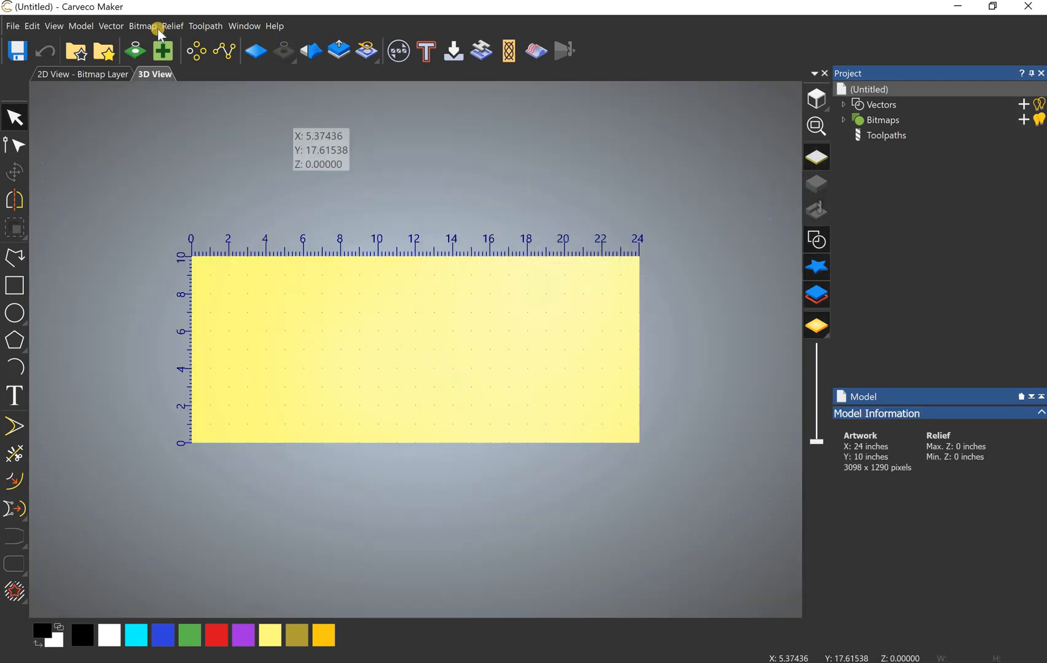
pyautogui.click(172, 26)
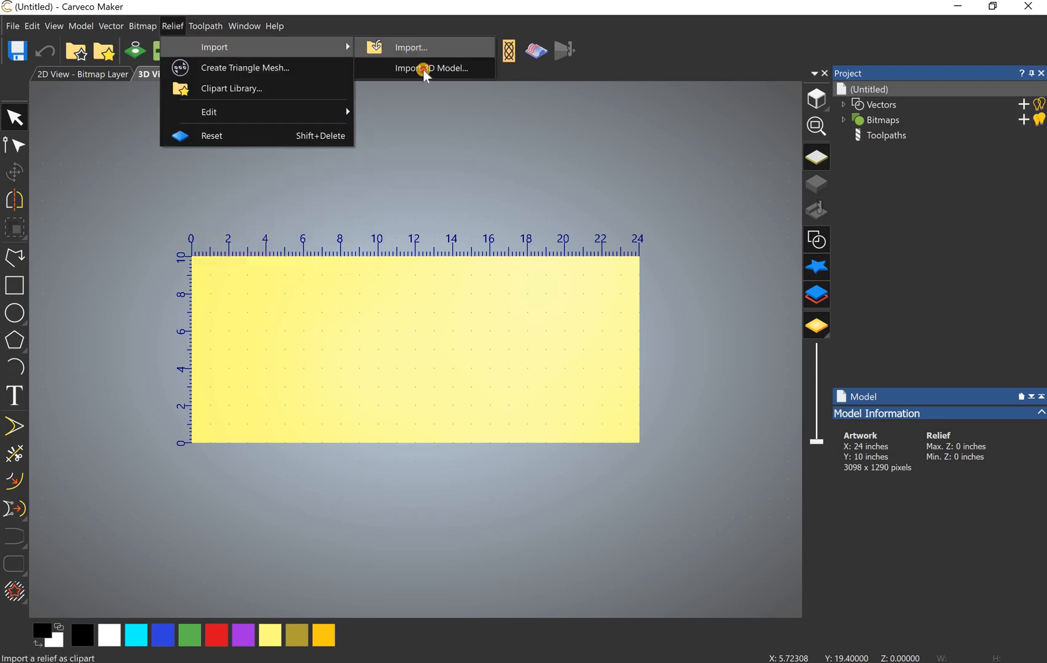
# Import the test2.stl pelican model into the blank relief.
pyautogui.click(433, 67)
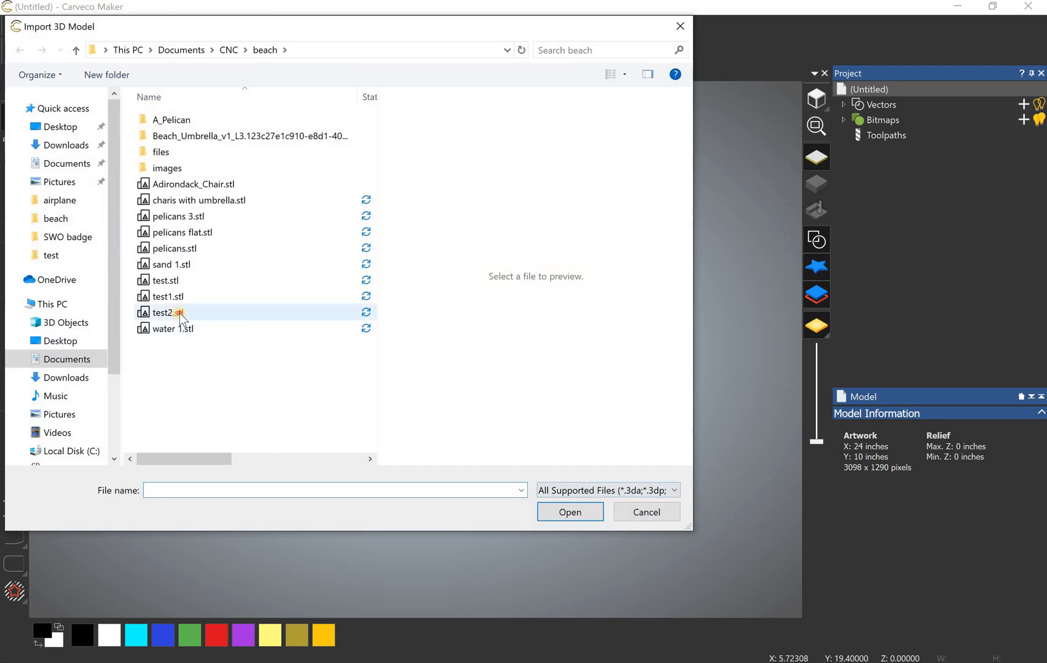
pyautogui.click(569, 512)
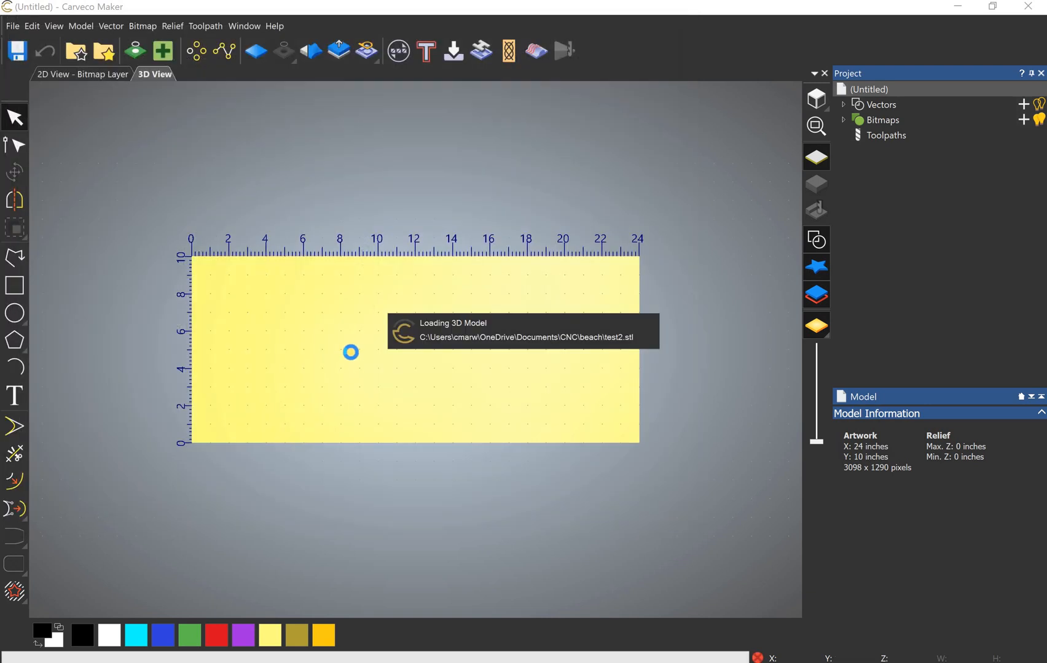
pyautogui.moveTo(428, 410)
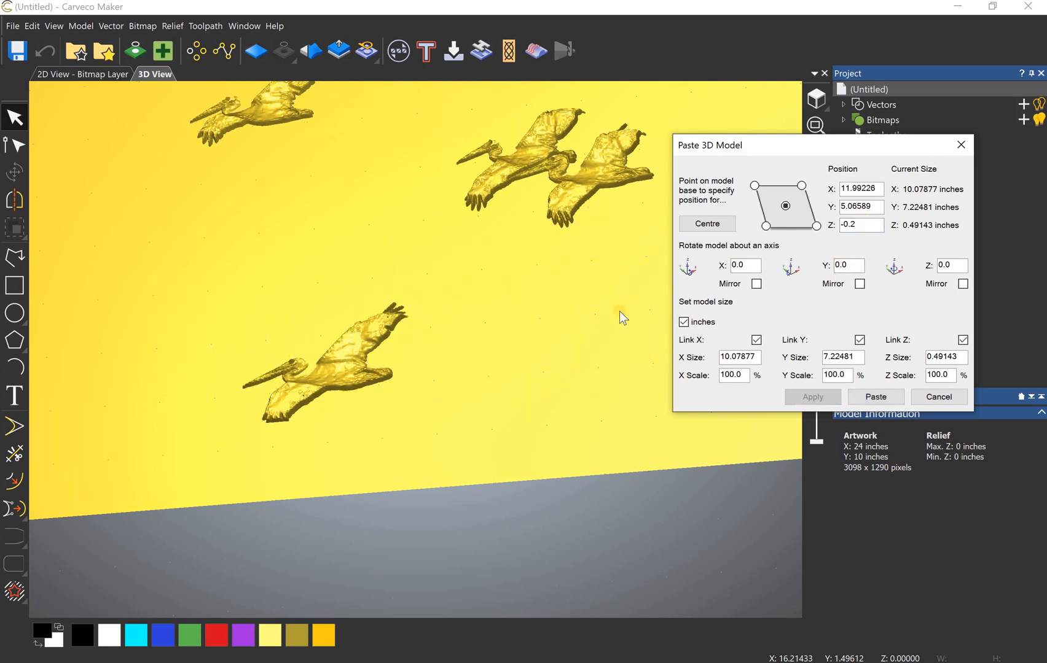
pyautogui.scroll(3)
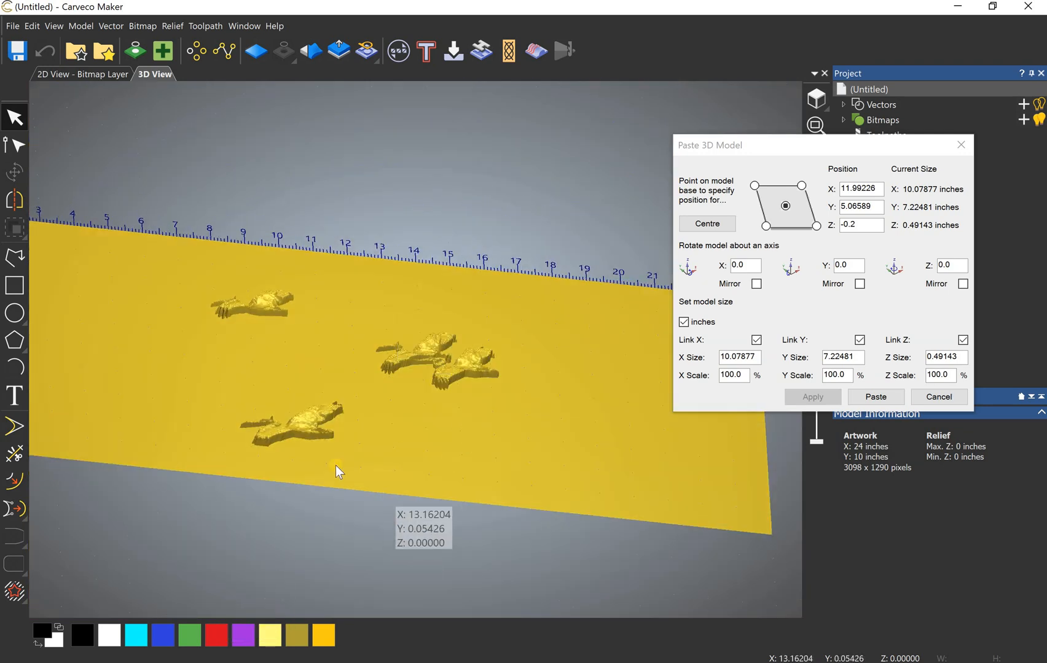
pyautogui.moveTo(256, 413)
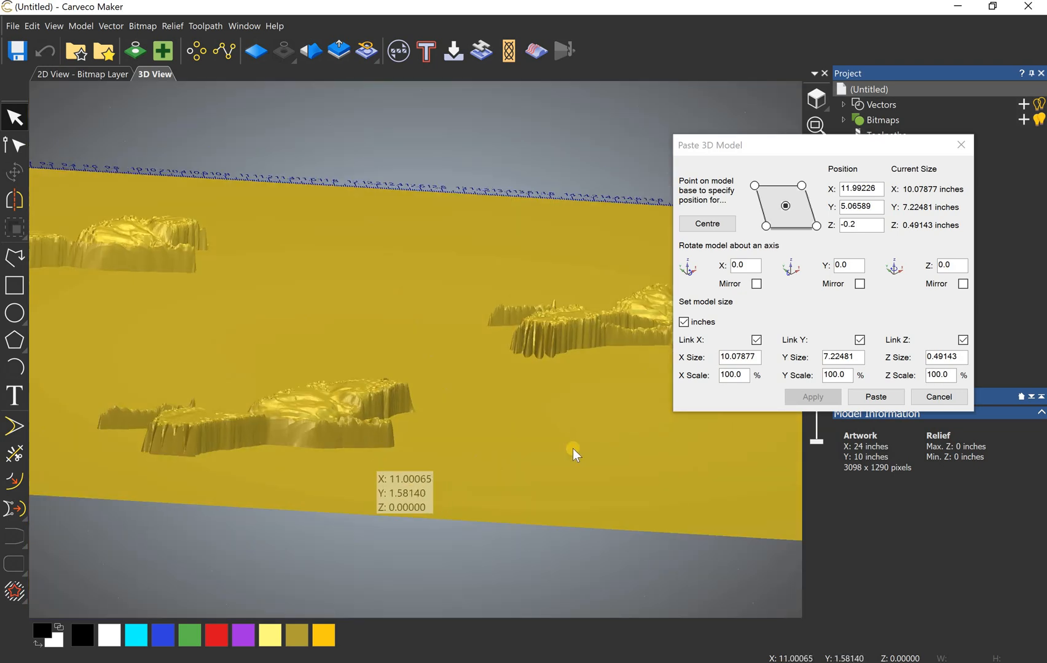
# Preview the pelicans at Z -0.15, settle on Z -0.2 and paste them into the relief.
pyautogui.click(861, 225)
pyautogui.write('-0.15')
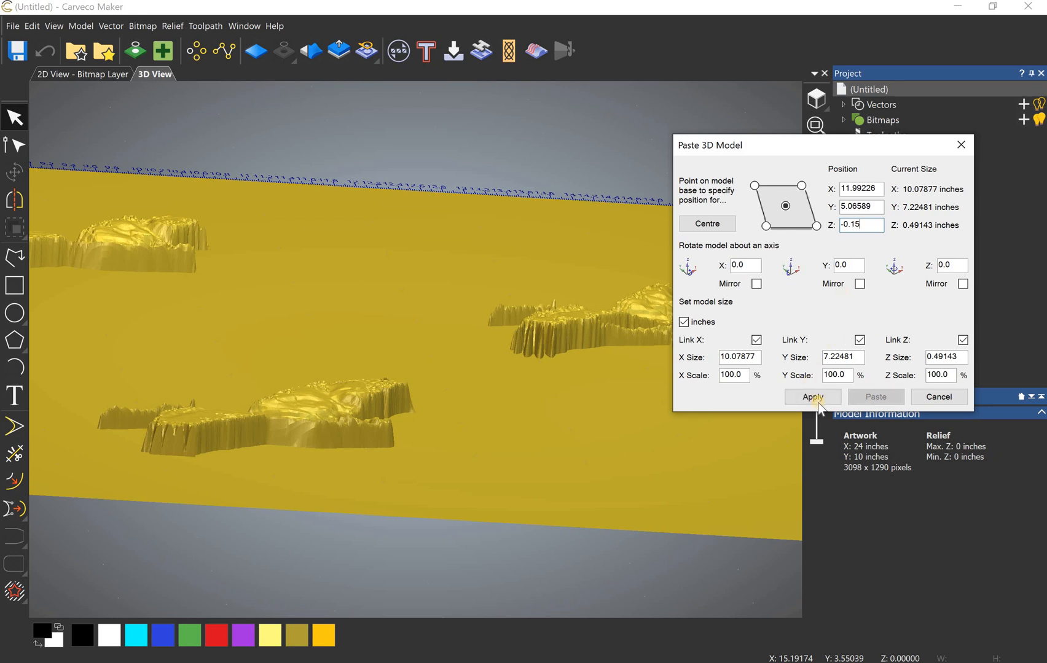
pyautogui.click(813, 397)
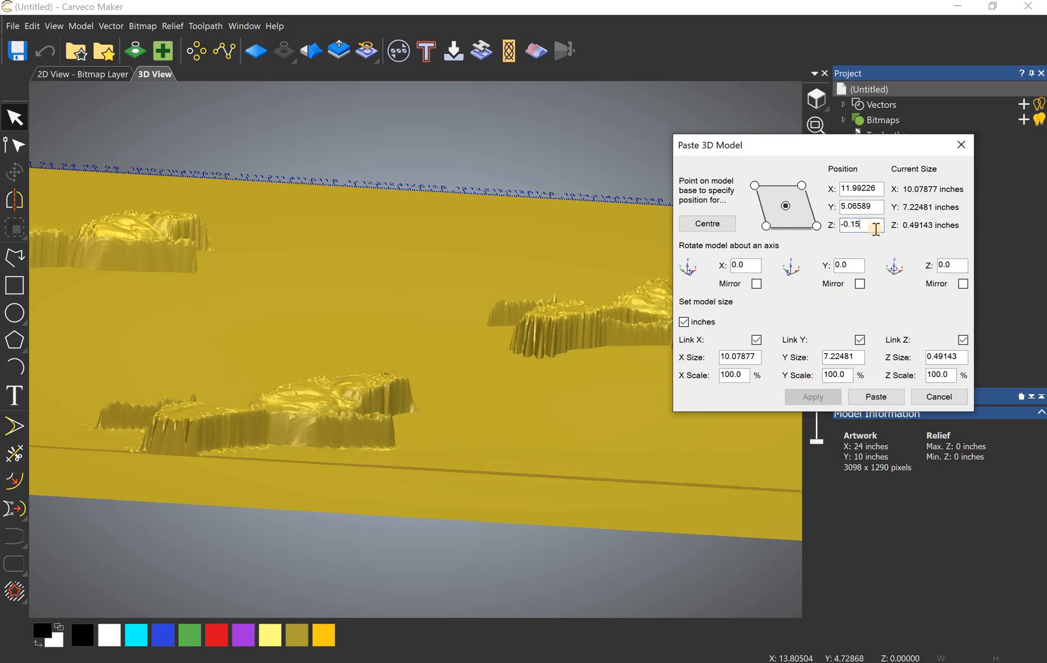
pyautogui.press('BackSpace')
pyautogui.write('2')
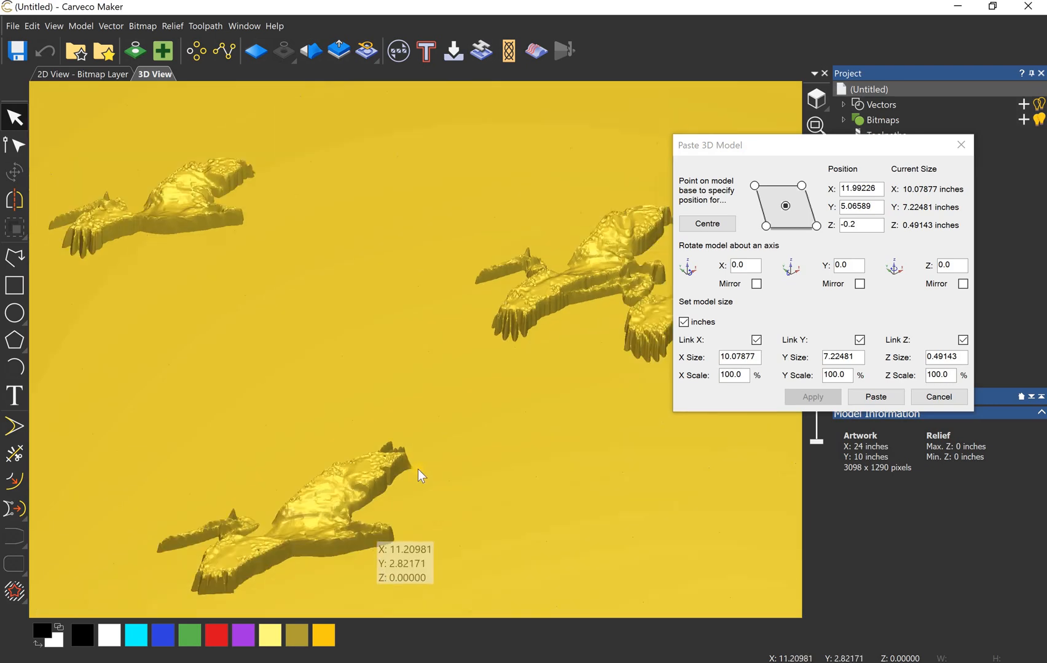
pyautogui.click(875, 396)
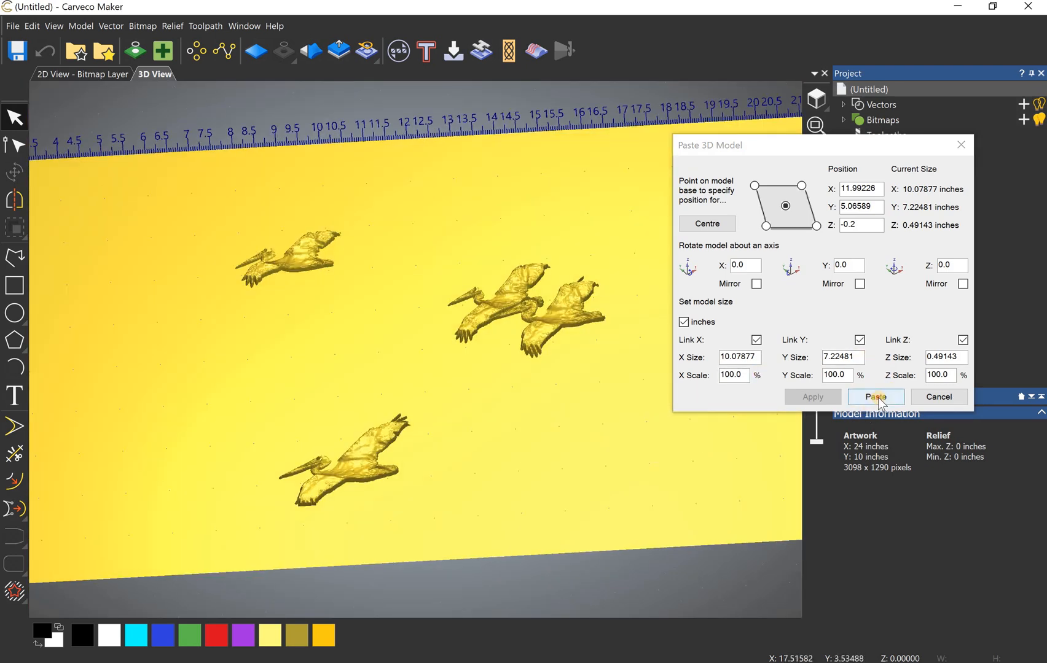
pyautogui.click(875, 397)
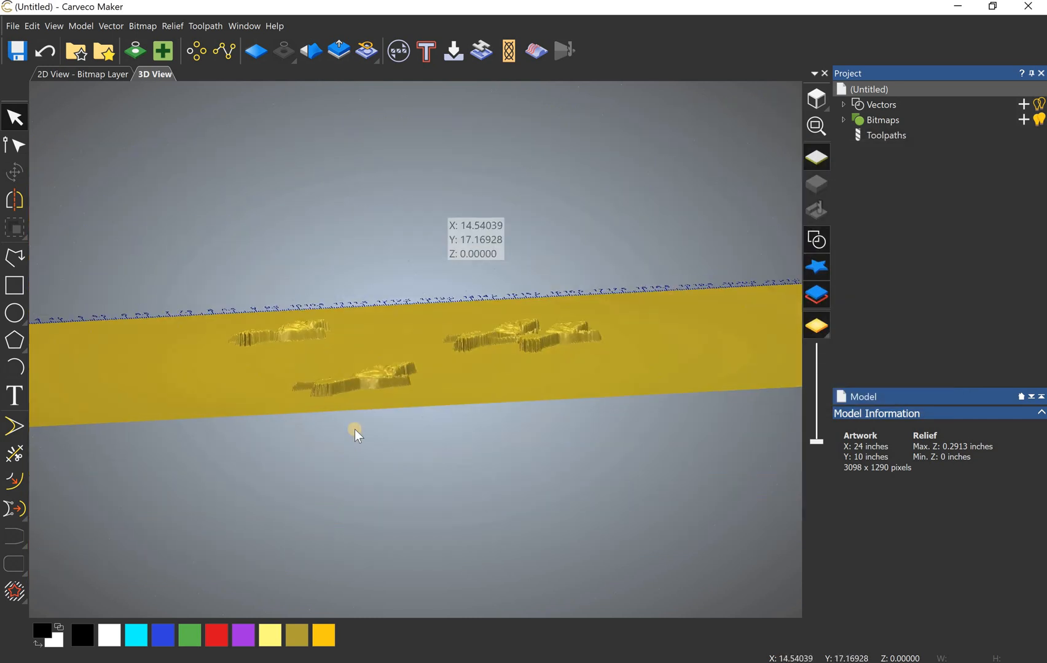
# Build a triangle mesh from the pelican relief and save it as test3 ASCII STL.
pyautogui.click(398, 50)
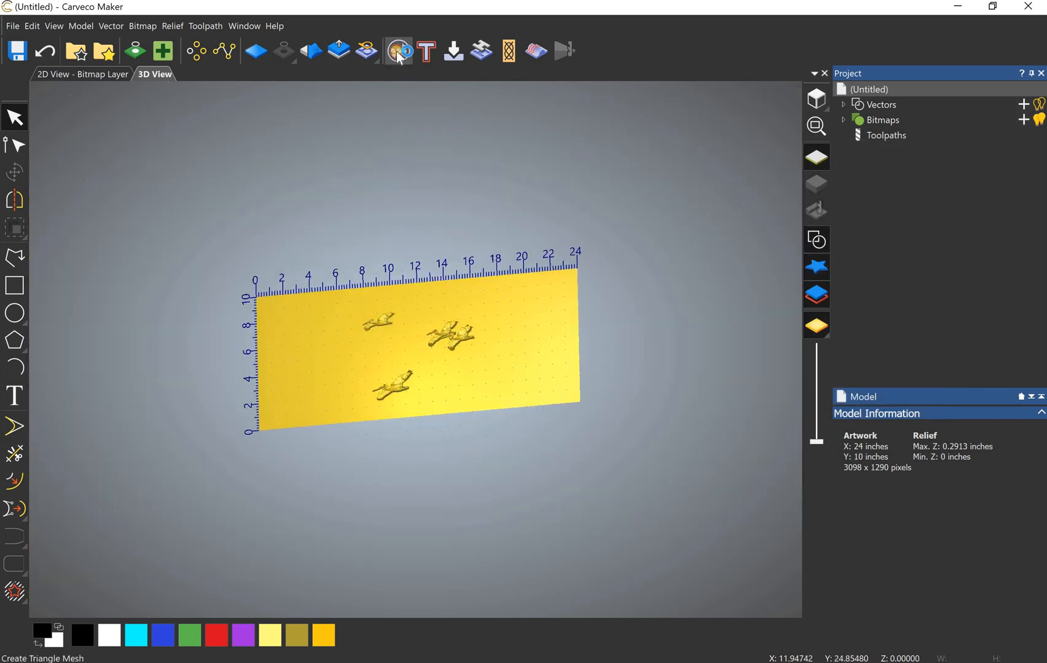
pyautogui.click(397, 50)
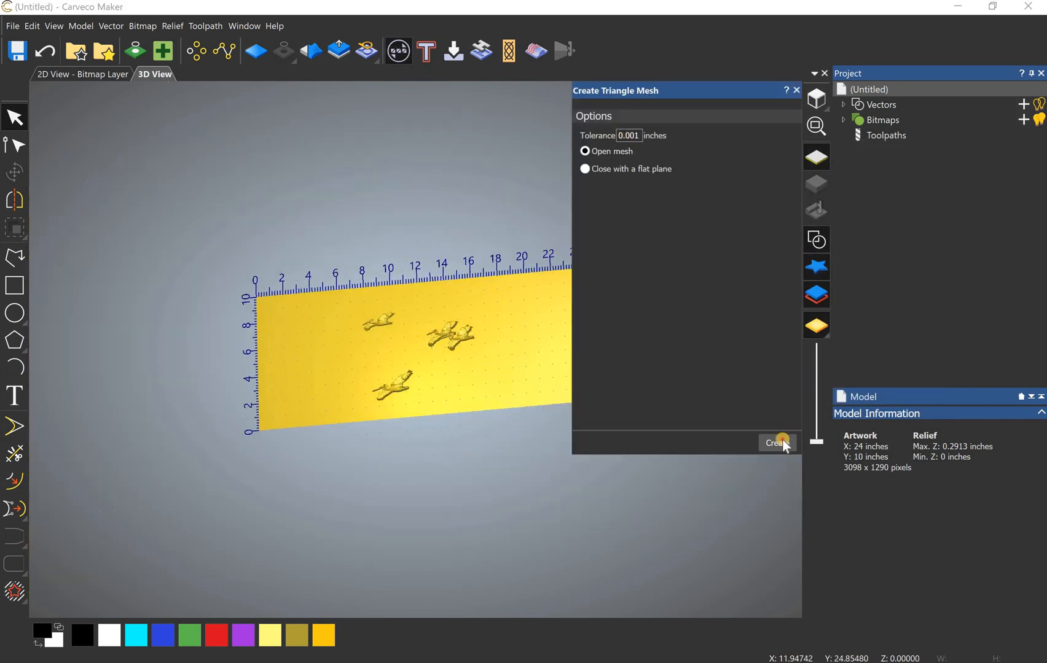
pyautogui.click(776, 444)
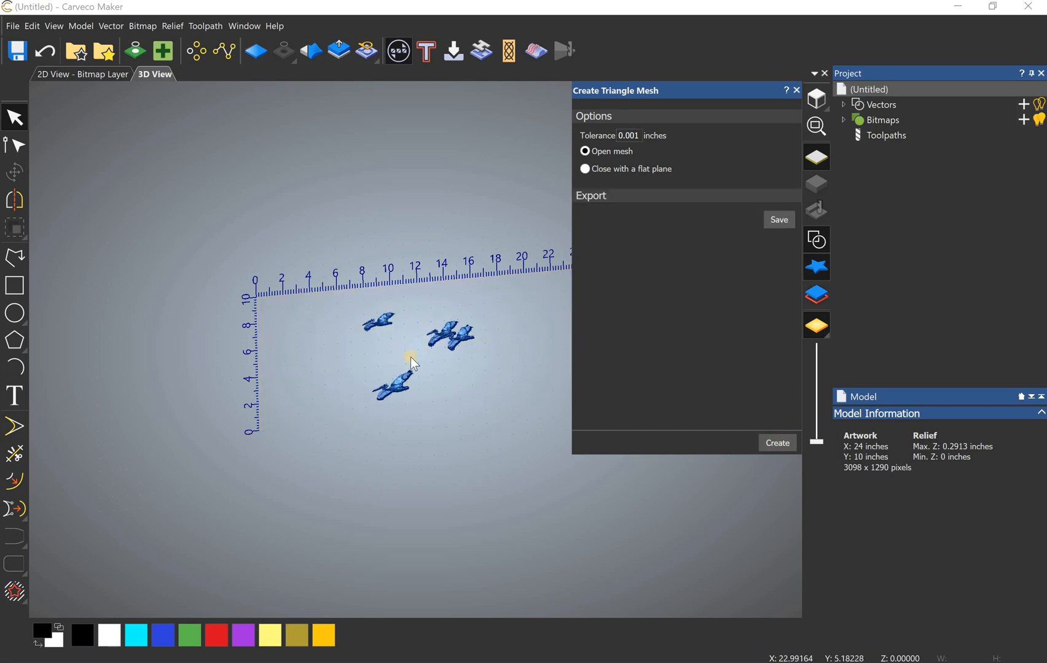
pyautogui.click(778, 220)
pyautogui.write('test3')
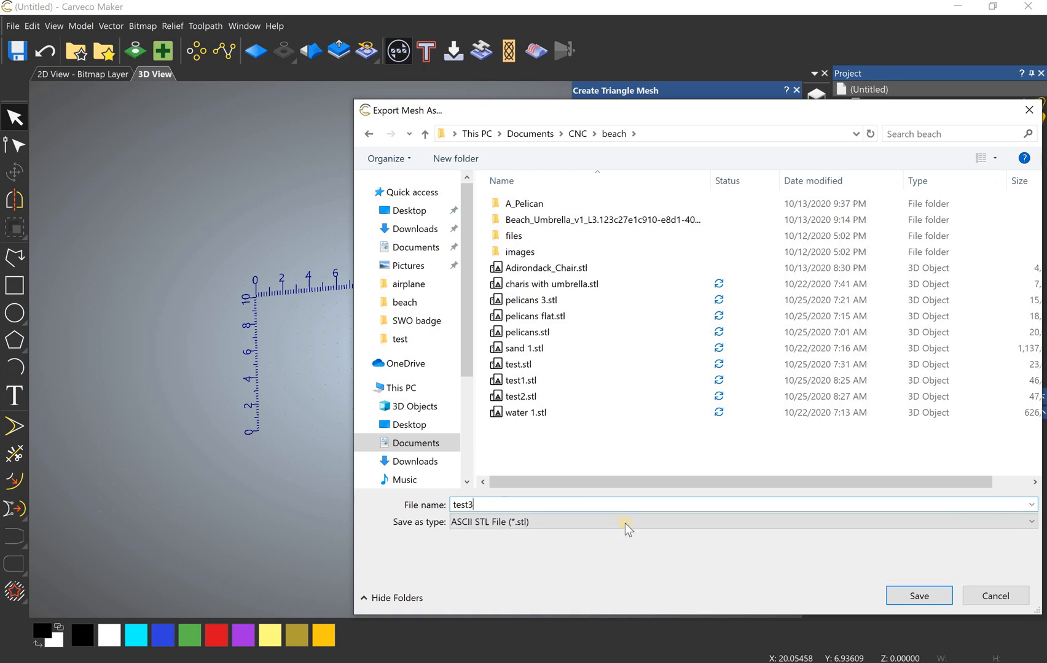
pyautogui.click(918, 596)
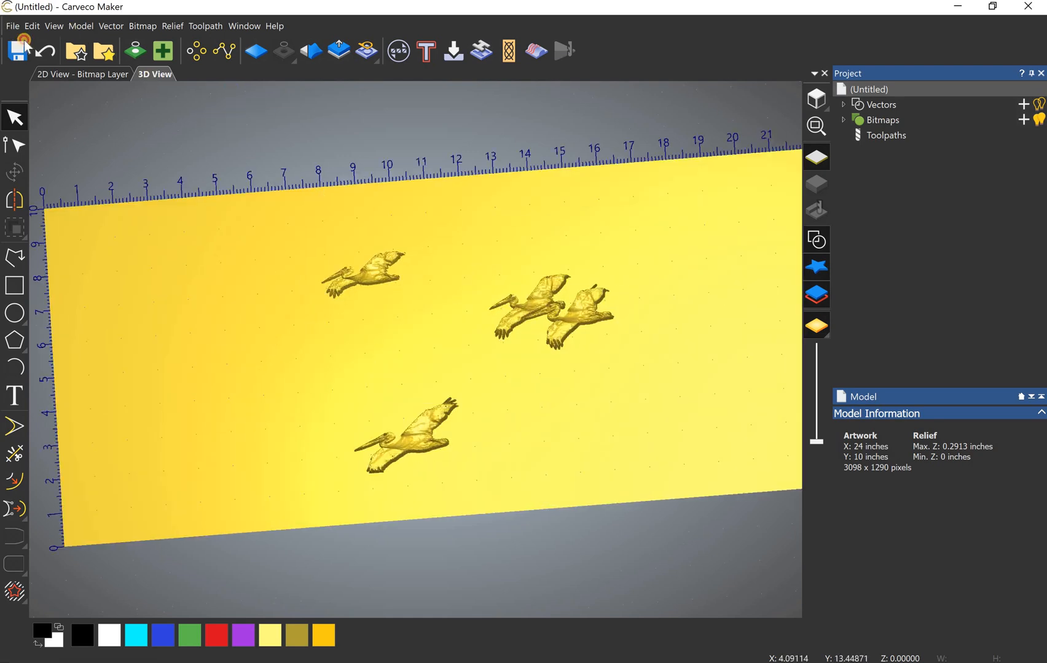
# Create a fresh blank 24 by 10 inch model, discarding the pelican relief's changes.
pyautogui.click(17, 51)
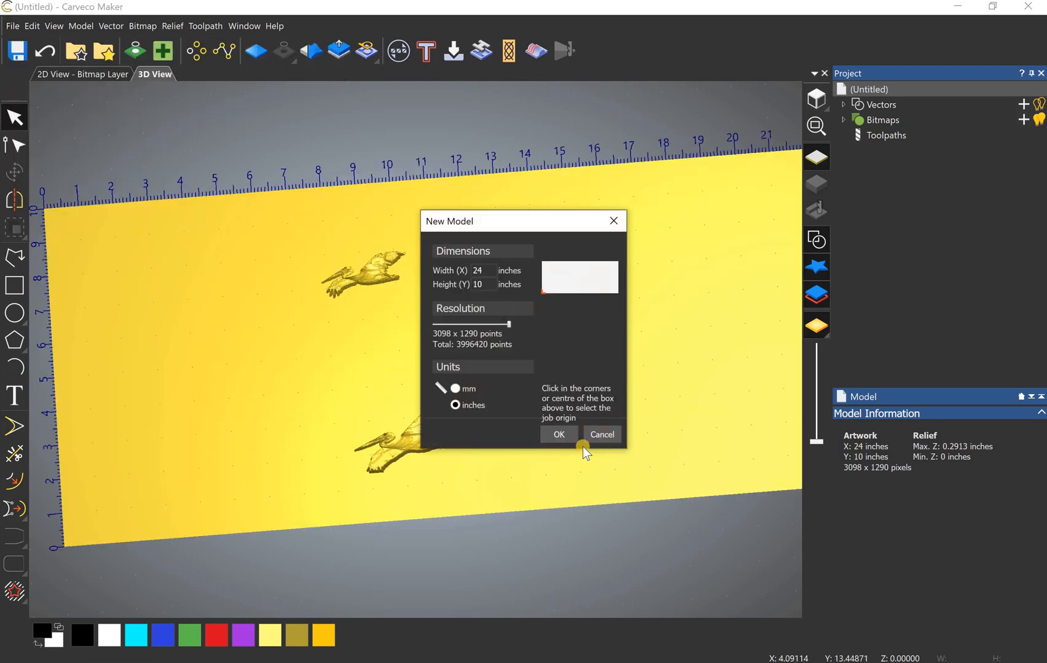
pyautogui.click(558, 435)
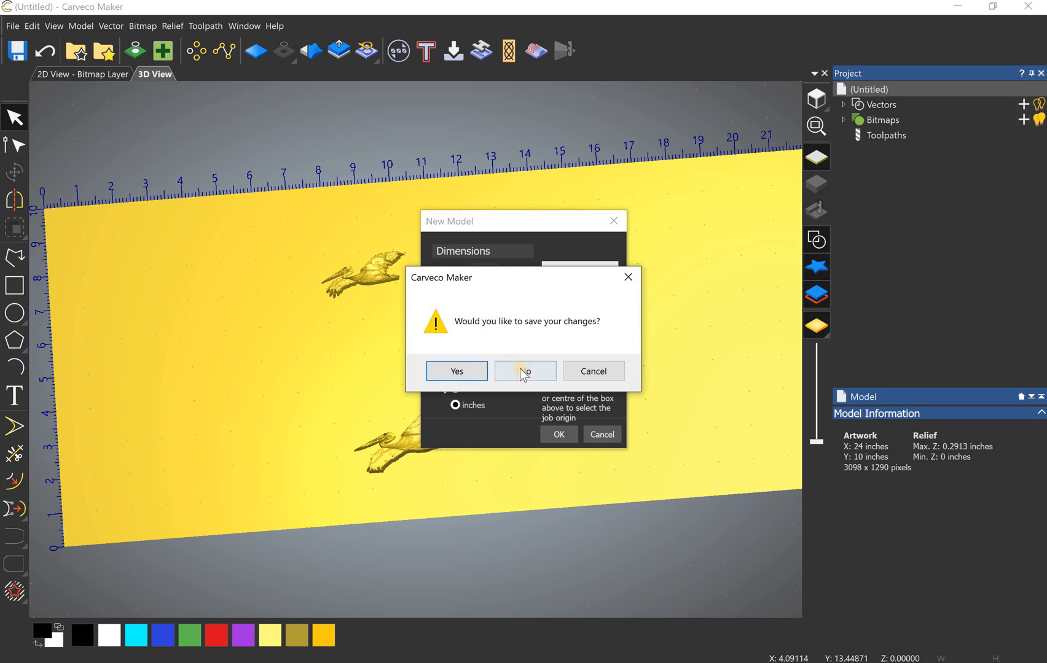
pyautogui.click(525, 371)
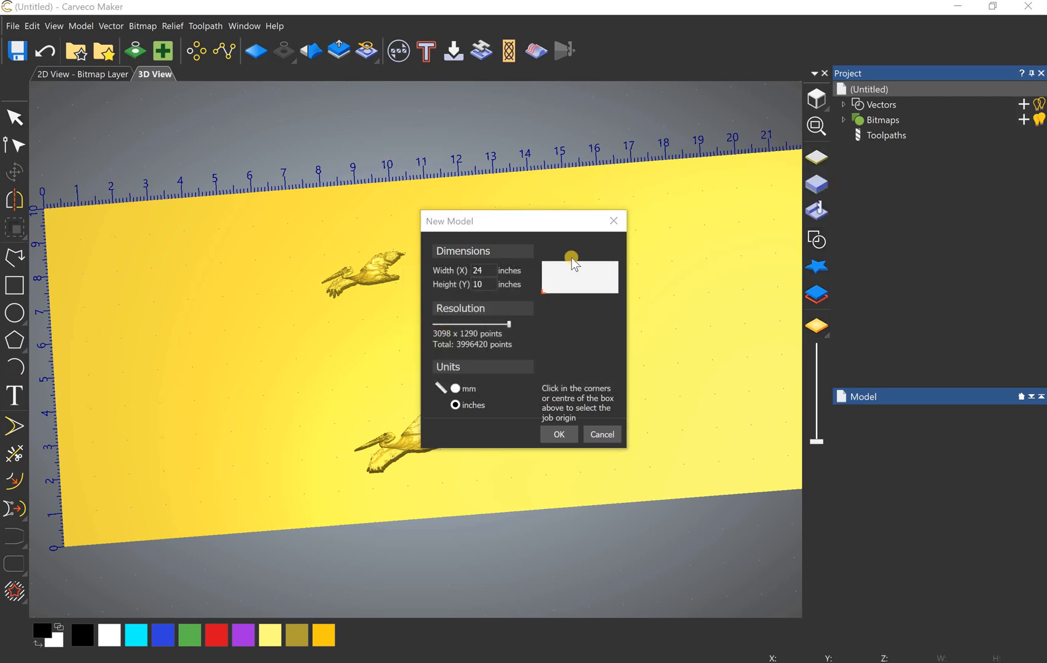
pyautogui.click(559, 435)
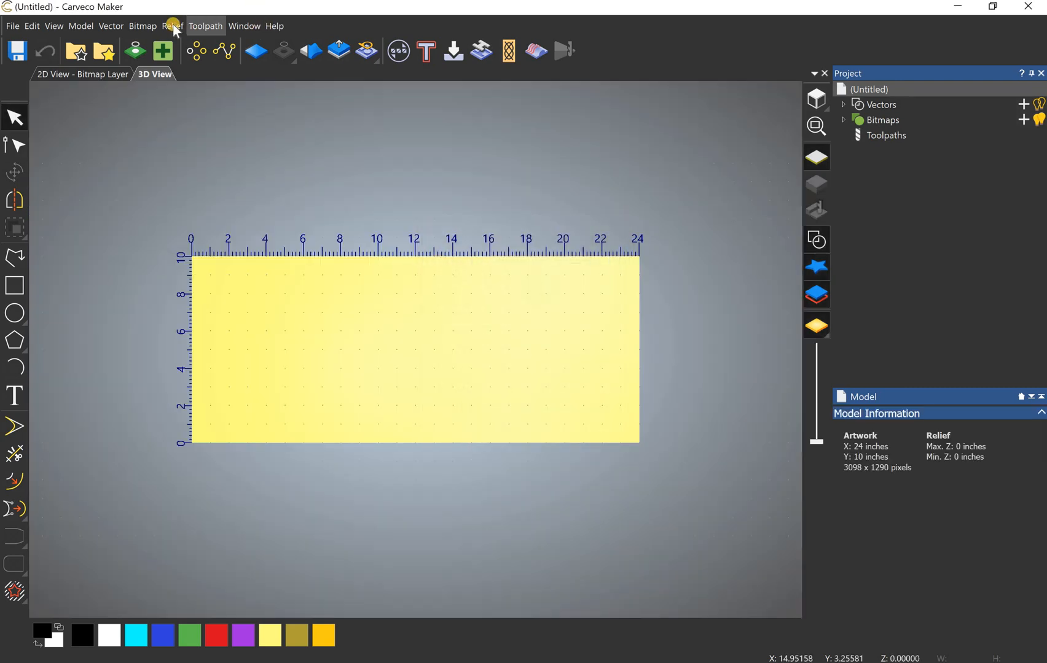
pyautogui.click(172, 26)
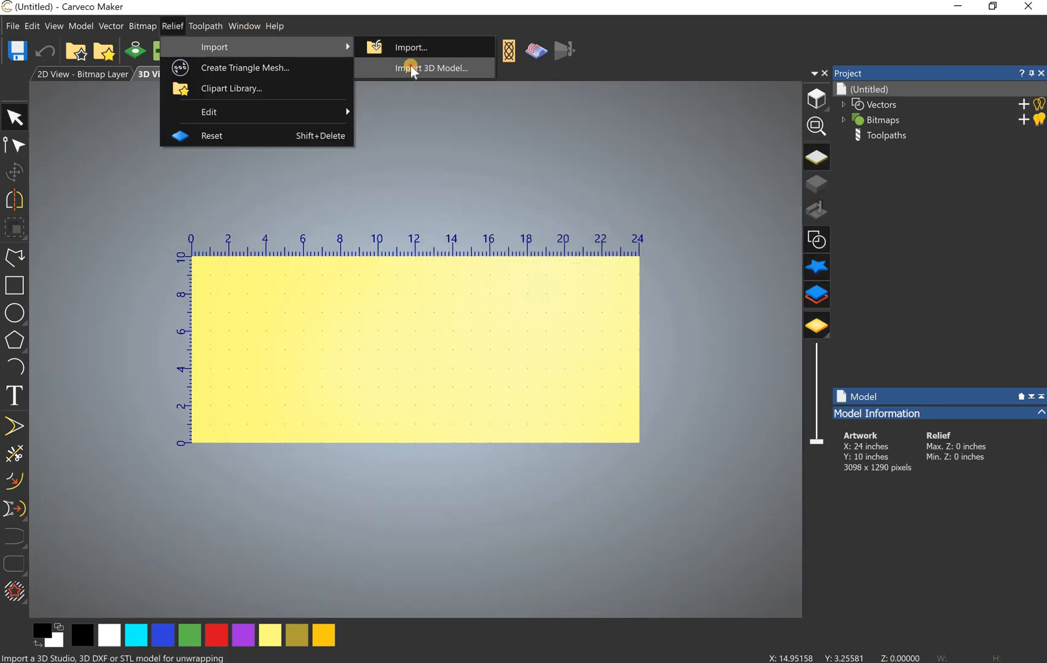
pyautogui.click(434, 68)
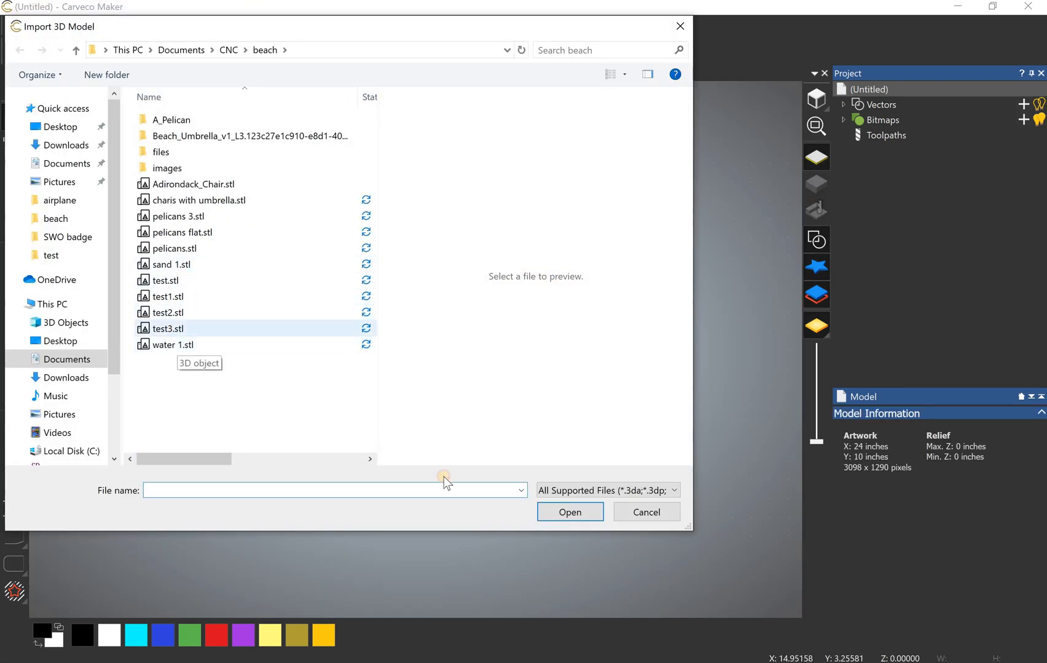
pyautogui.click(569, 512)
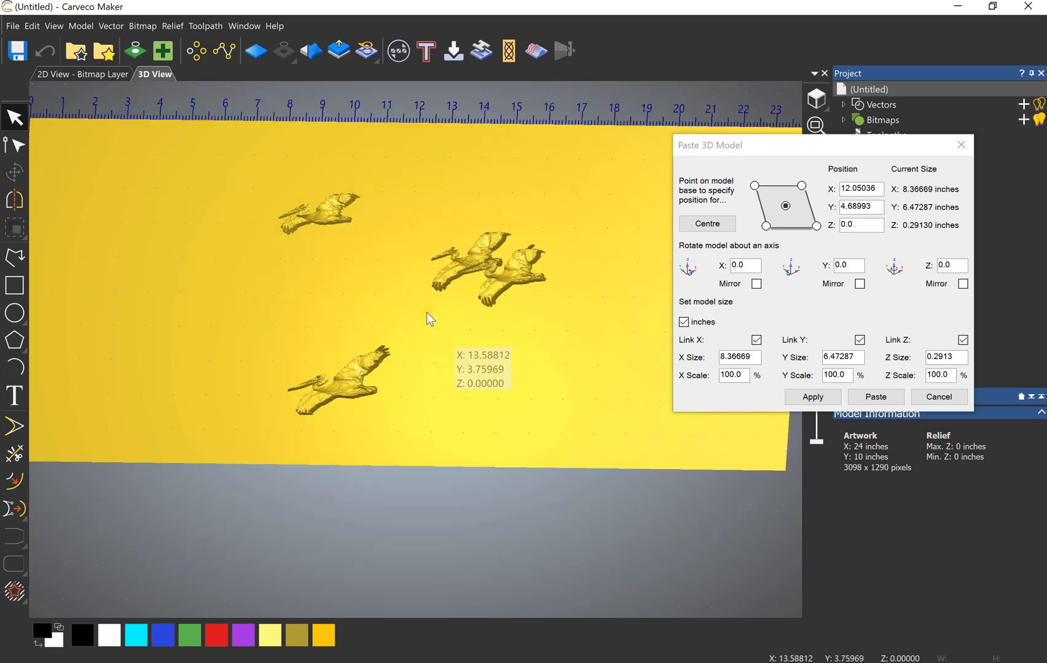
pyautogui.moveTo(511, 400)
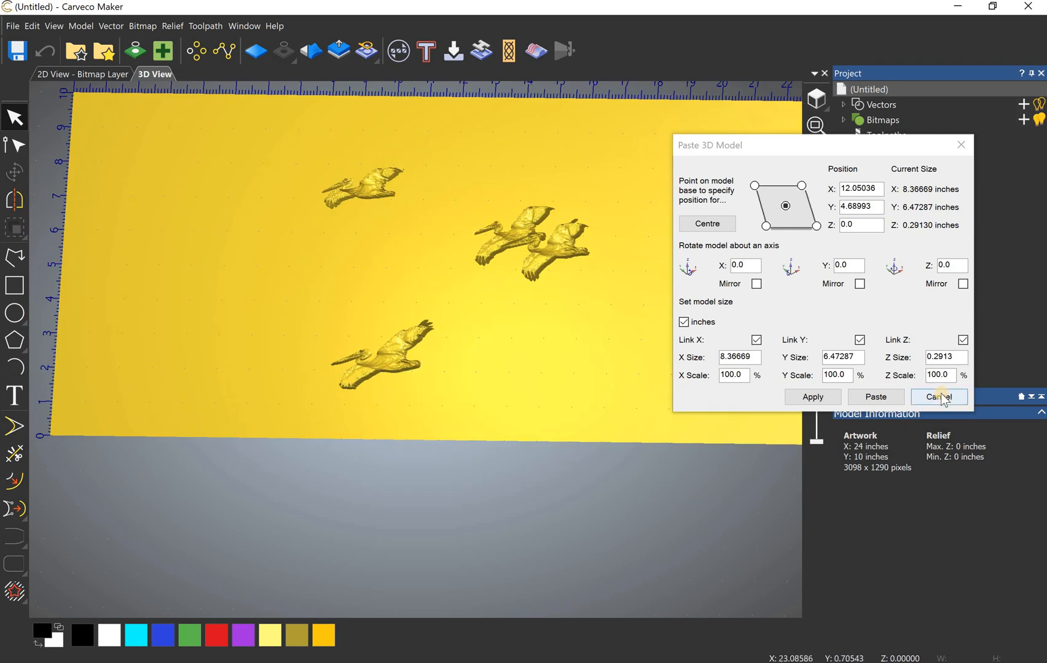
pyautogui.click(937, 397)
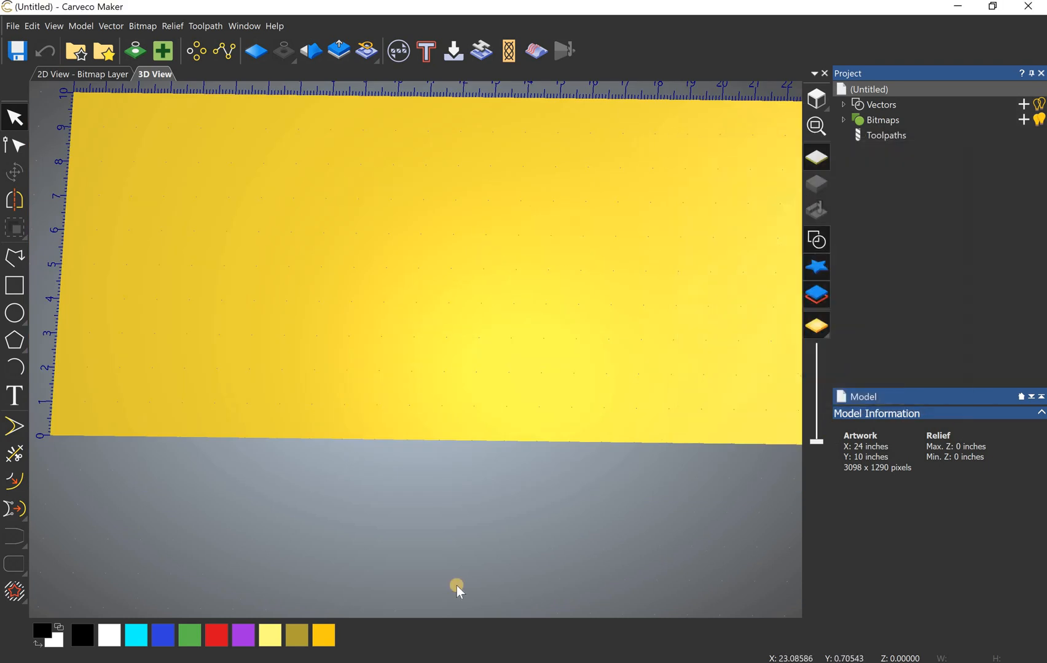